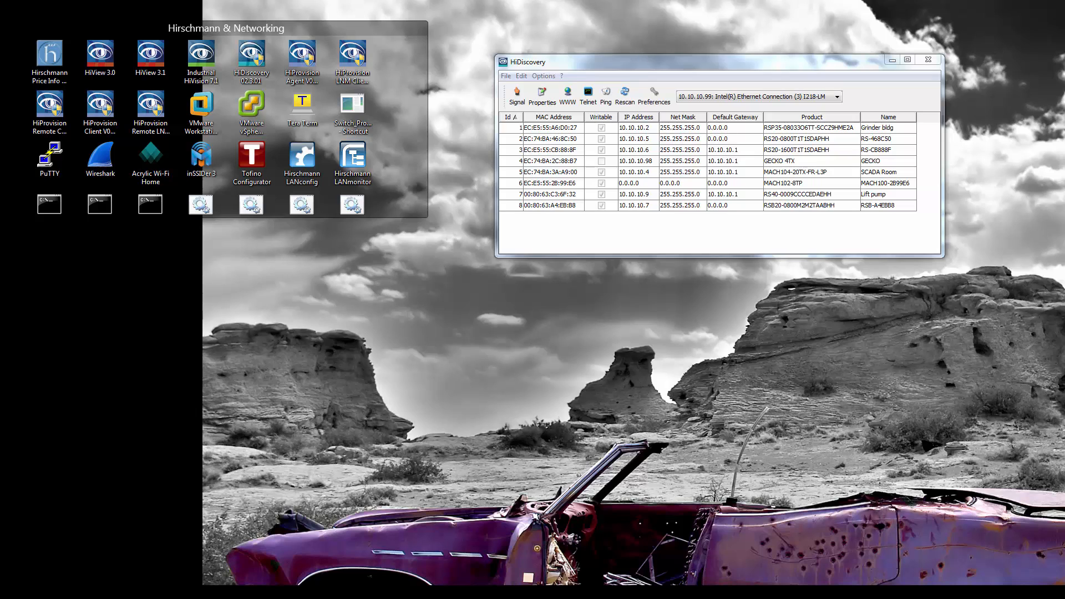
pyautogui.moveTo(703, 559)
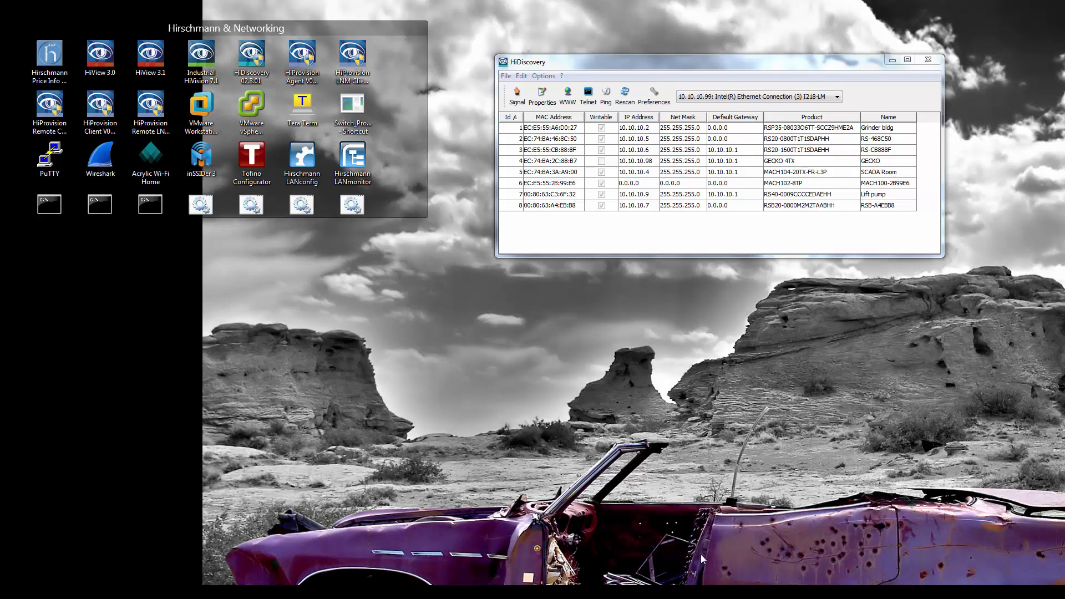
pyautogui.moveTo(735, 257)
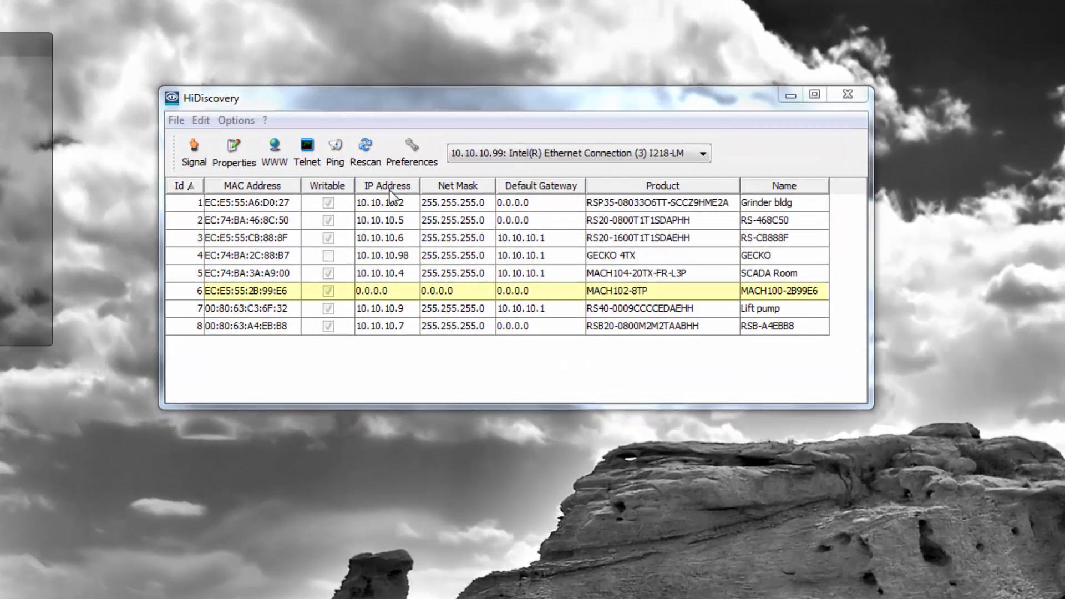
# Find the MACH100 at 0.0.0.0 and discard its suggested default IP settings.
pyautogui.click(365, 149)
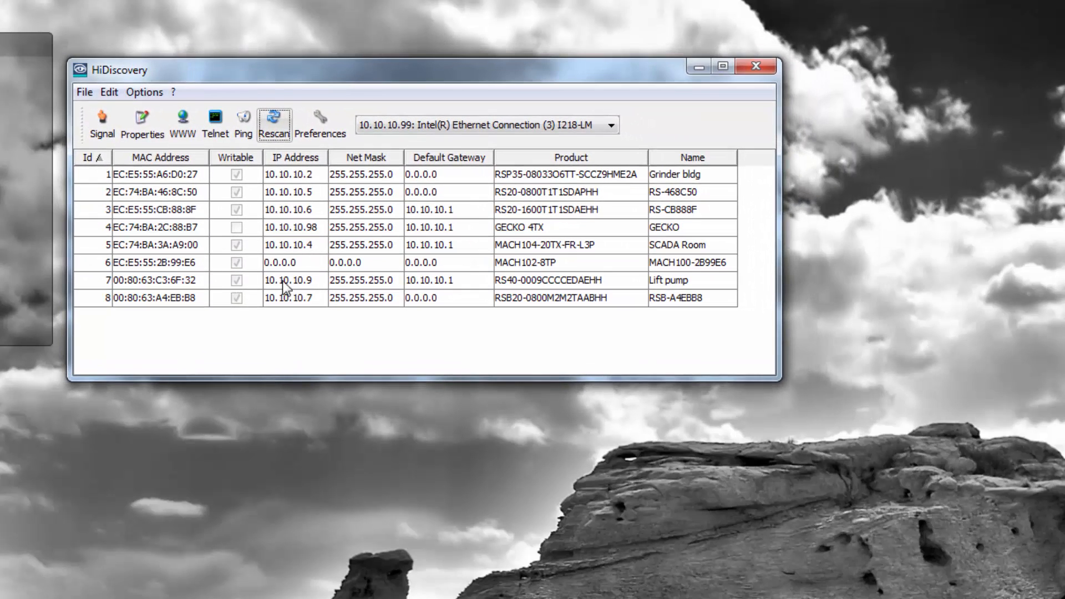
pyautogui.moveTo(338, 287)
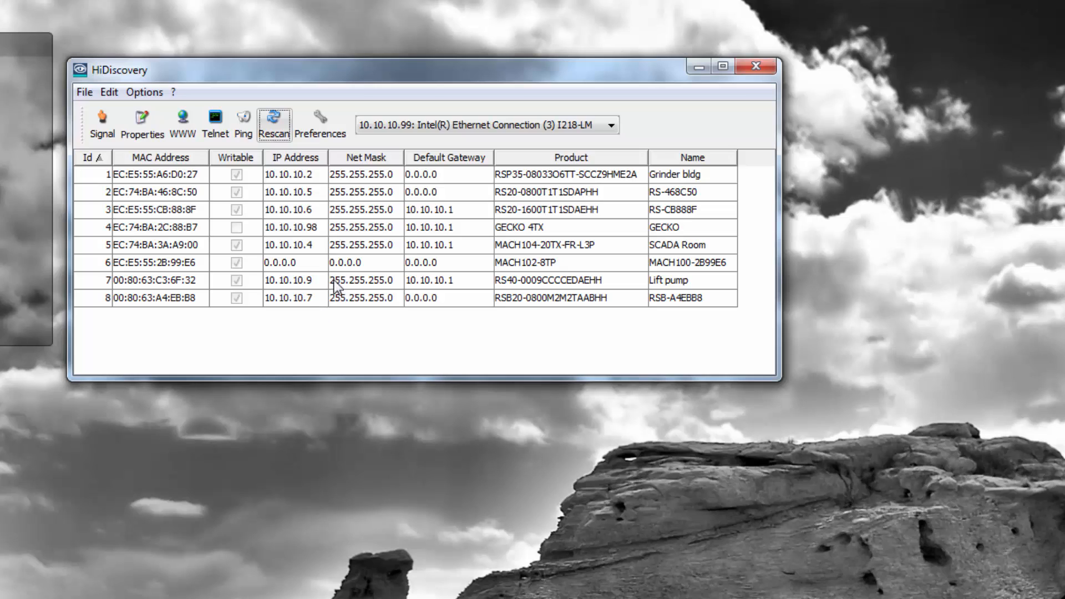
pyautogui.moveTo(332, 312)
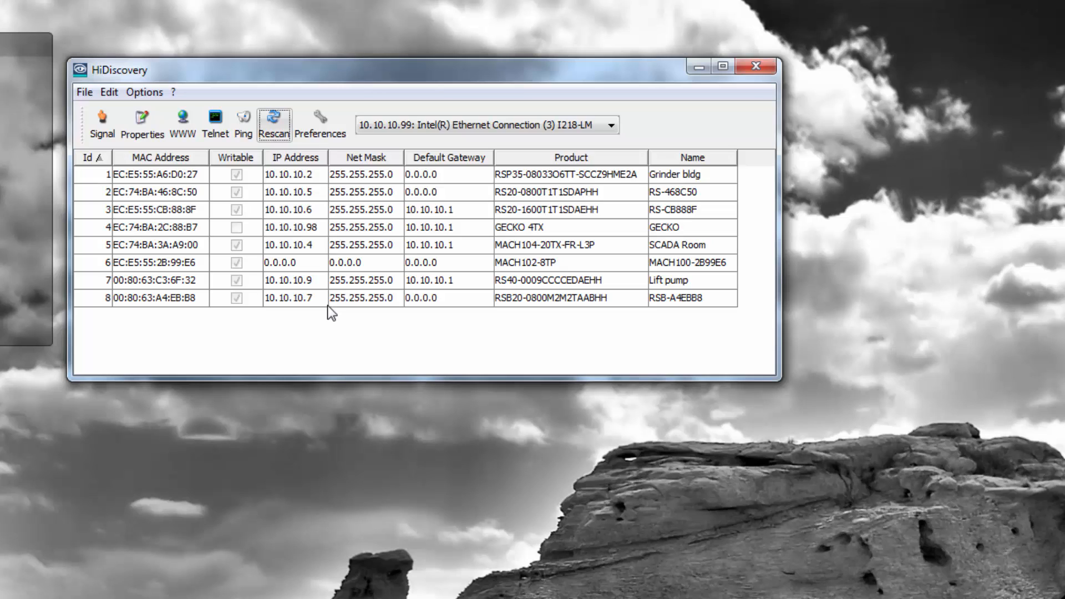
pyautogui.moveTo(289, 270)
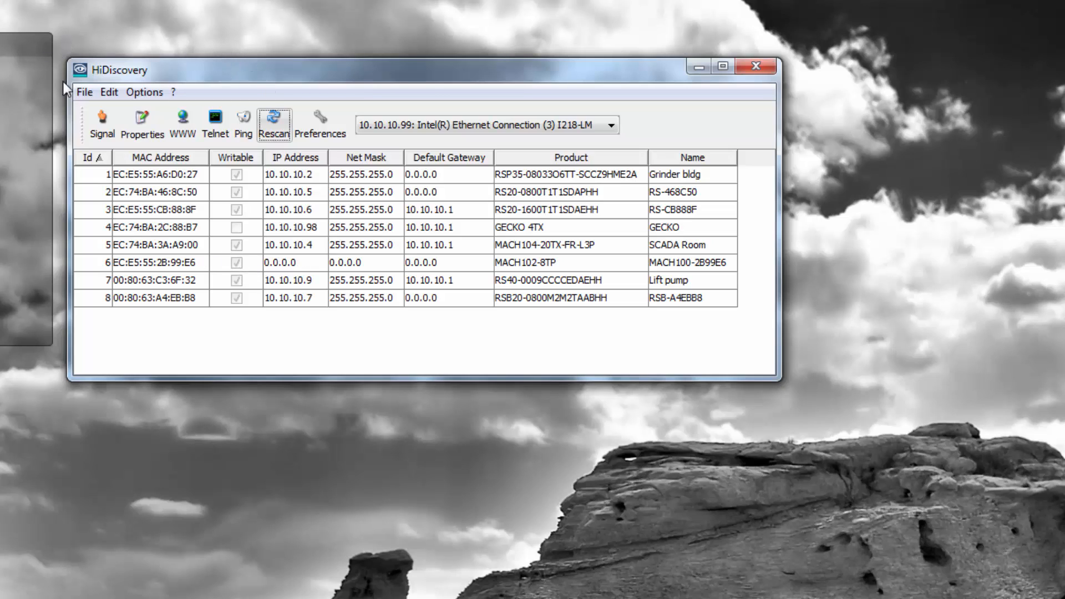
pyautogui.moveTo(170, 69)
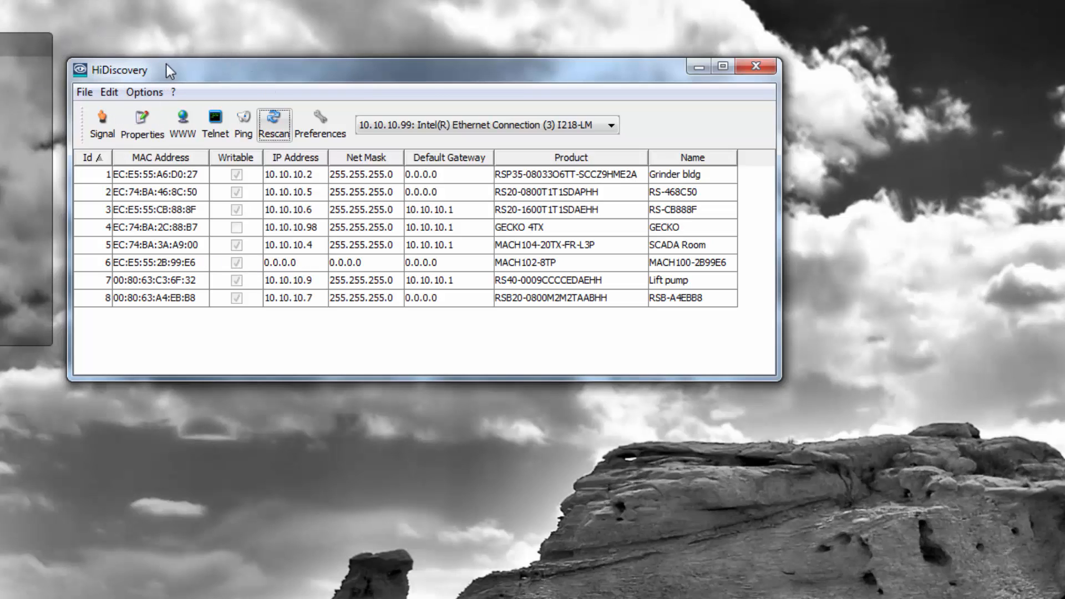
pyautogui.moveTo(188, 93)
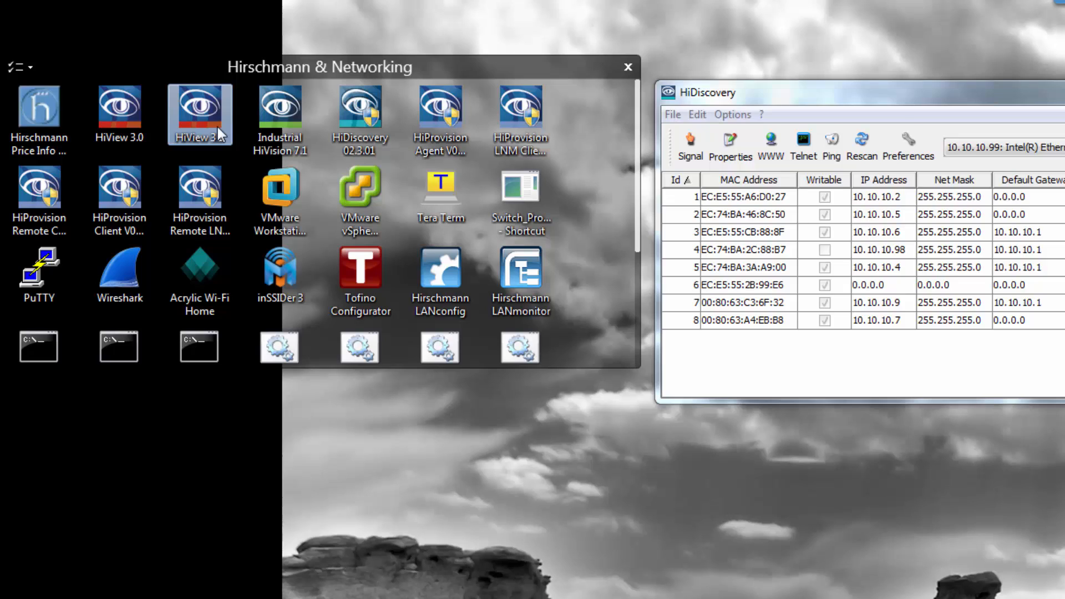
pyautogui.moveTo(224, 127)
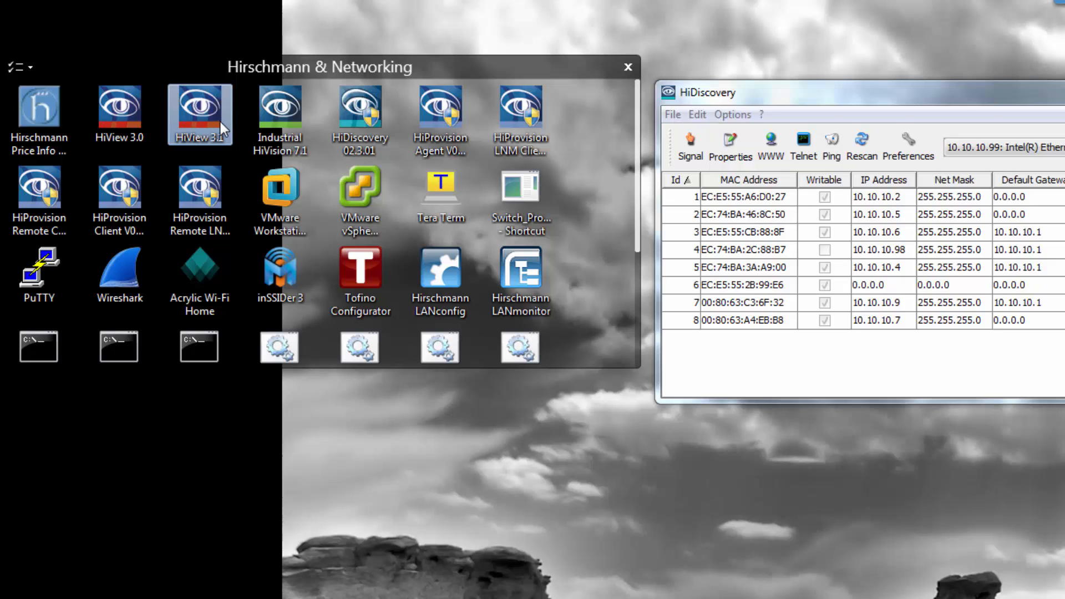
pyautogui.click(279, 116)
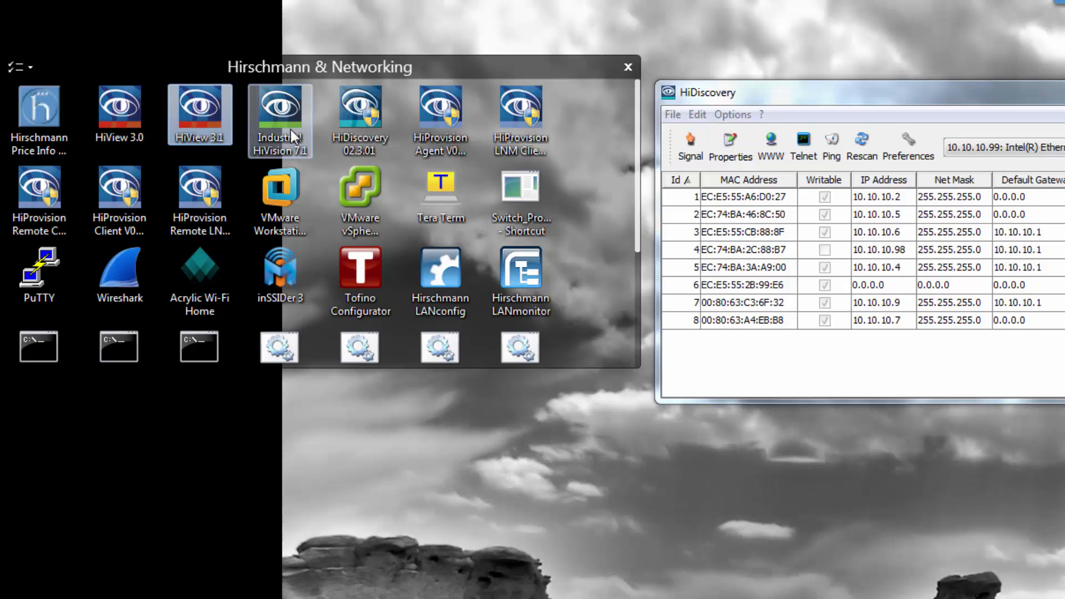
pyautogui.moveTo(302, 160)
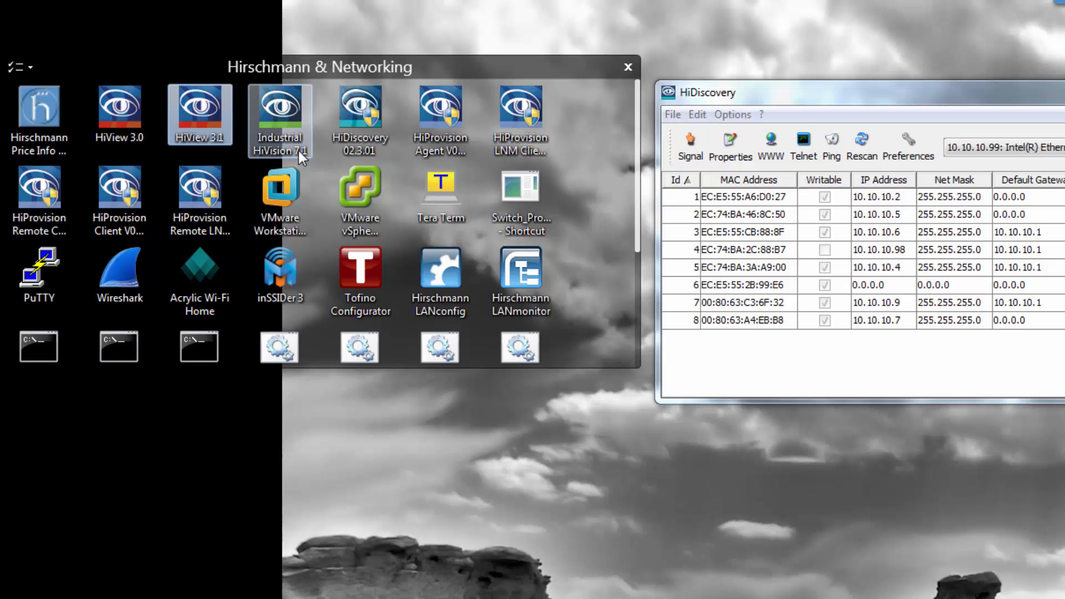
pyautogui.moveTo(301, 157)
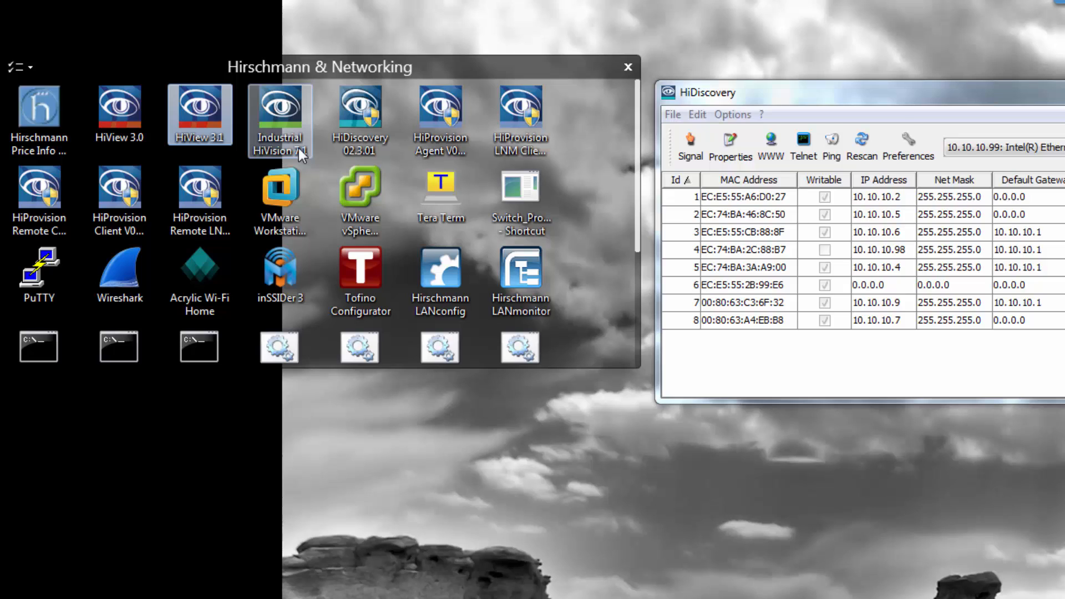
pyautogui.moveTo(300, 155)
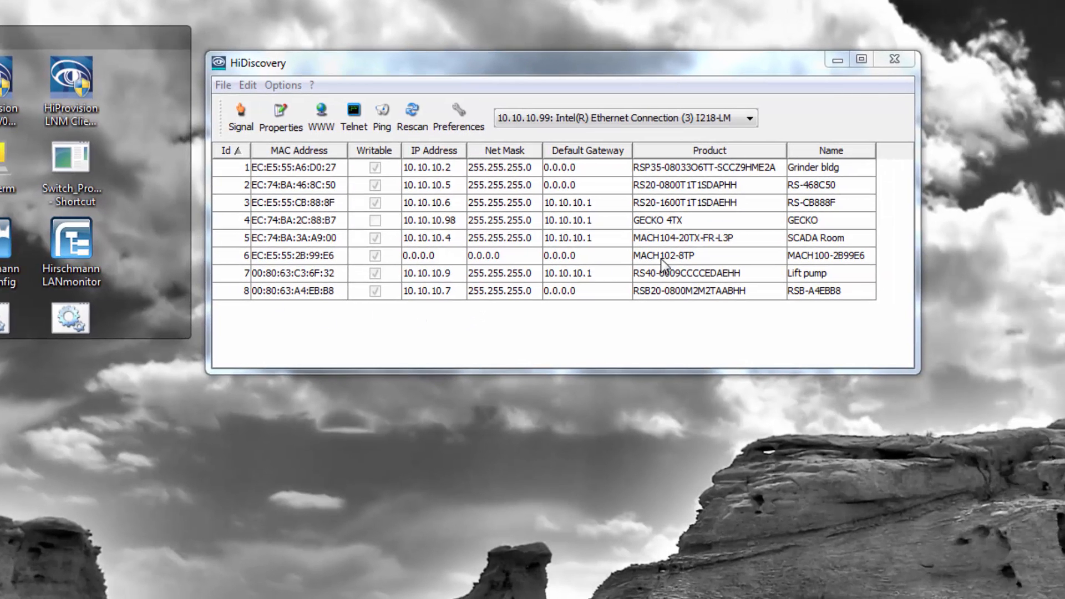
pyautogui.click(431, 255)
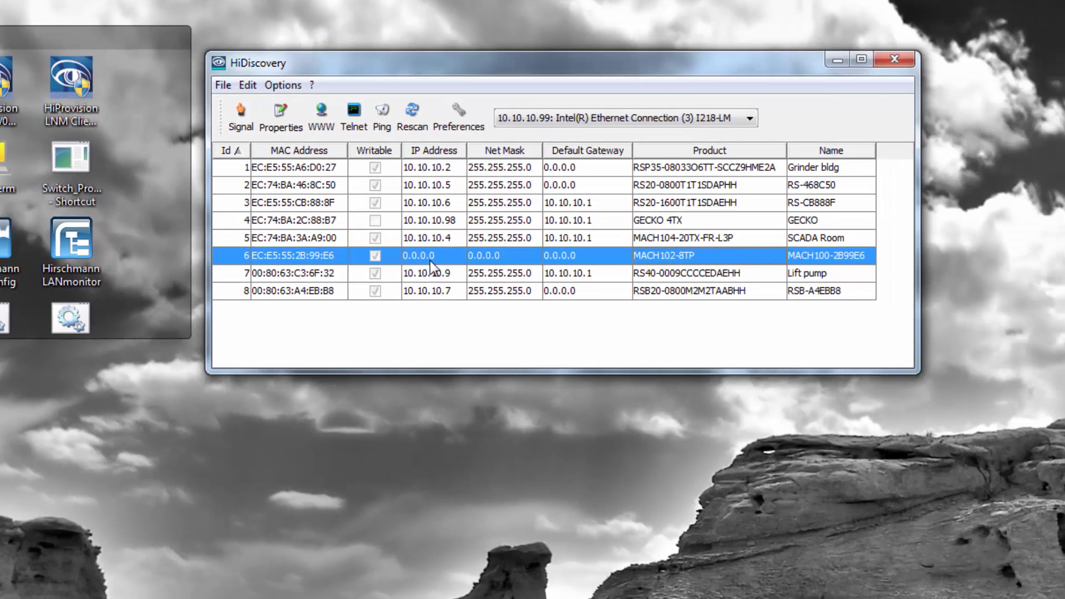
pyautogui.moveTo(706, 263)
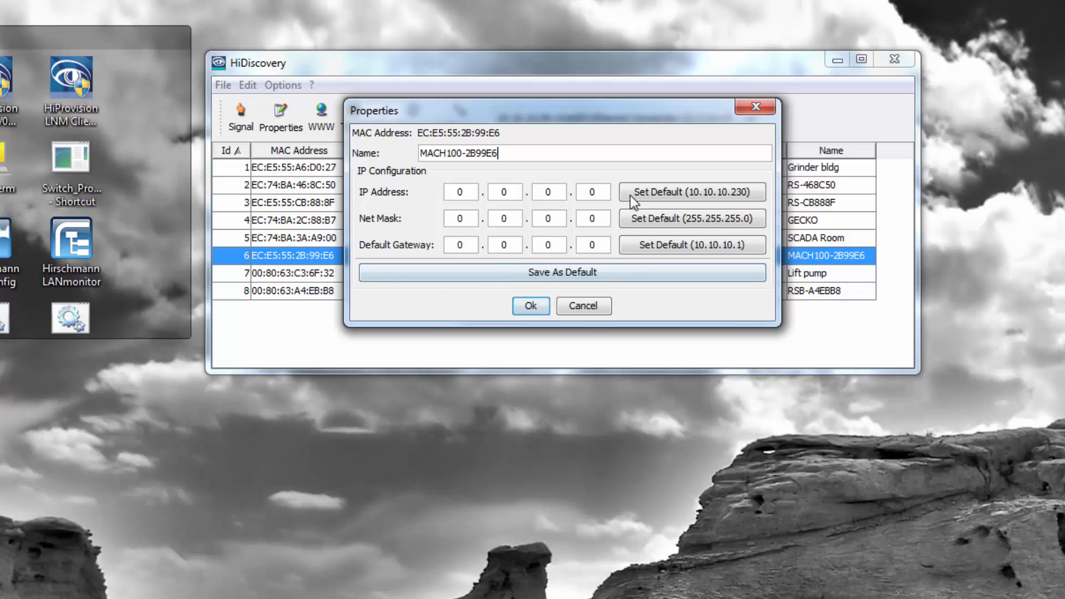
pyautogui.click(690, 191)
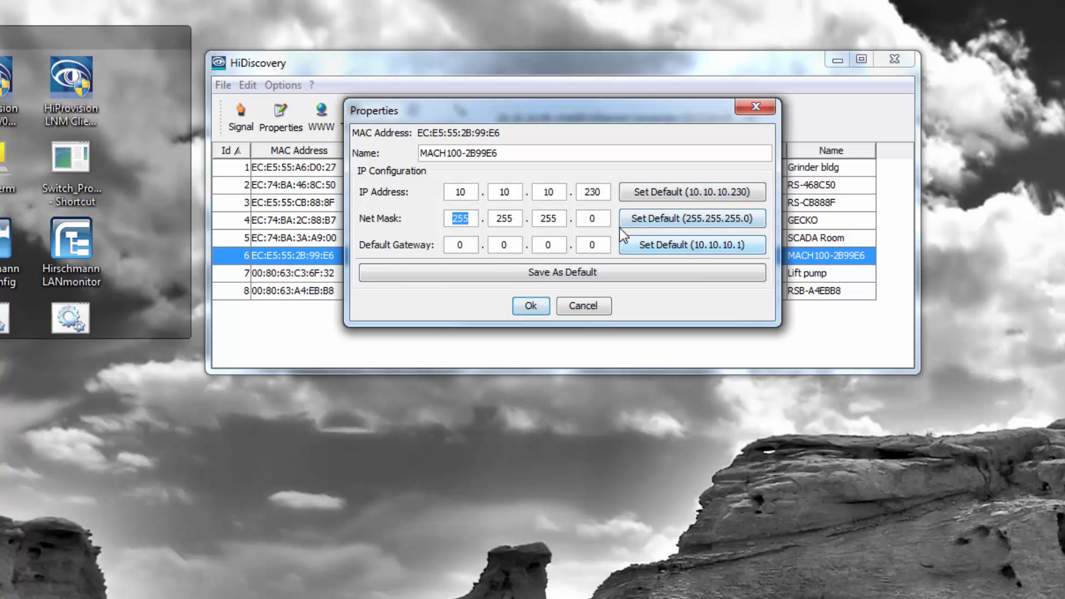
pyautogui.write('3')
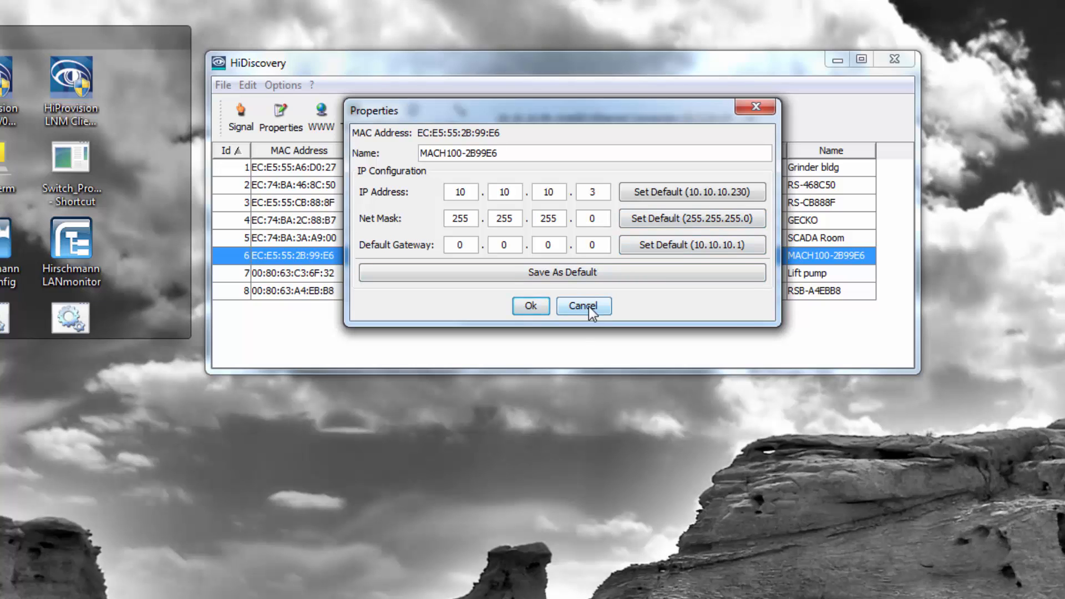
pyautogui.click(581, 306)
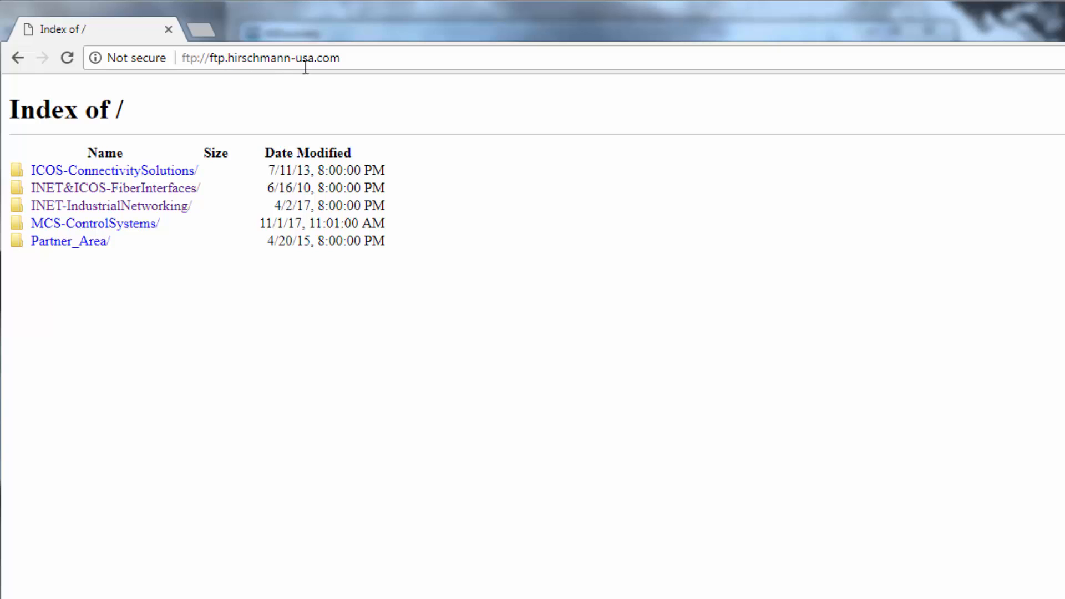
pyautogui.moveTo(166, 211)
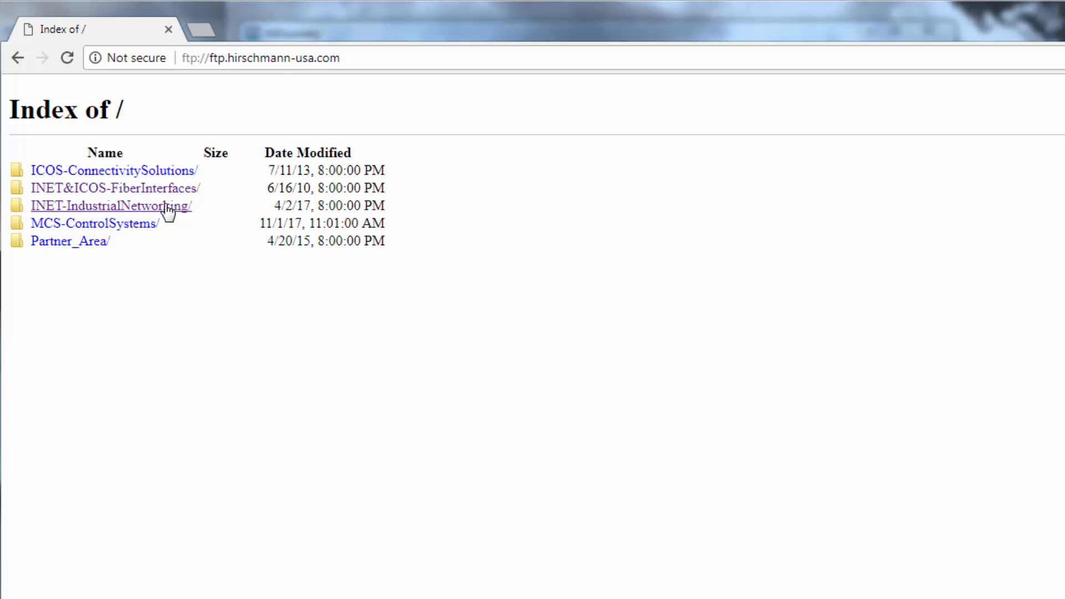
# Browse the FTP site through INET-IndustrialNetworking and Manuals into the MACH100 folder.
pyautogui.click(111, 205)
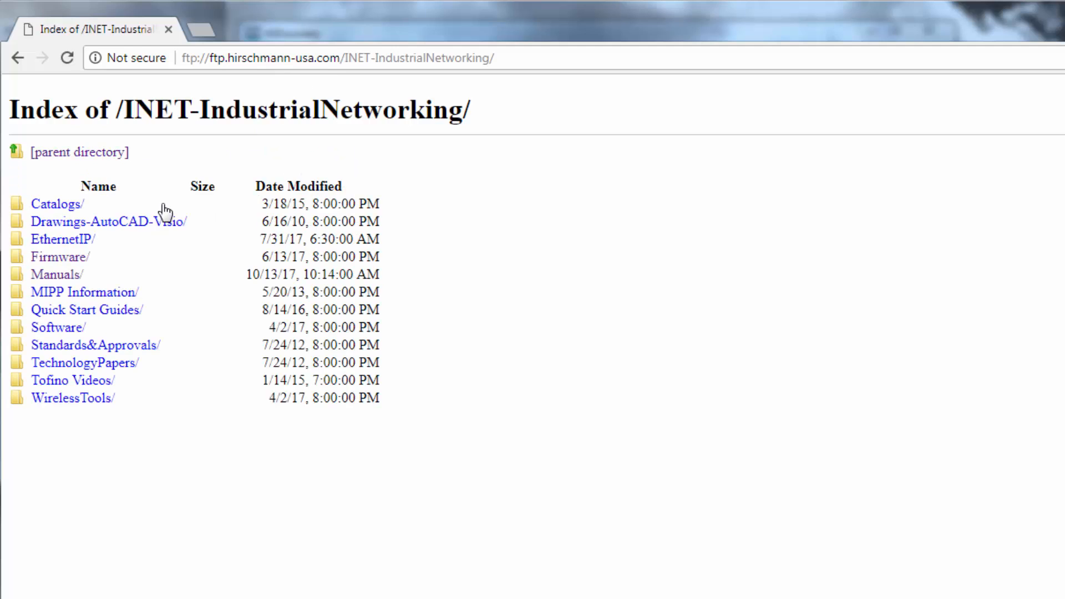
pyautogui.click(56, 274)
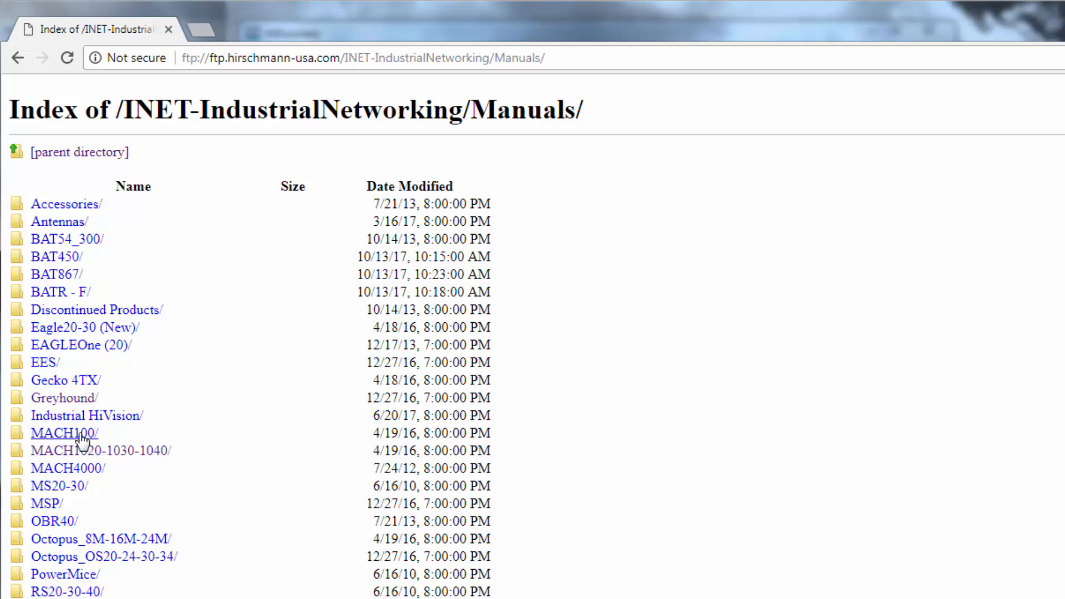
pyautogui.click(63, 433)
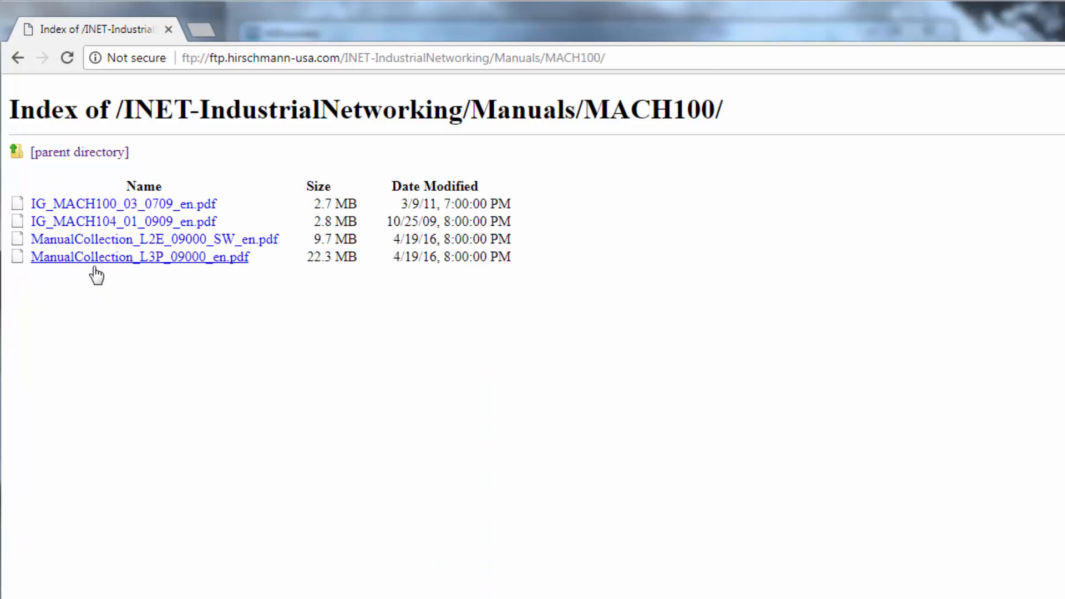
pyautogui.moveTo(190, 239)
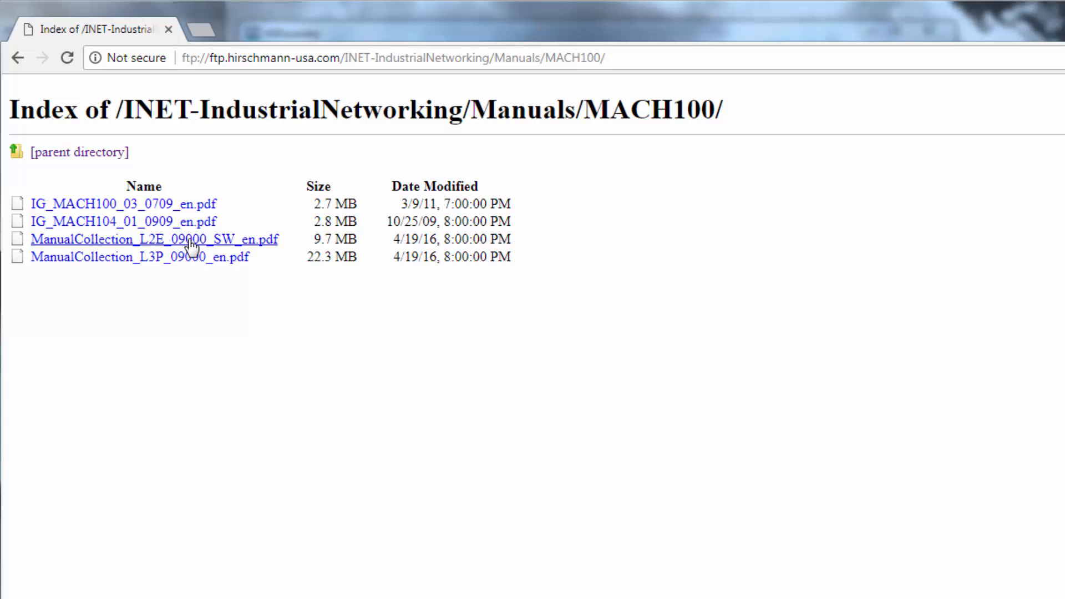
pyautogui.moveTo(424, 560)
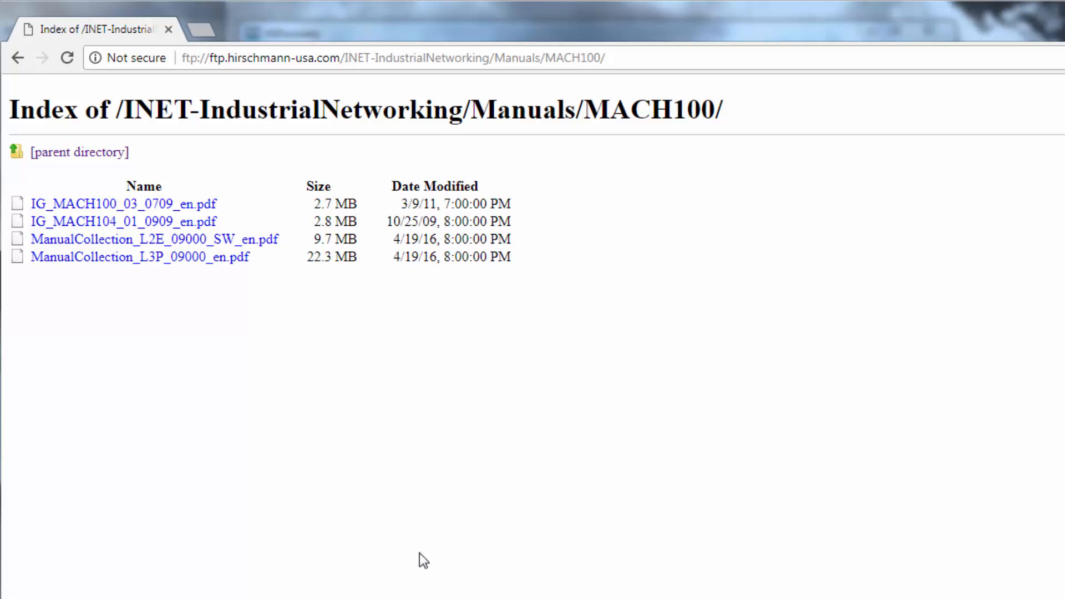
pyautogui.moveTo(218, 257)
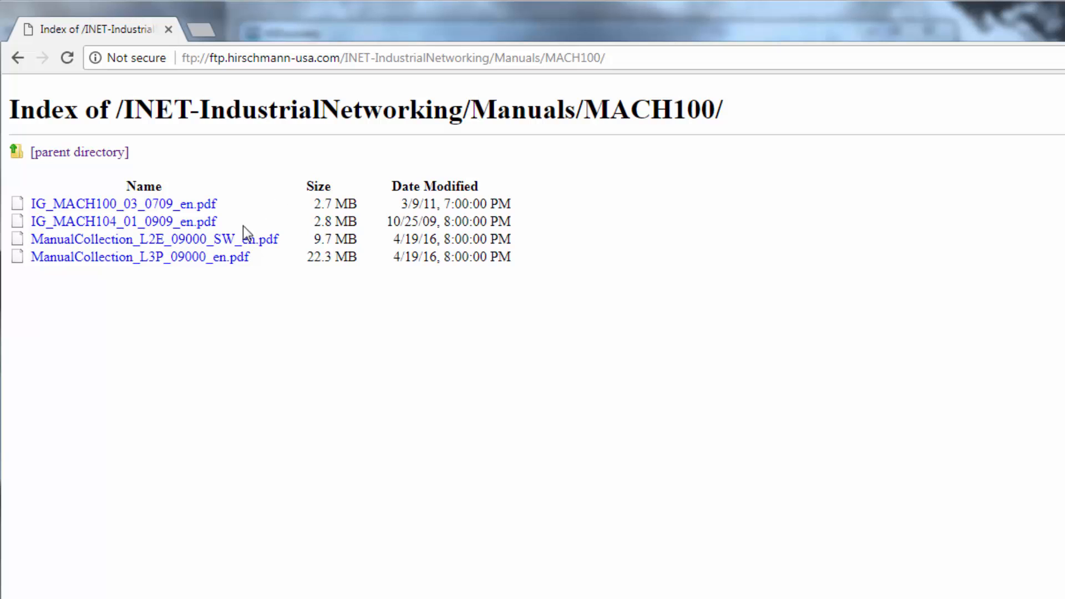
pyautogui.moveTo(585, 206)
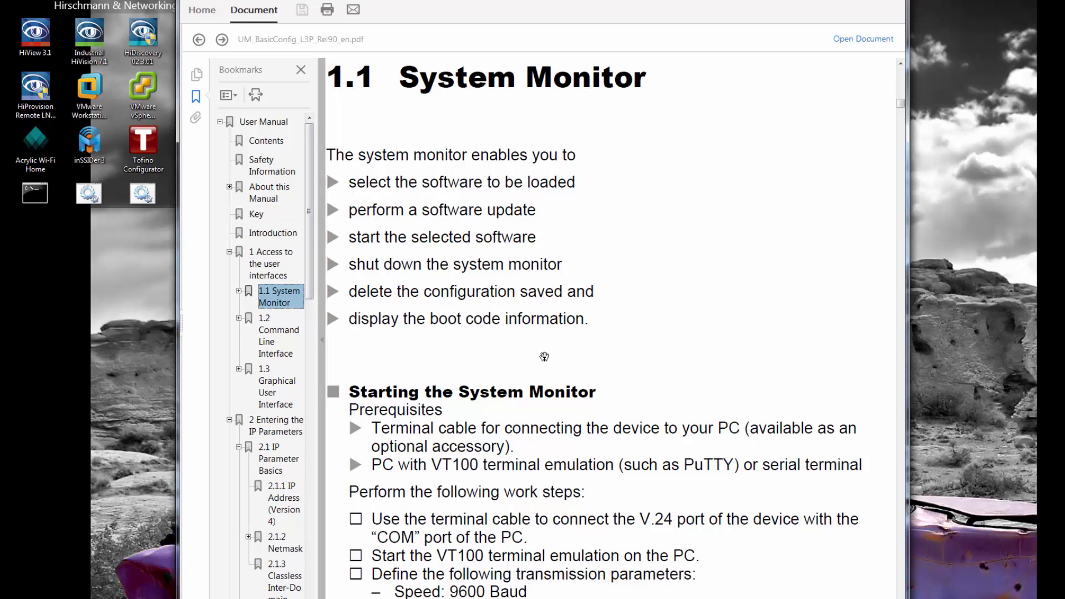
# Scroll to page 18, 'Starting the System Monitor', showing 9600 baud, 8 bit, no parity.
pyautogui.scroll(-3)
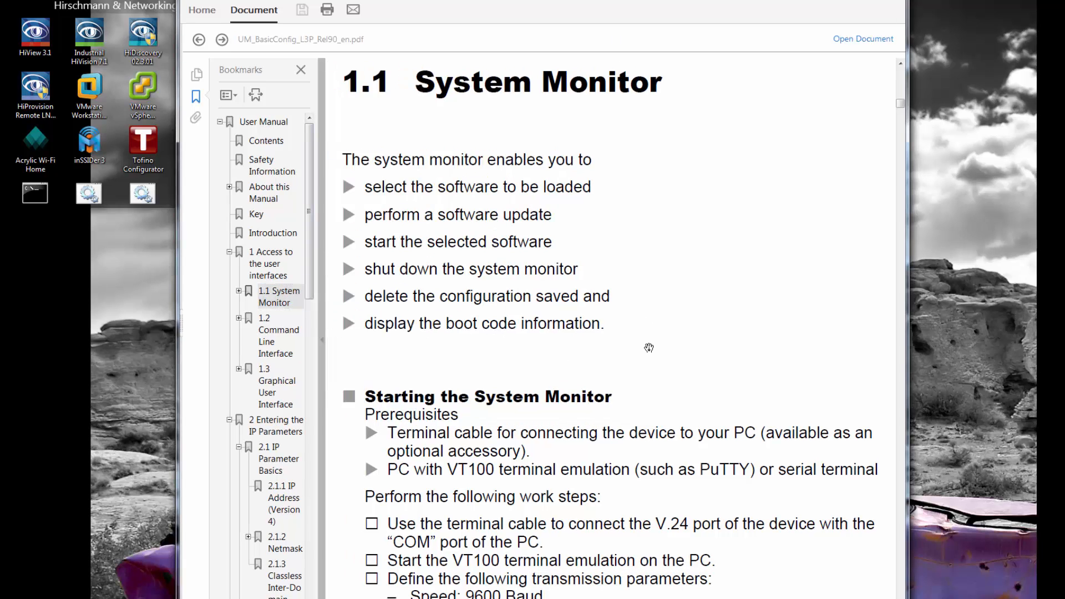
pyautogui.scroll(-3)
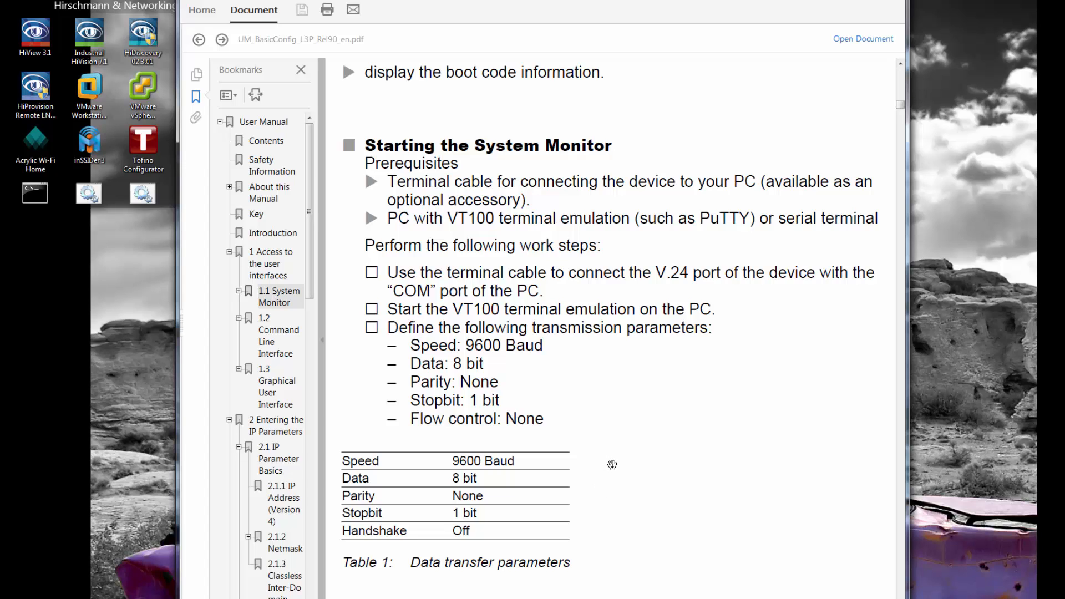
pyautogui.moveTo(617, 453)
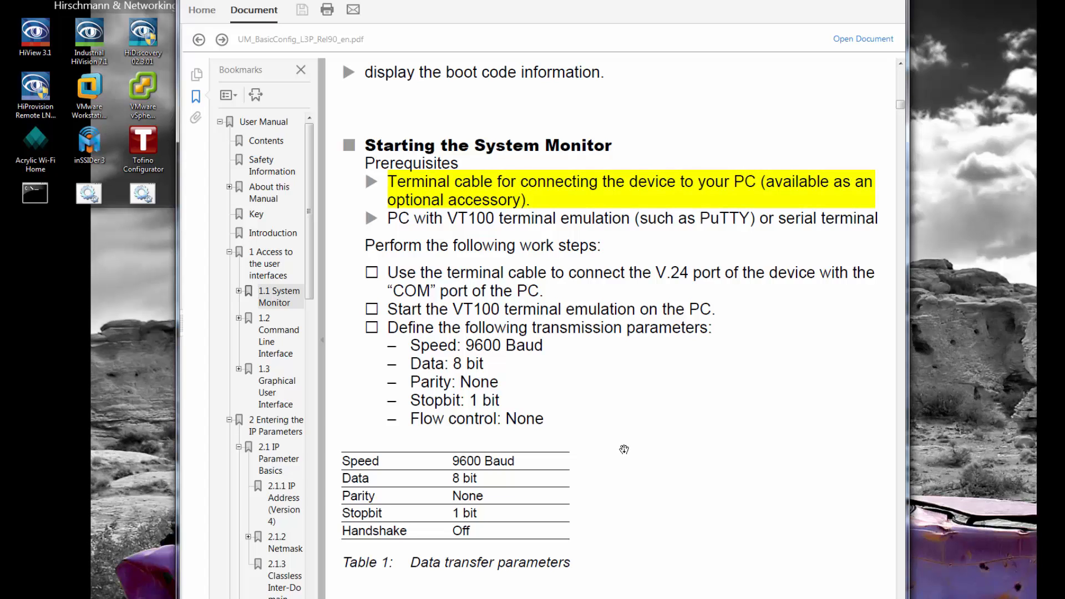
pyautogui.moveTo(635, 435)
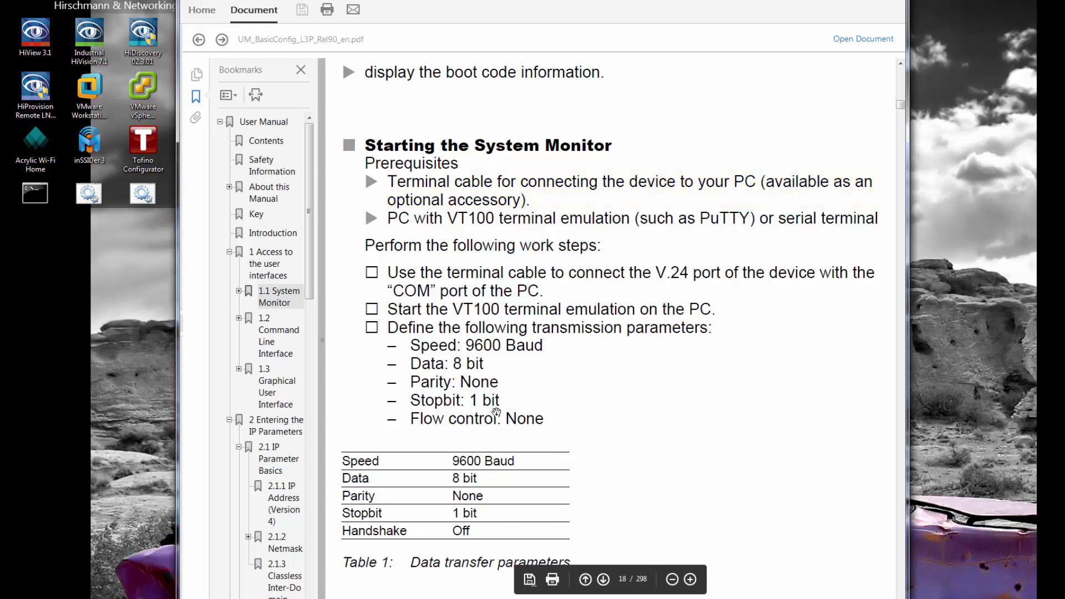
pyautogui.moveTo(511, 481)
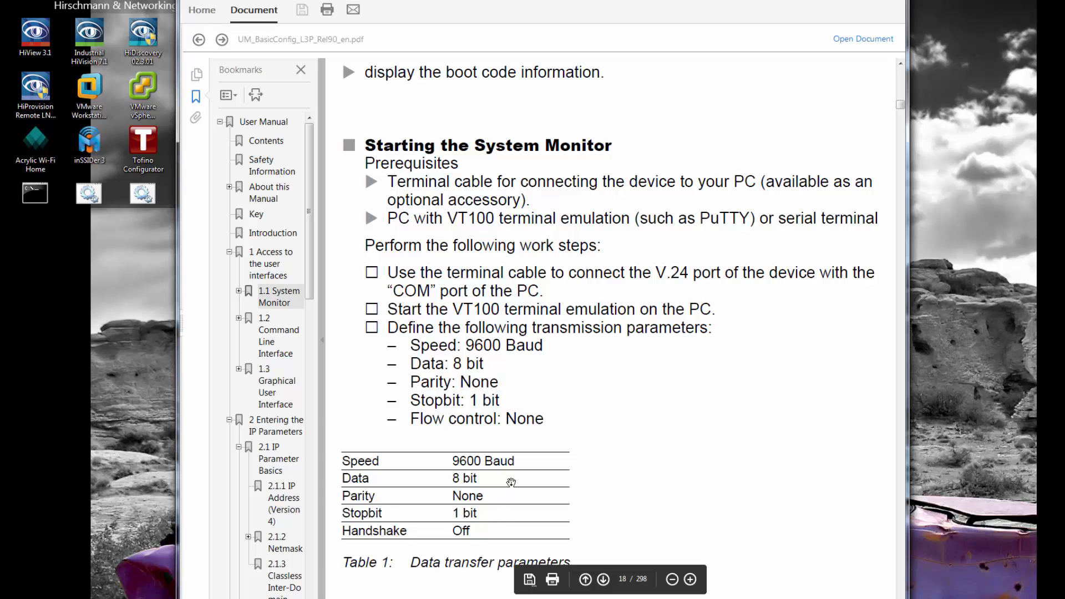
pyautogui.moveTo(514, 432)
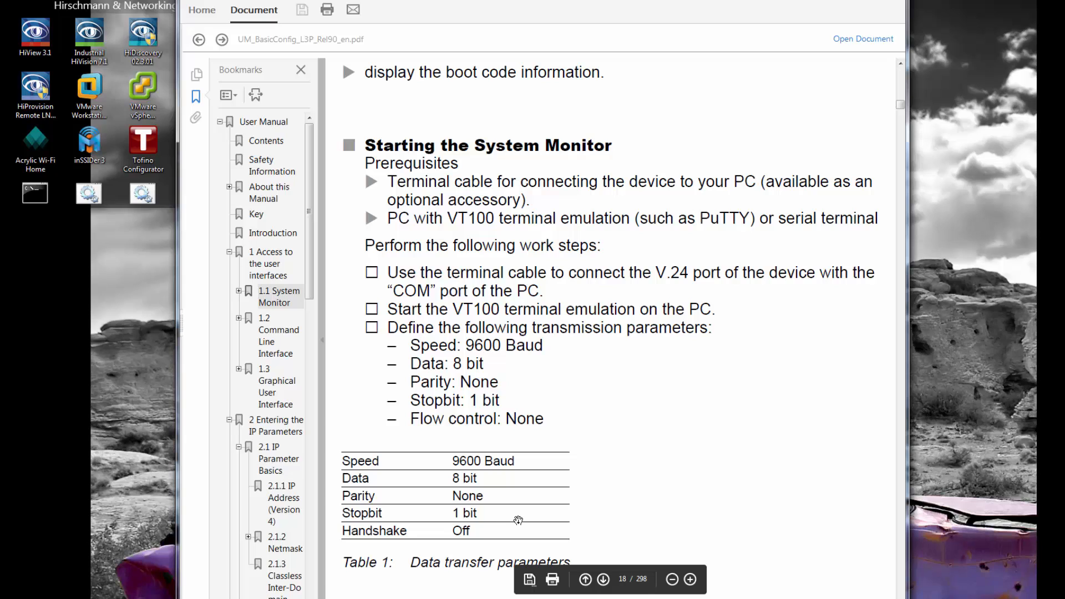
pyautogui.moveTo(436, 250)
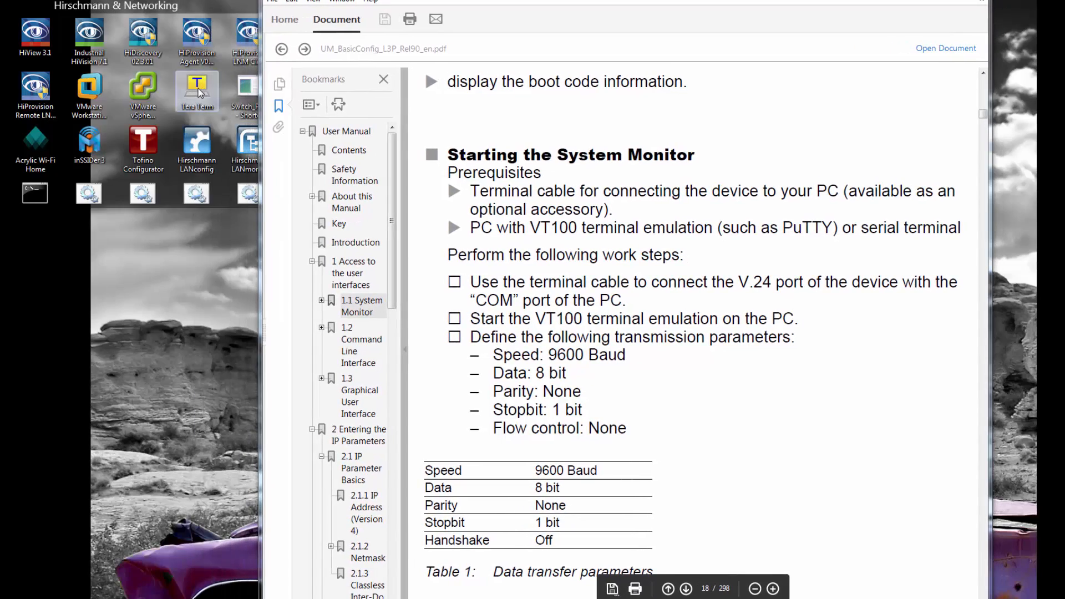
# Open a Tera Term serial connection on COM3, log in as admin, and enter enable.
pyautogui.doubleClick(196, 91)
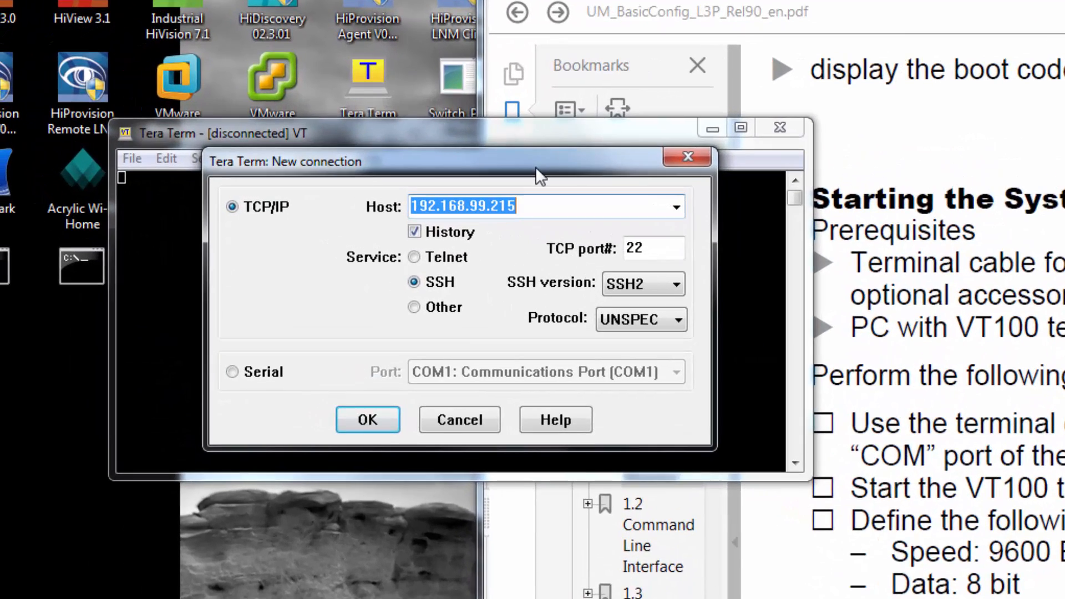
pyautogui.click(232, 372)
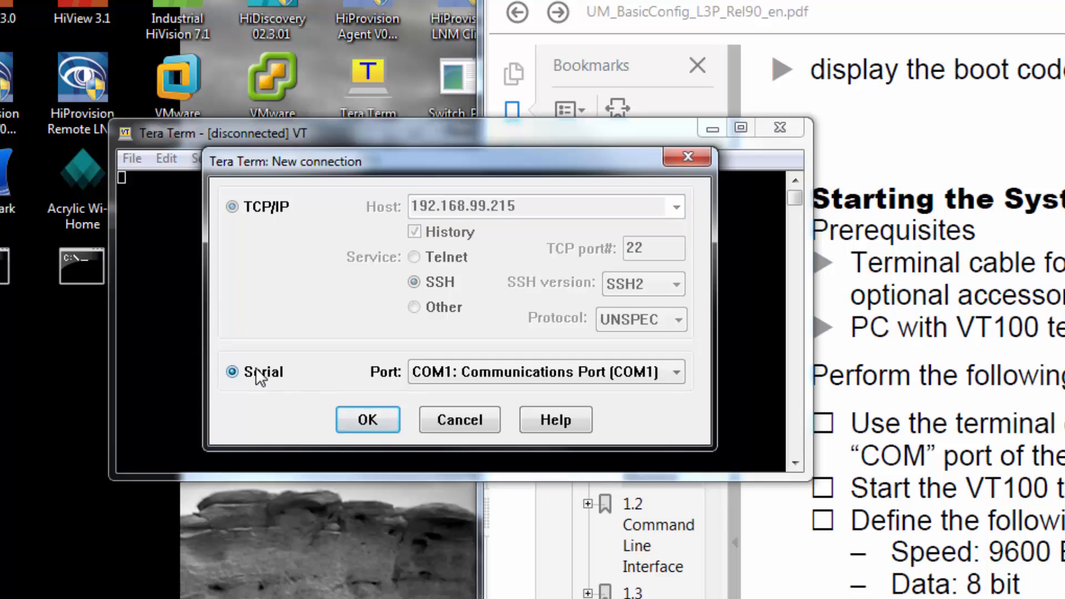
pyautogui.click(232, 372)
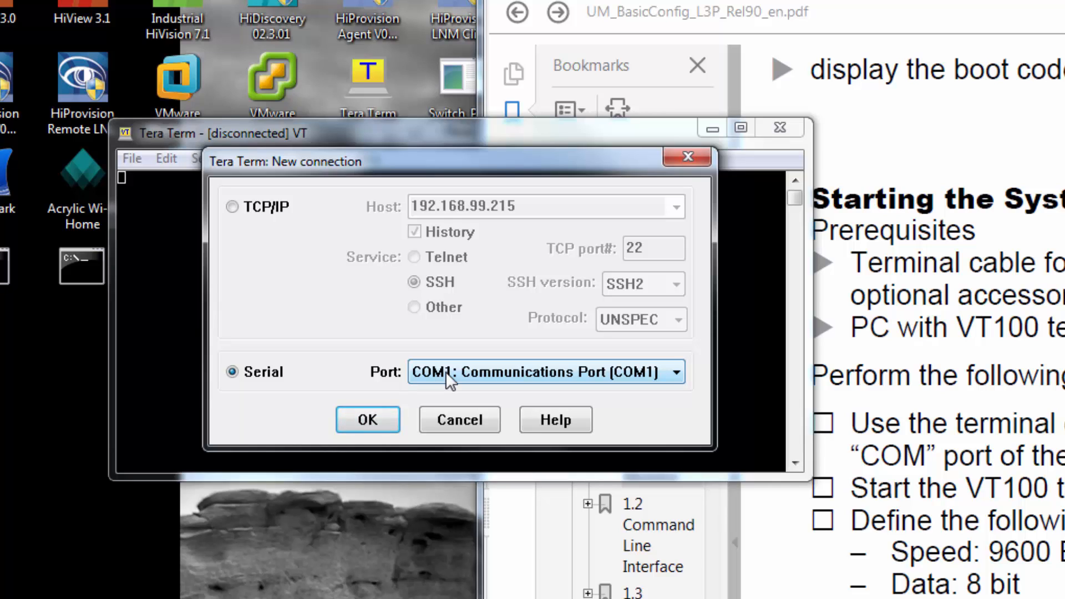
pyautogui.click(674, 372)
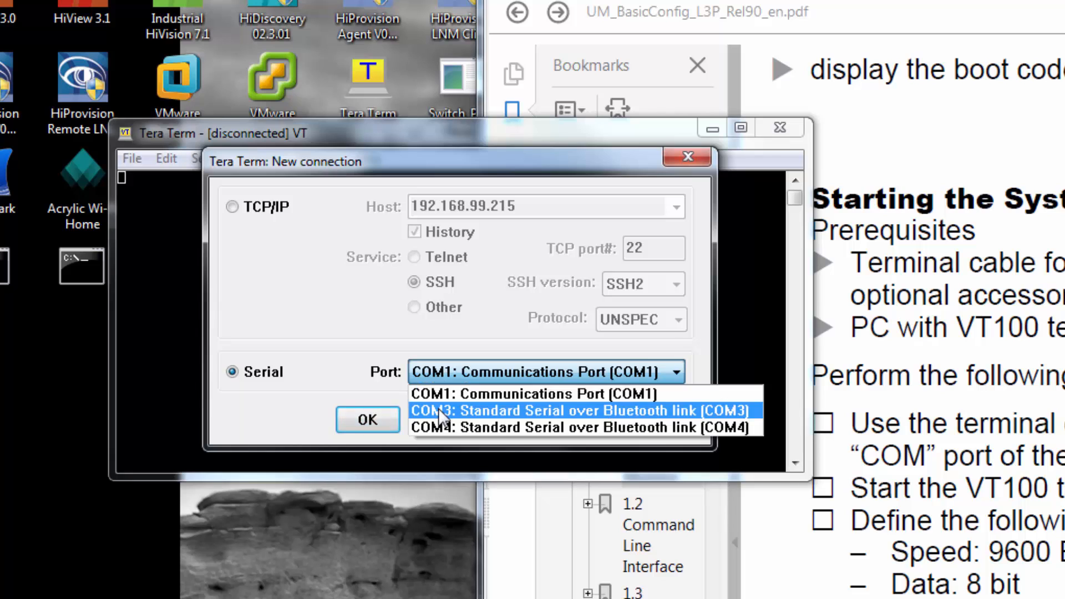
pyautogui.click(571, 411)
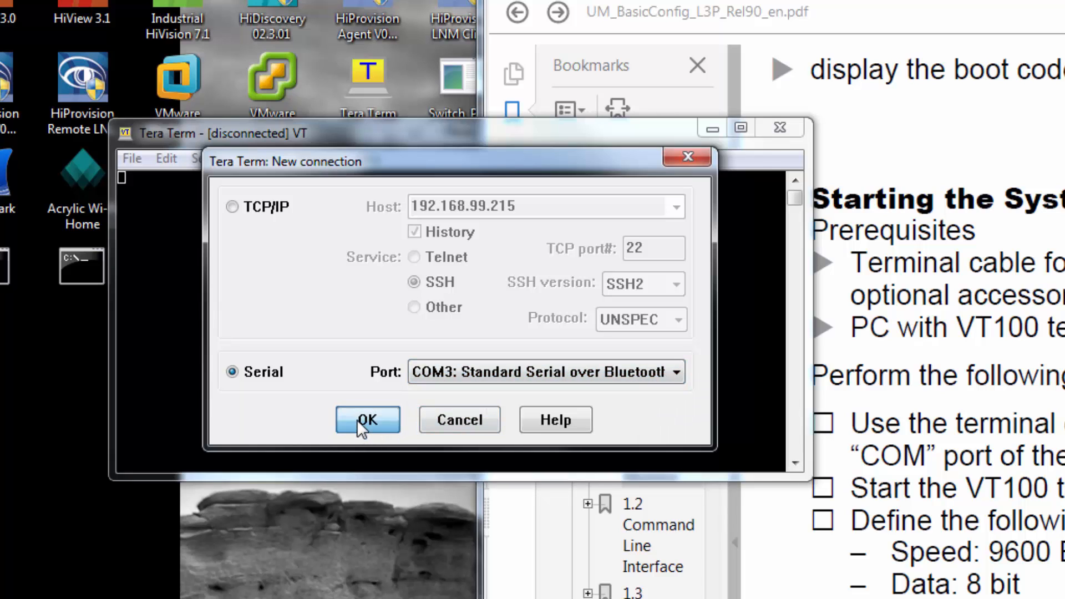
pyautogui.click(367, 419)
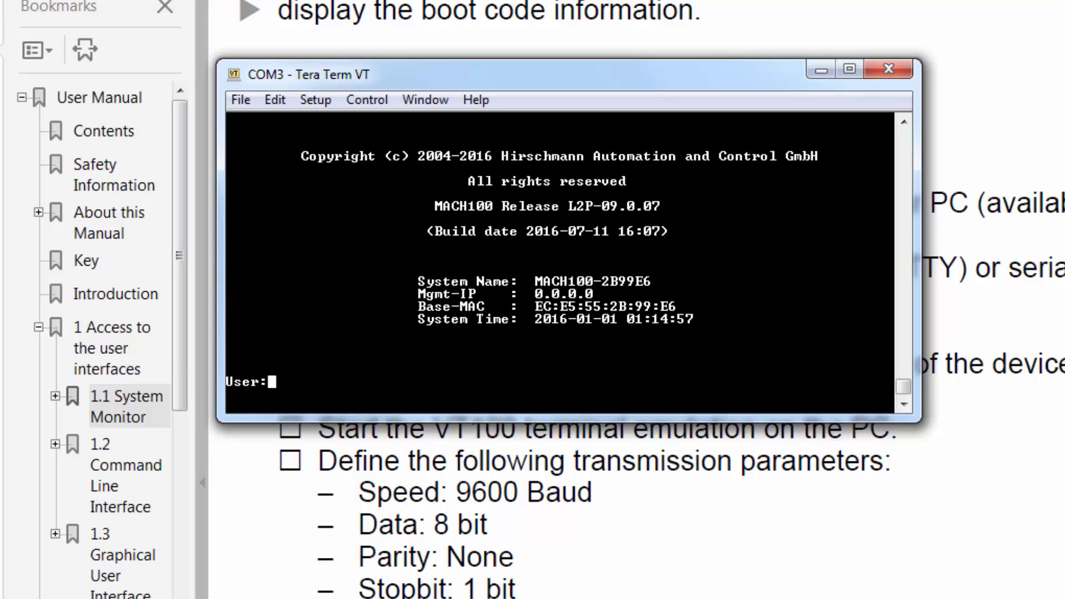
pyautogui.write('admin')
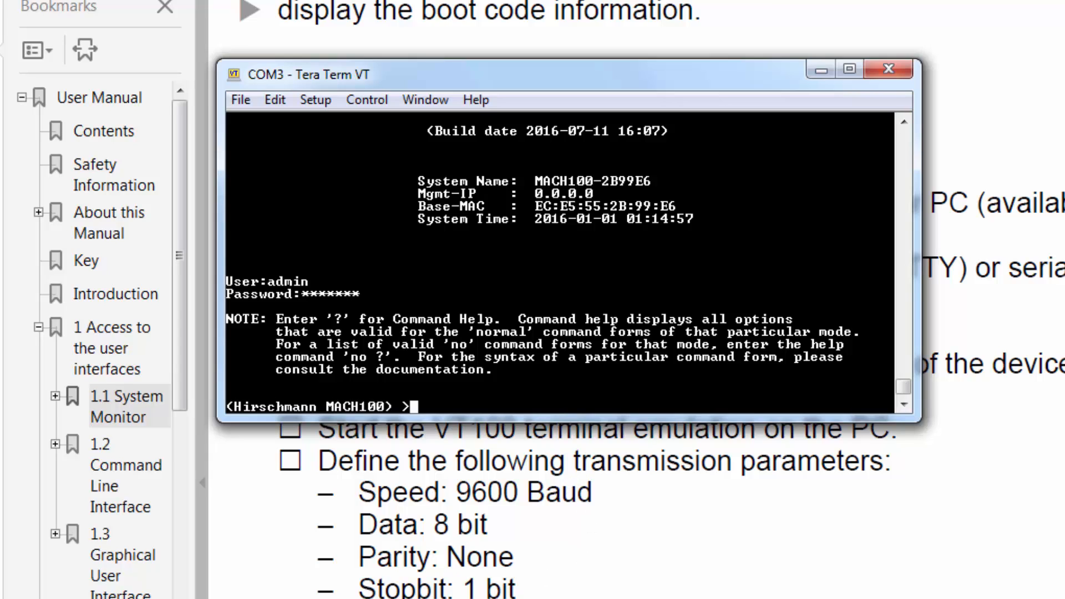
pyautogui.write('enable')
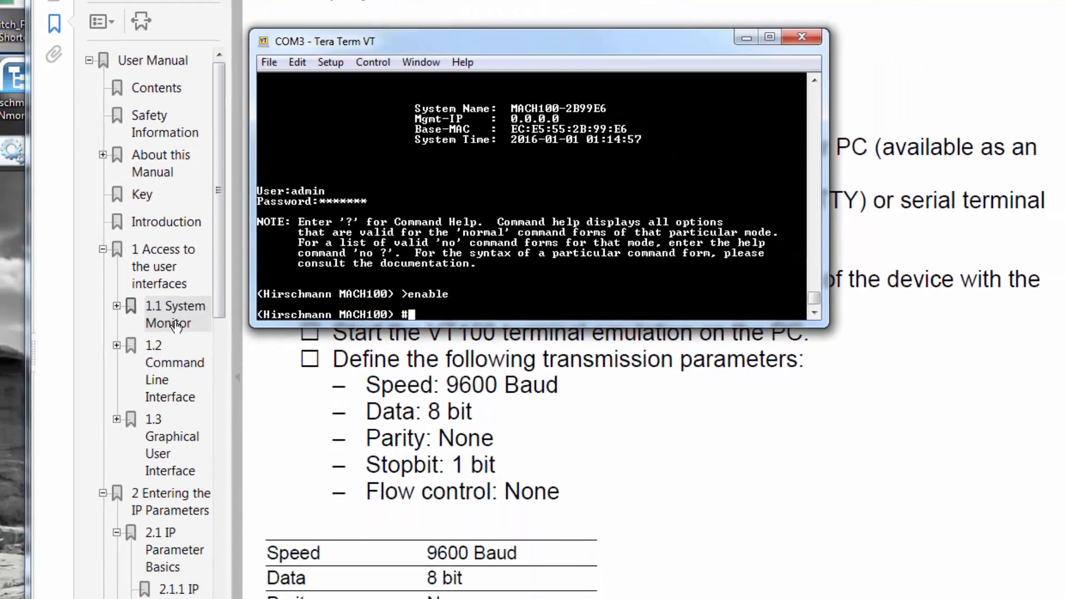
# Jump to section 2.2 and show its commands for disabling DHCP, setting IP, and saving.
pyautogui.scroll(-3)
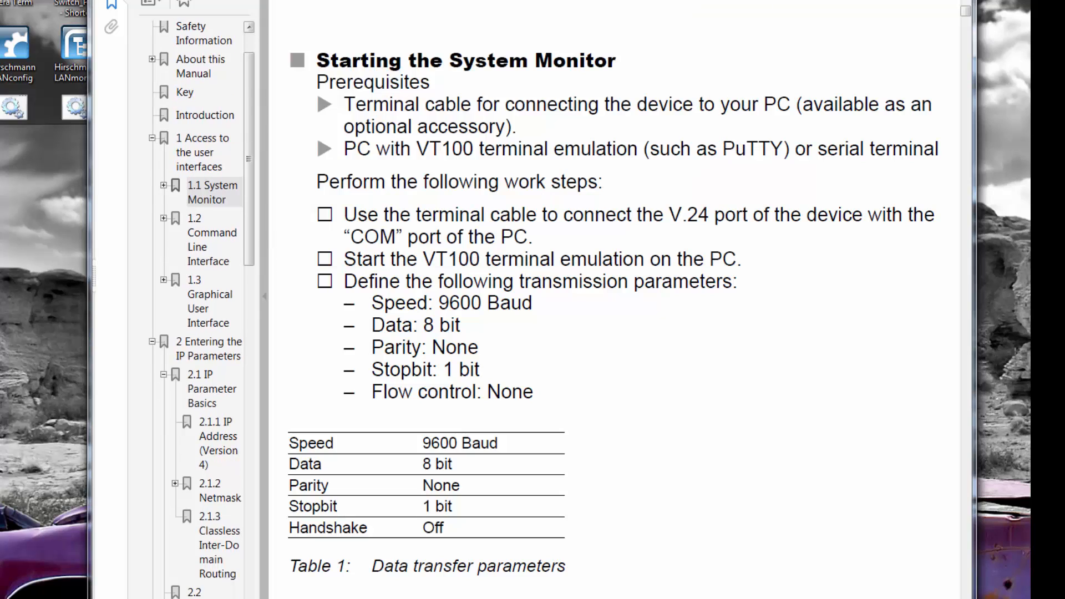
pyautogui.click(211, 511)
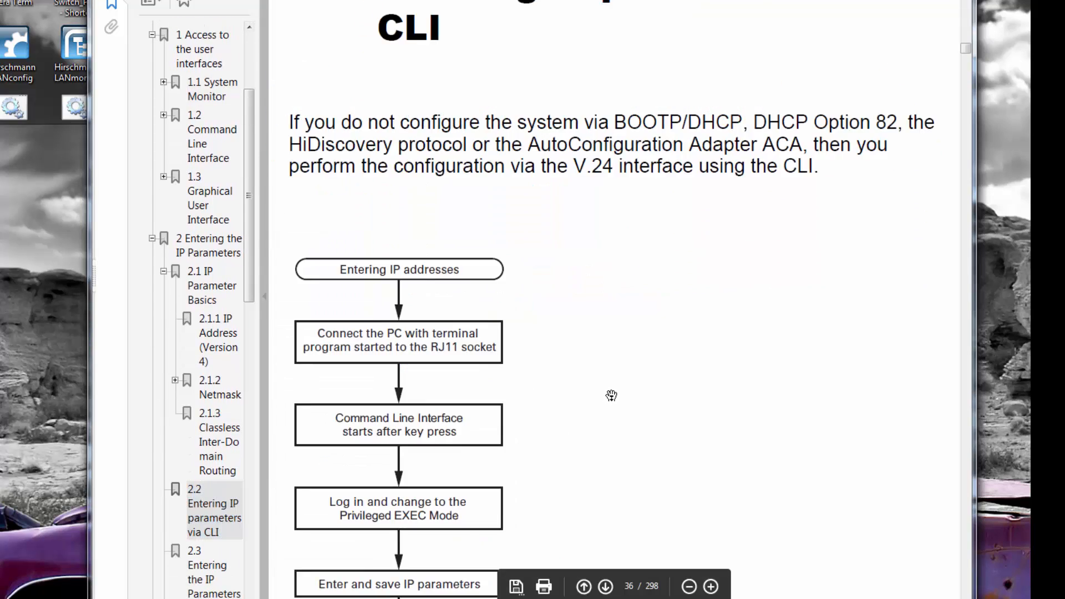
pyautogui.scroll(-3)
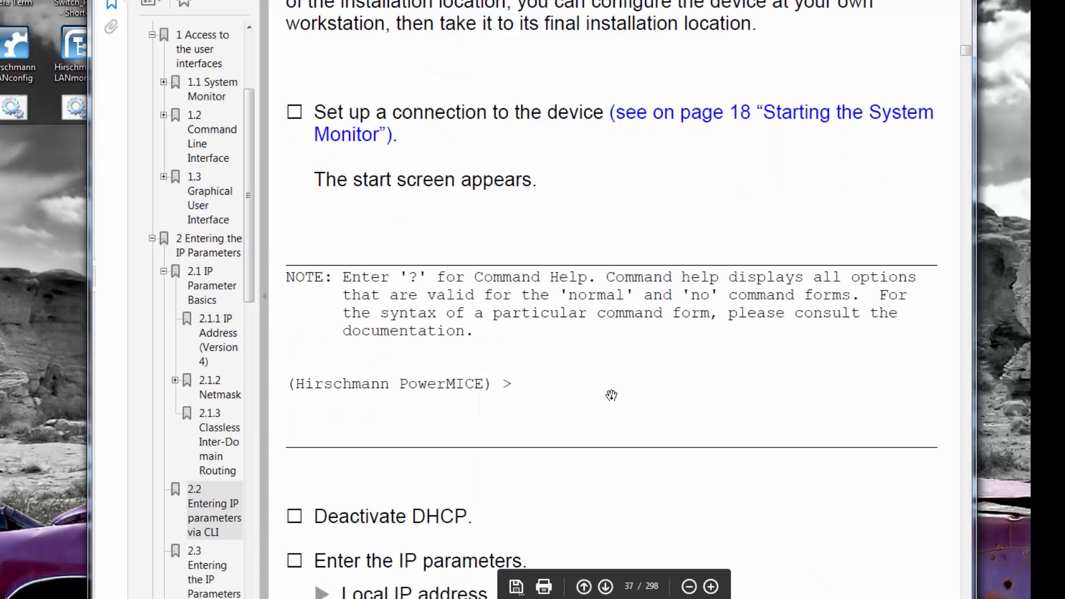
pyautogui.scroll(-3)
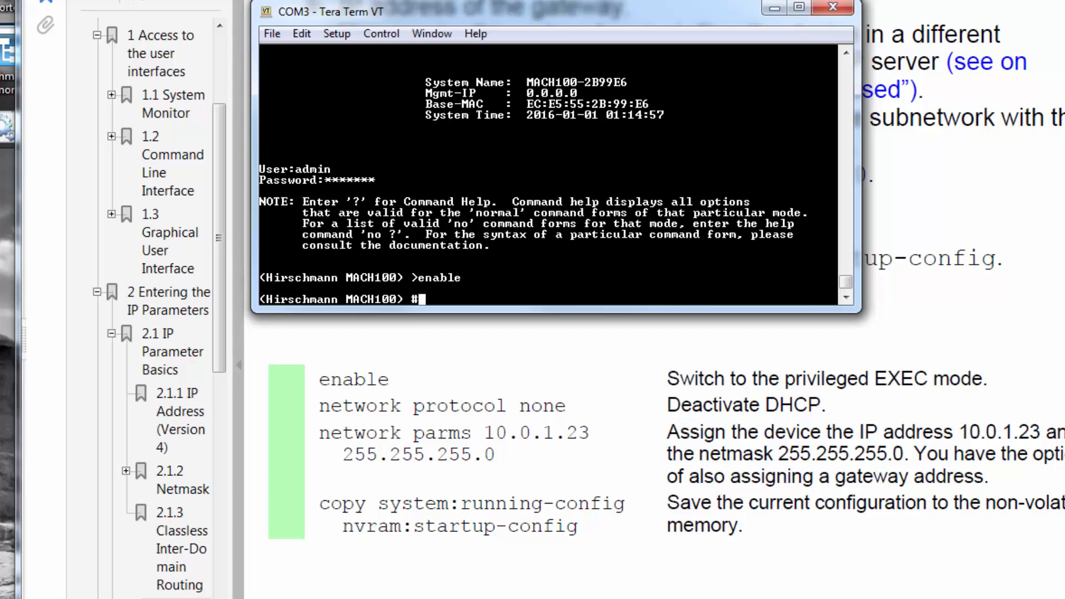
# Deactivate DHCP with 'network protocol none'.
pyautogui.write('network')
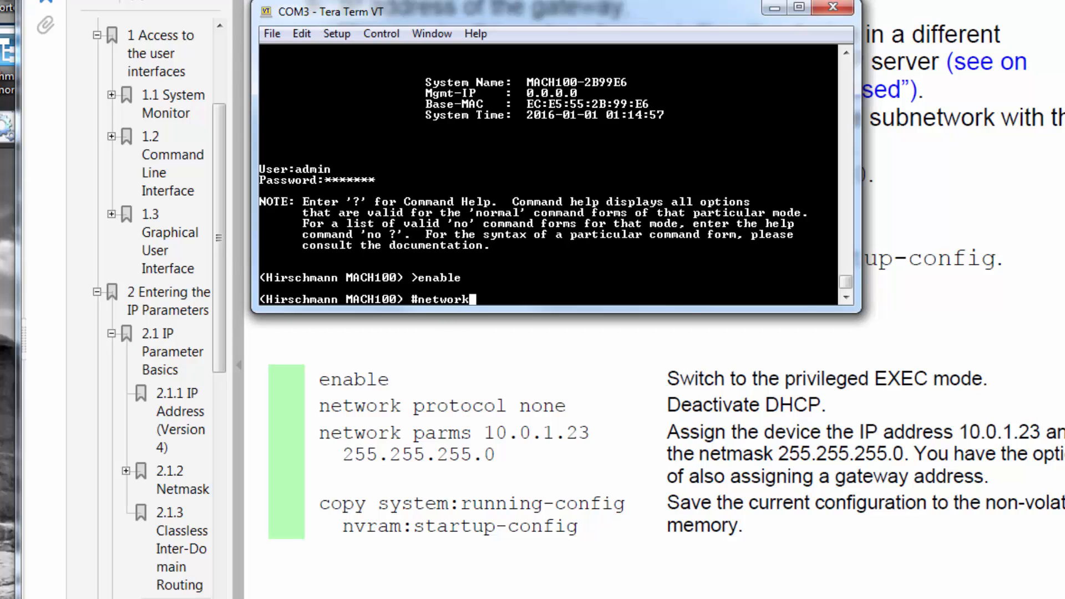
pyautogui.write('protocol none')
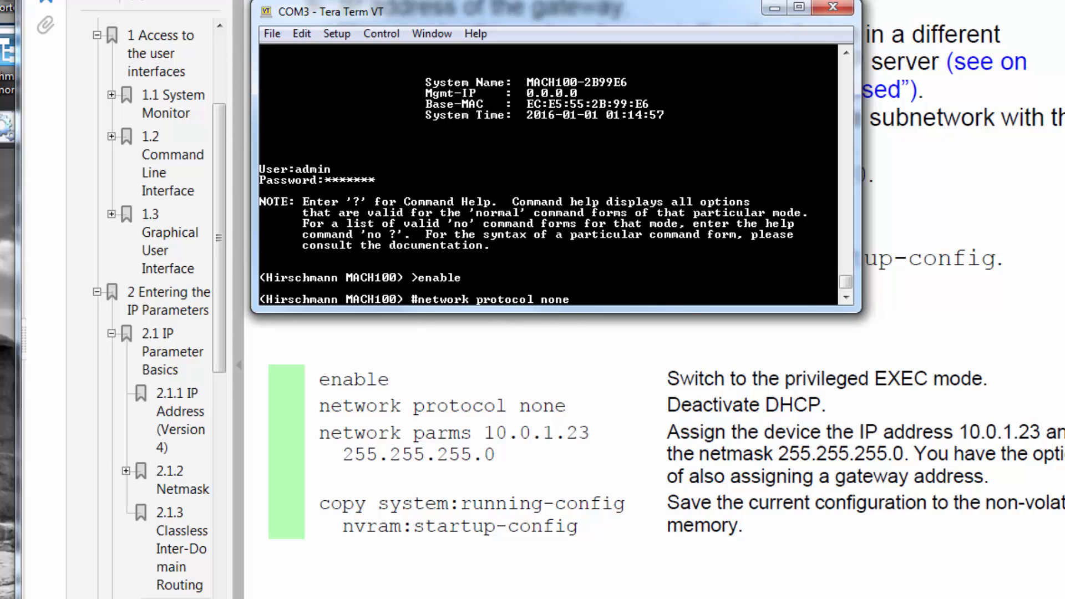
pyautogui.press('Return')
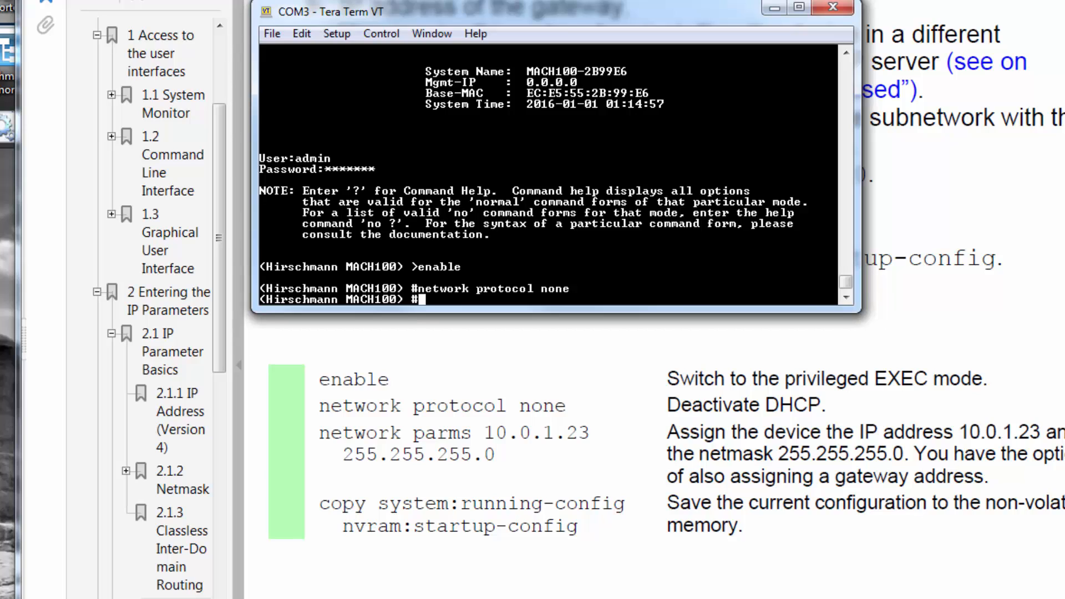
# Assign IP 10.10.10.3 with netmask 255.255.255.0 using 'network parms'.
pyautogui.write('netwro')
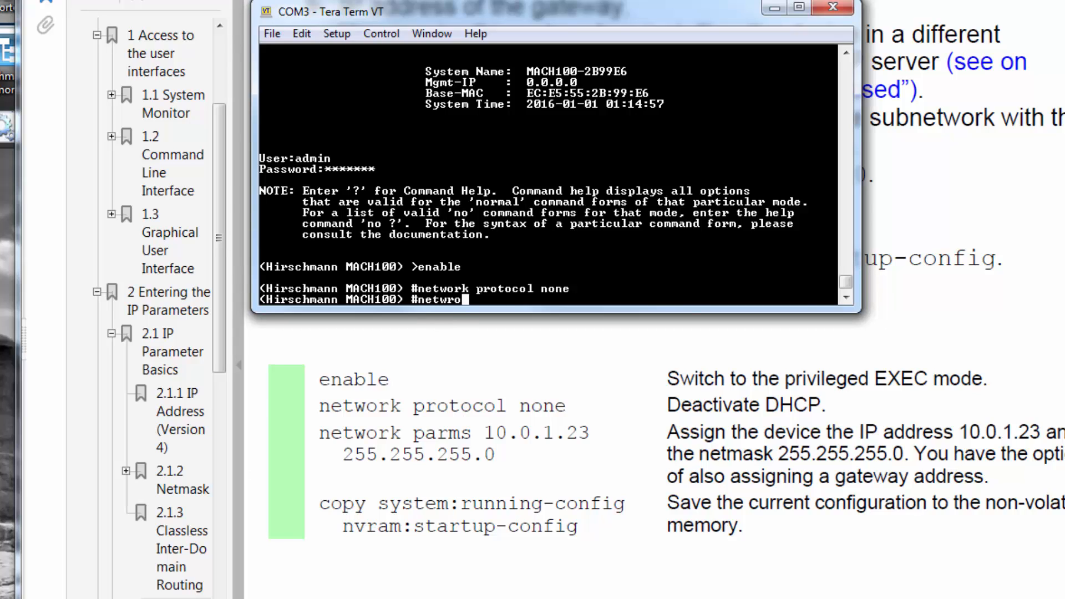
pyautogui.press('BackSpace')
pyautogui.write('ork')
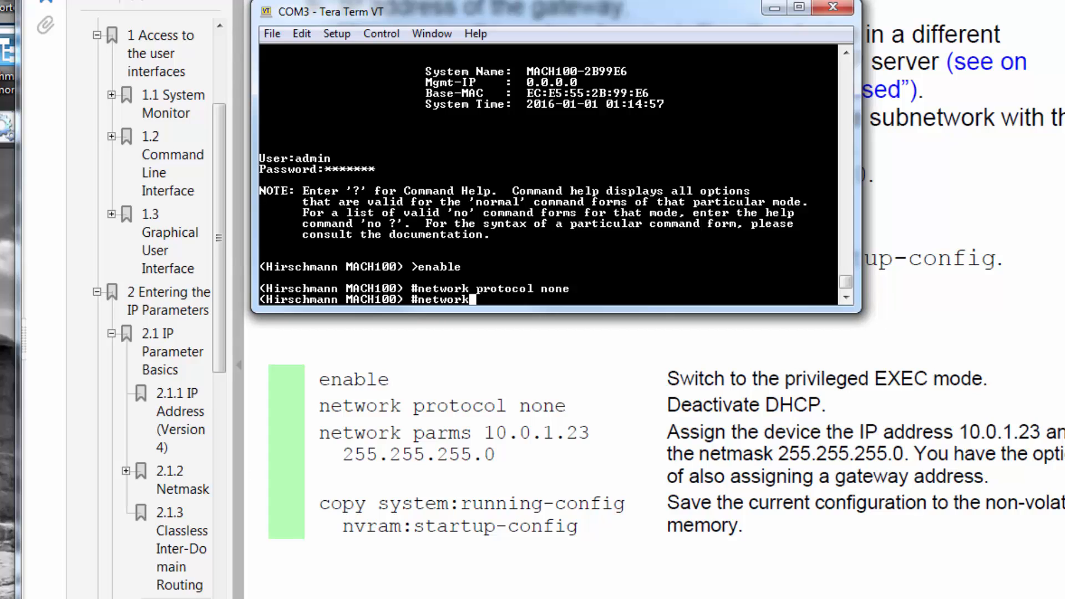
pyautogui.write('parms')
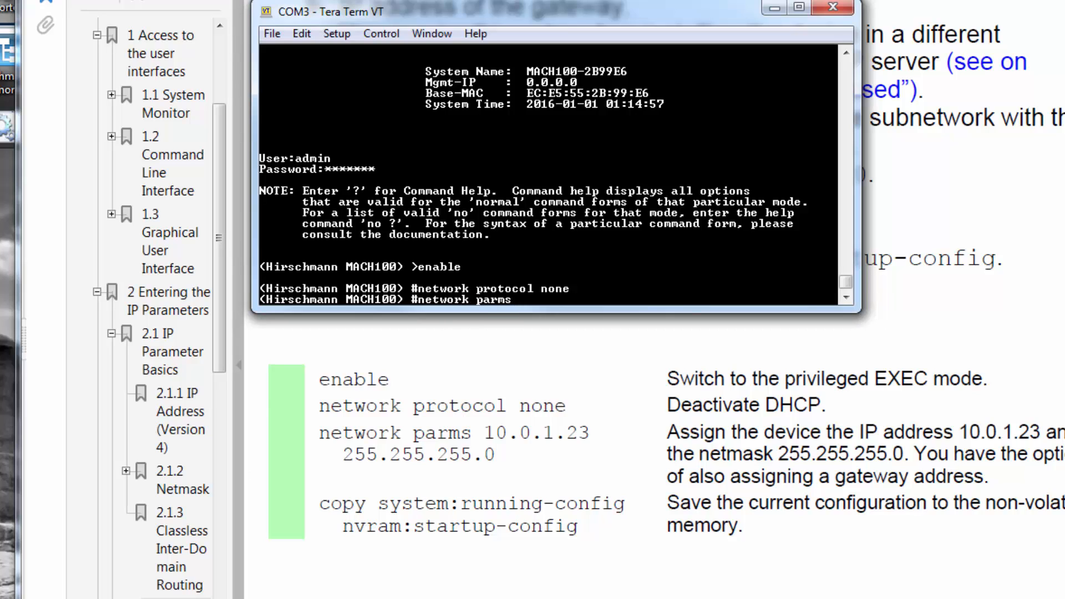
pyautogui.write('10.10.10.3')
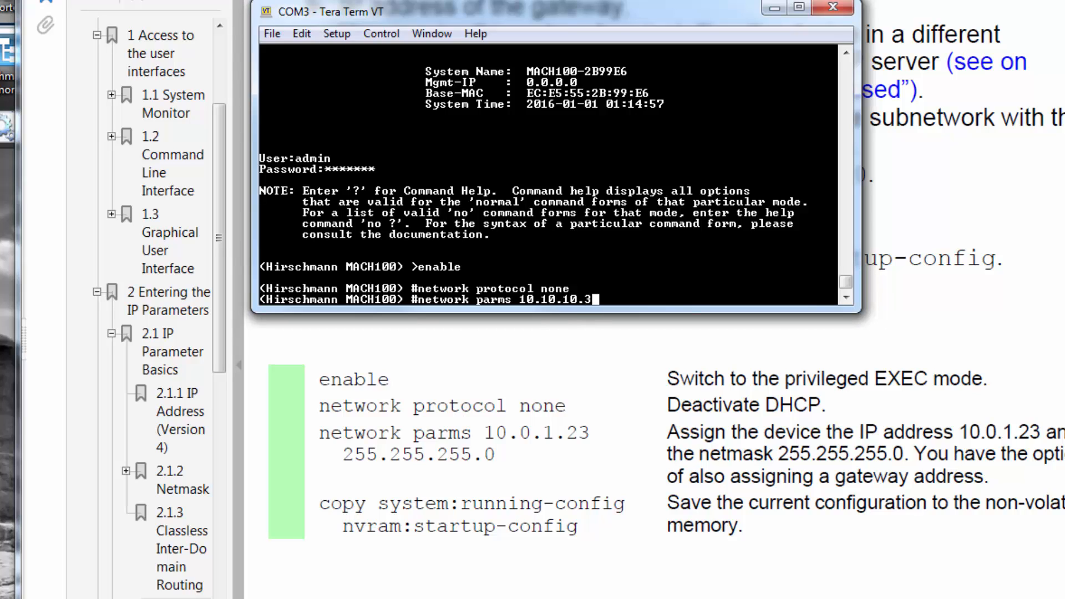
pyautogui.write('255.255.255.0')
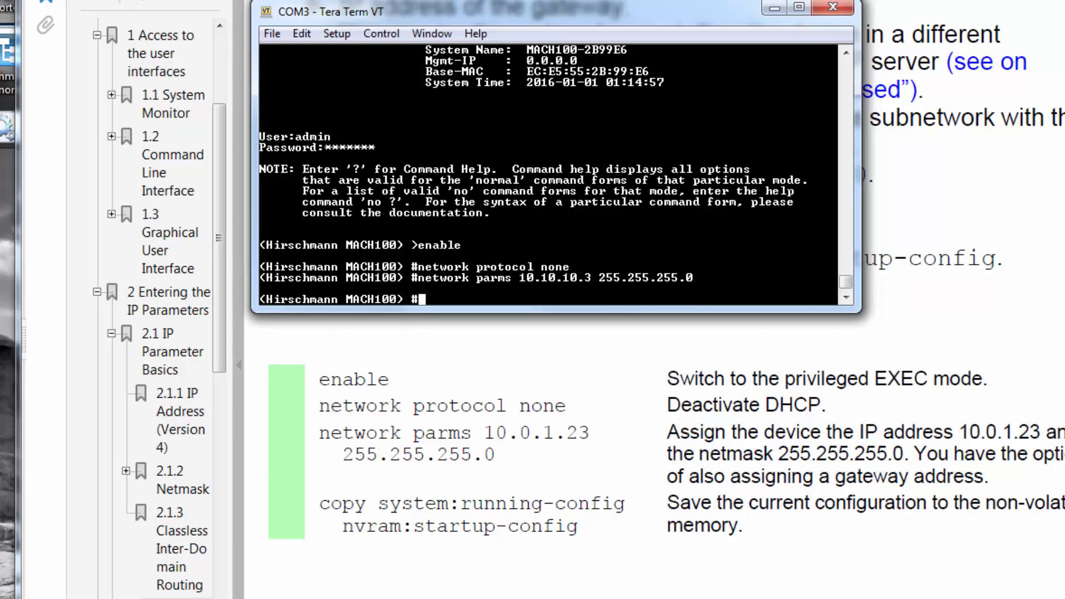
# Copy system:running-config to nvram:startup-config, then issue the reboot command.
pyautogui.write('cop')
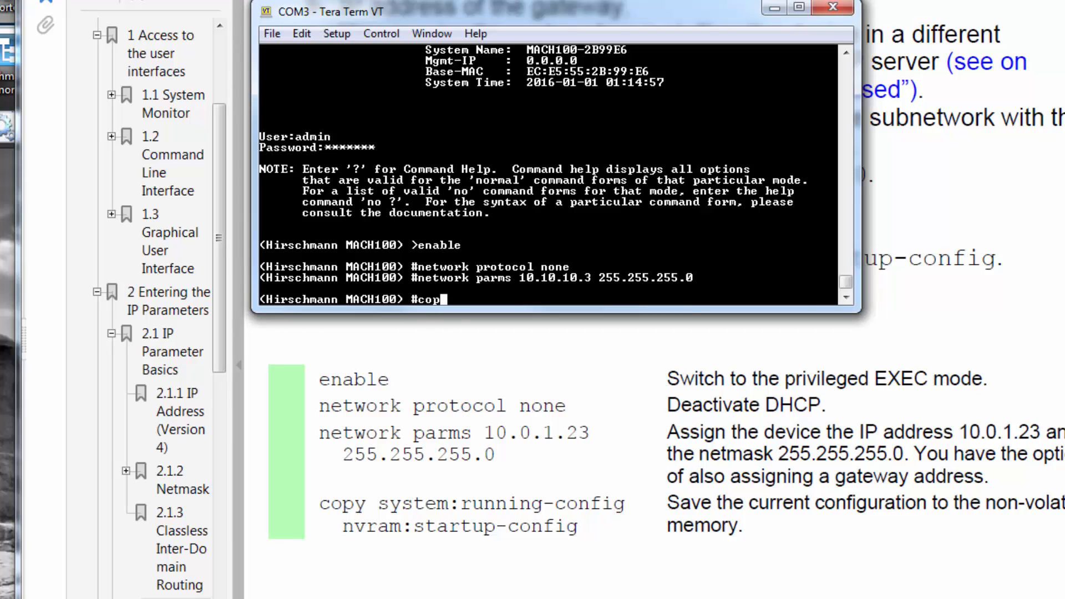
pyautogui.write('y sys')
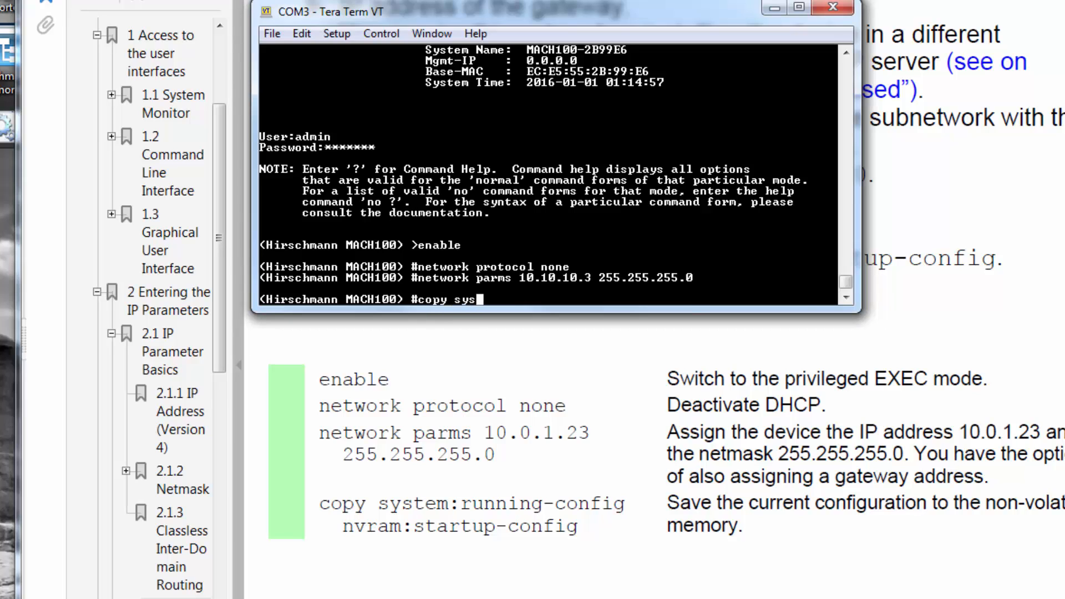
pyautogui.write('tem:')
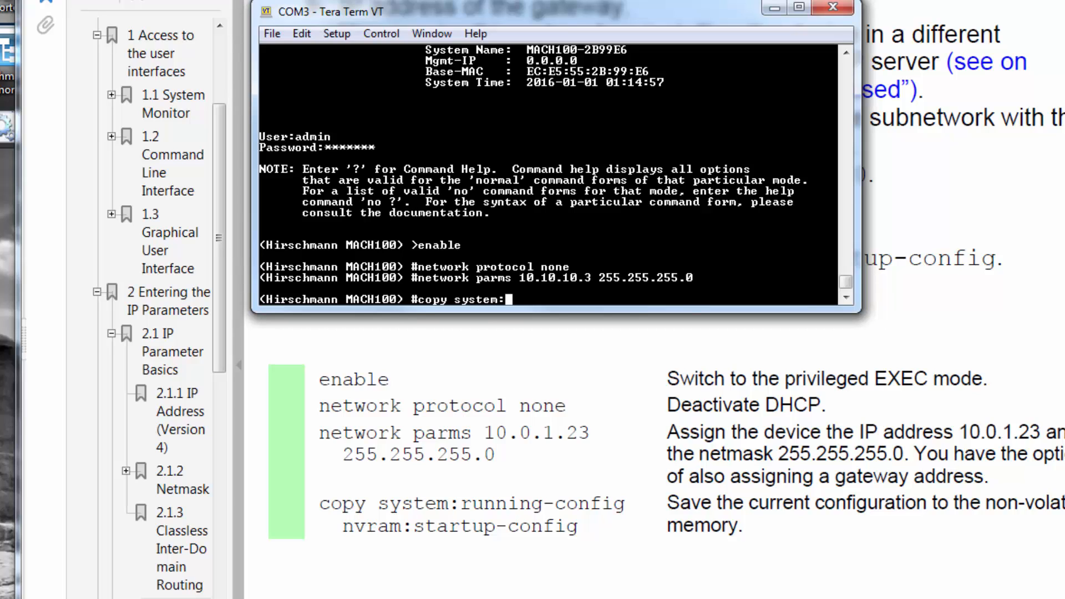
pyautogui.write('running')
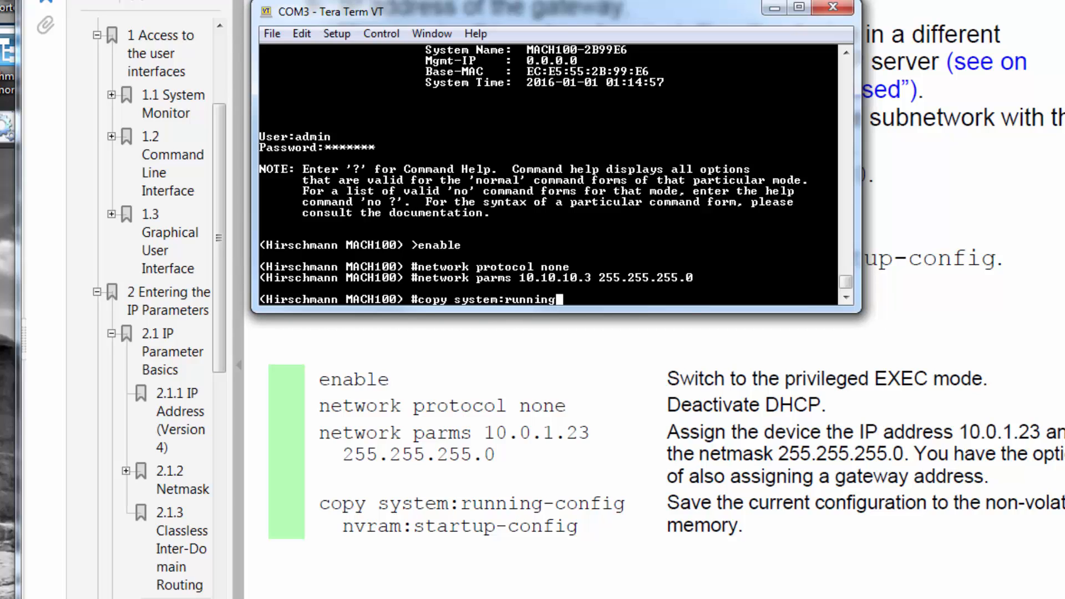
pyautogui.write('-config')
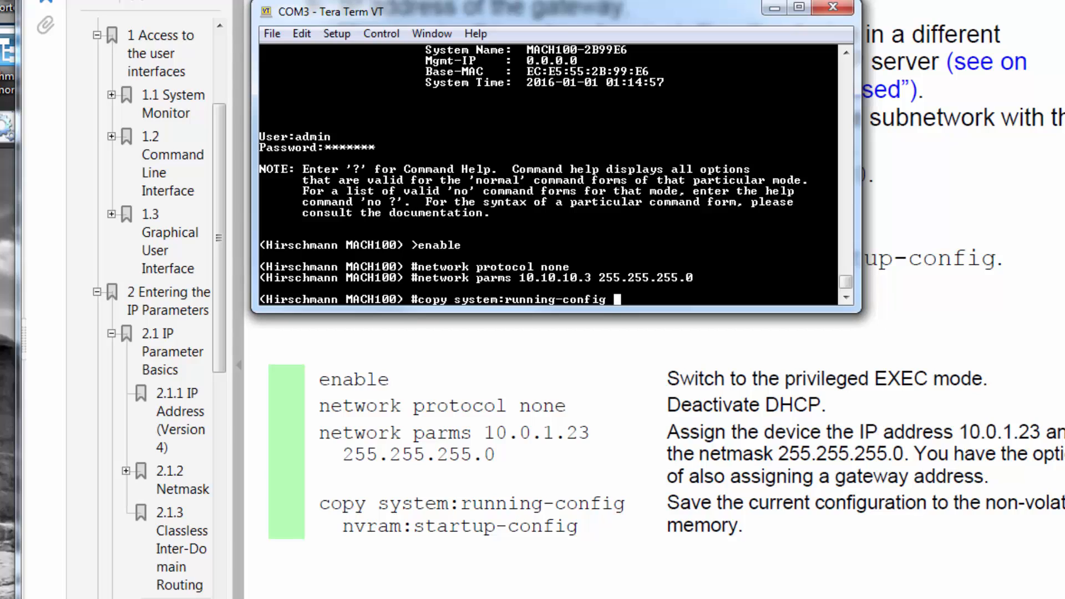
pyautogui.write('nvram')
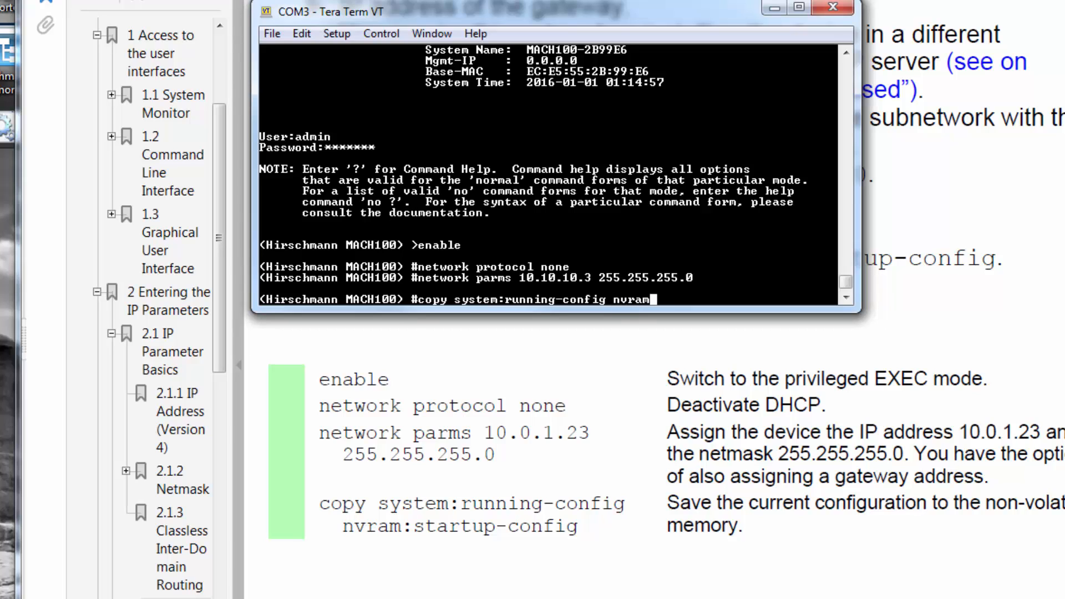
pyautogui.write(':star')
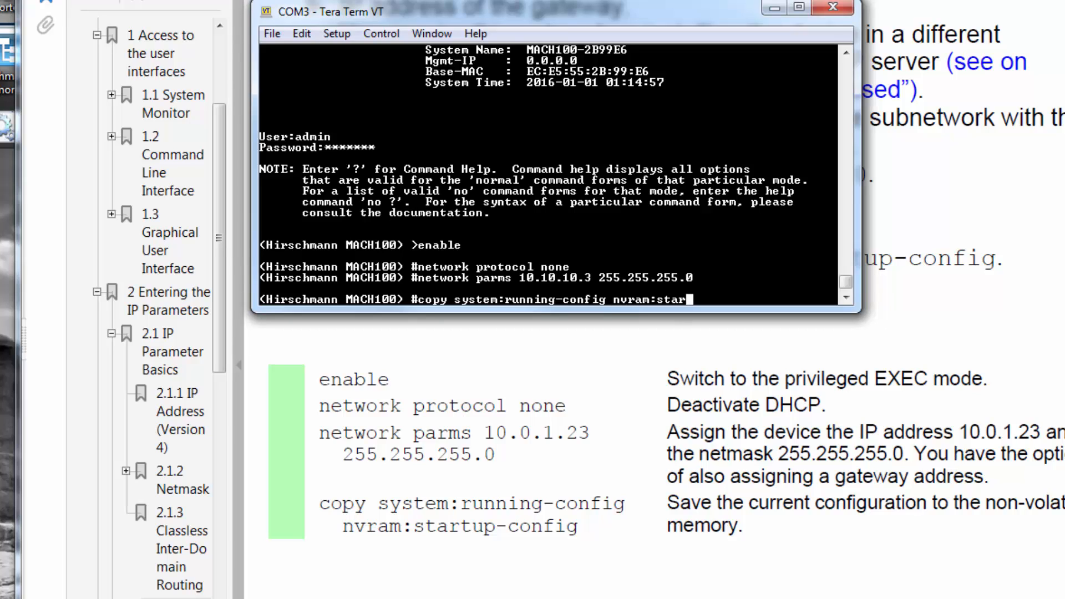
pyautogui.write('up')
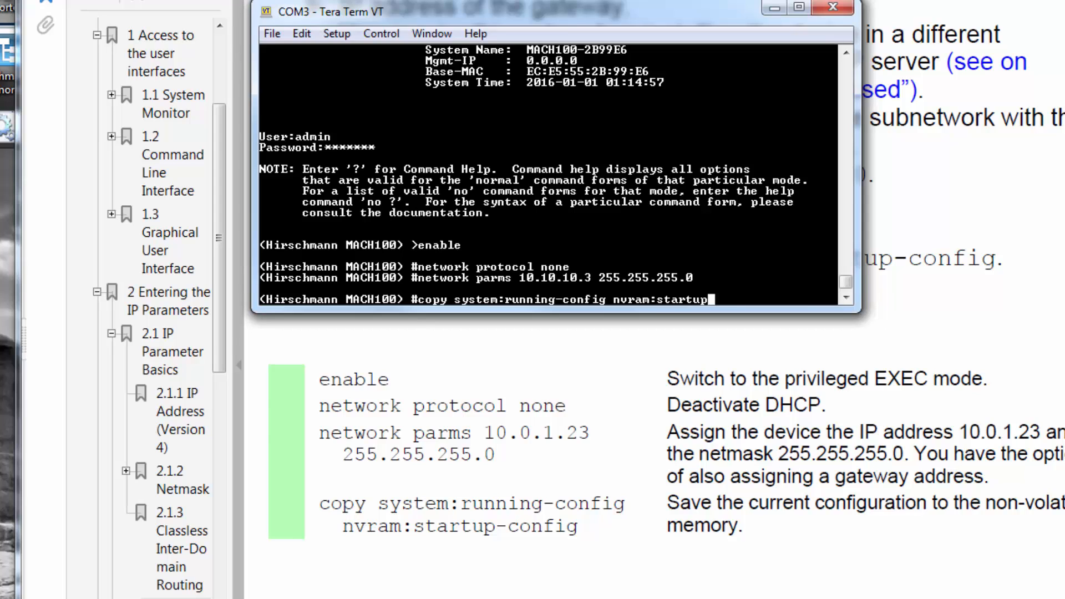
pyautogui.write('-config')
pyautogui.write('r')
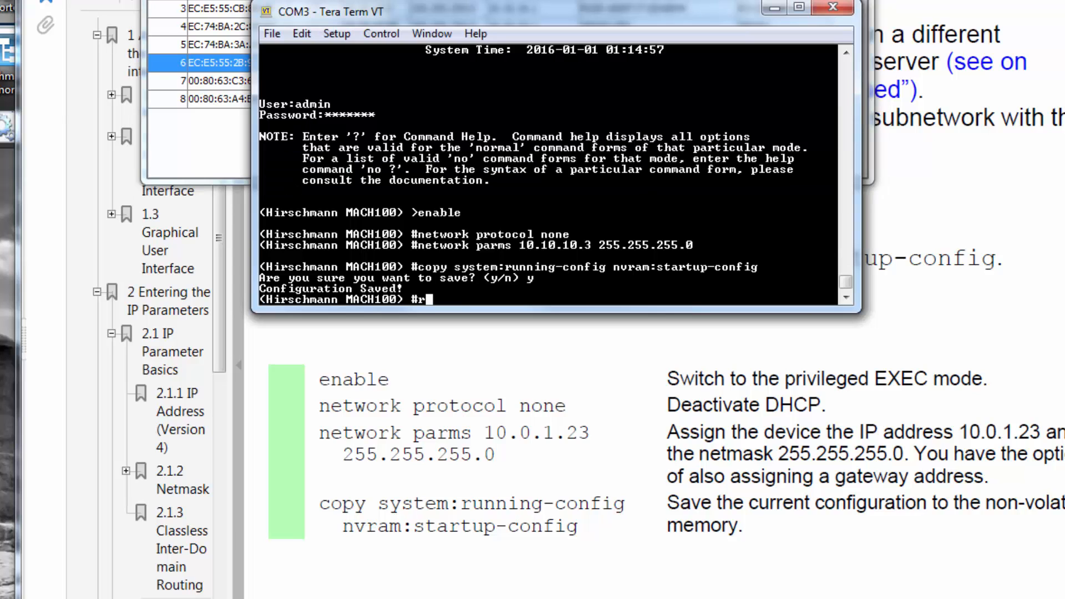
pyautogui.write('eboot')
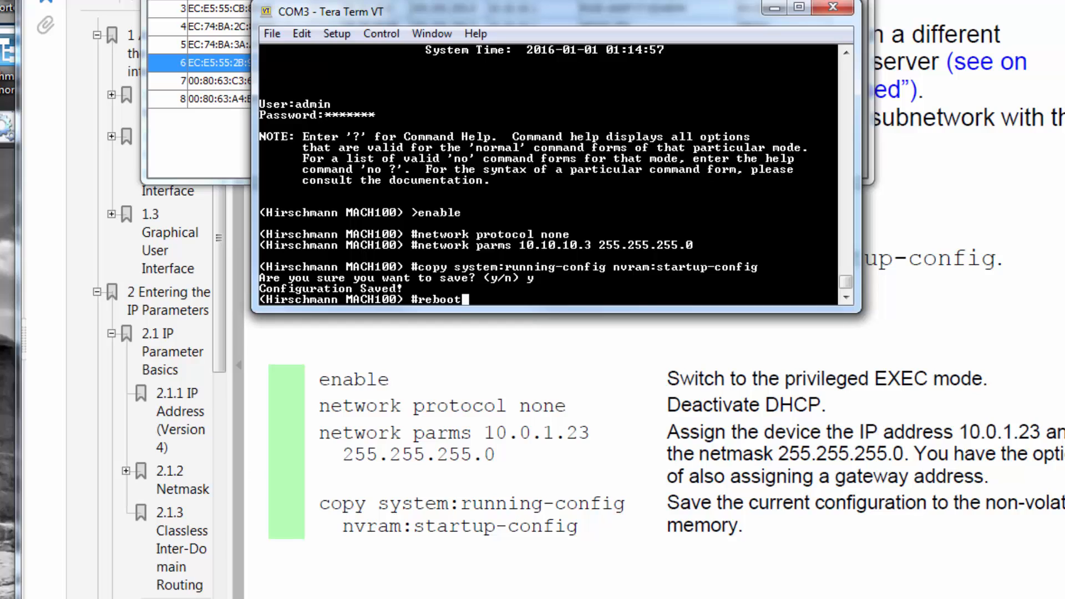
pyautogui.press('Return')
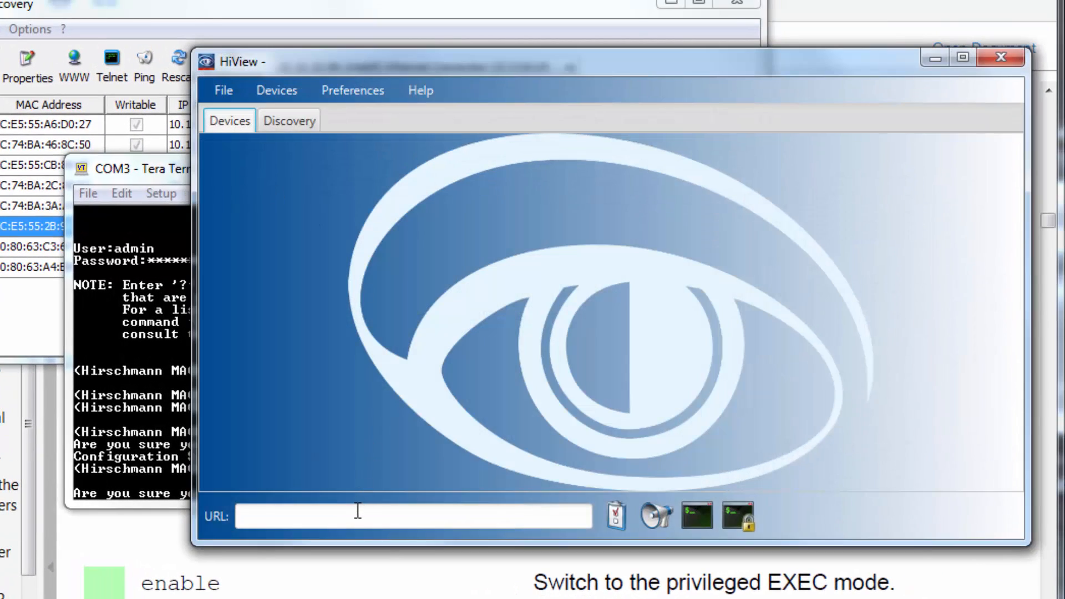
# Connect HiView to 10.10.10.3 and log in with the admin credentials.
pyautogui.write('10.10.10.3')
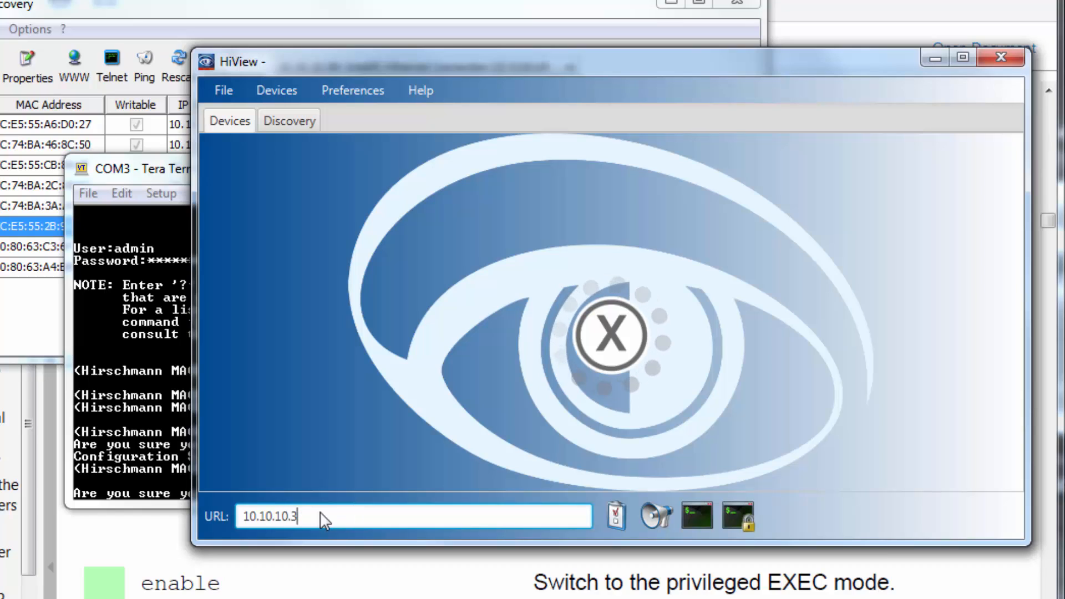
pyautogui.moveTo(320, 482)
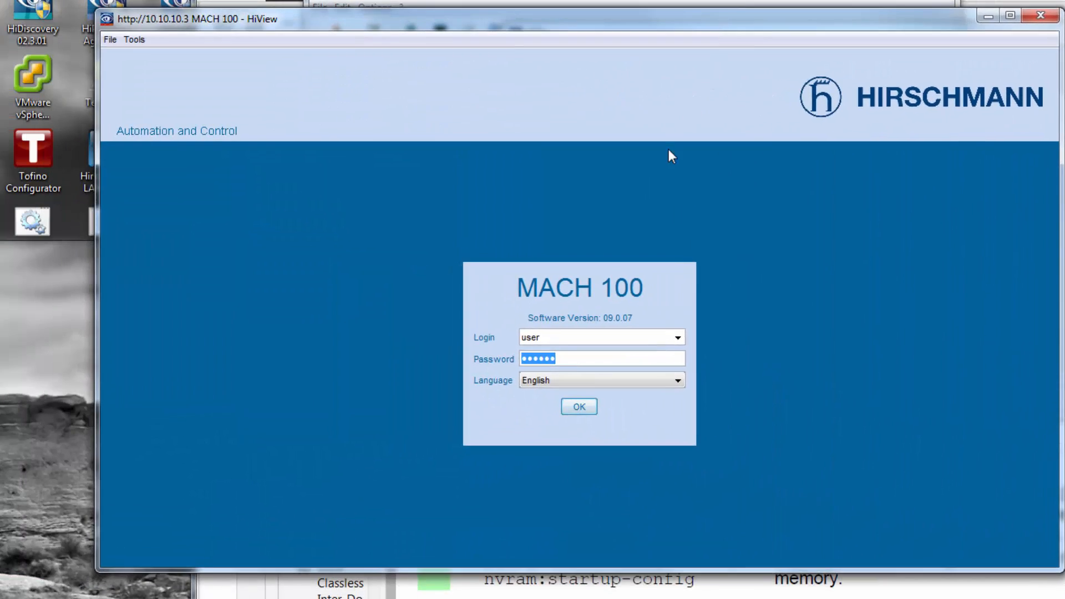
pyautogui.write('admin')
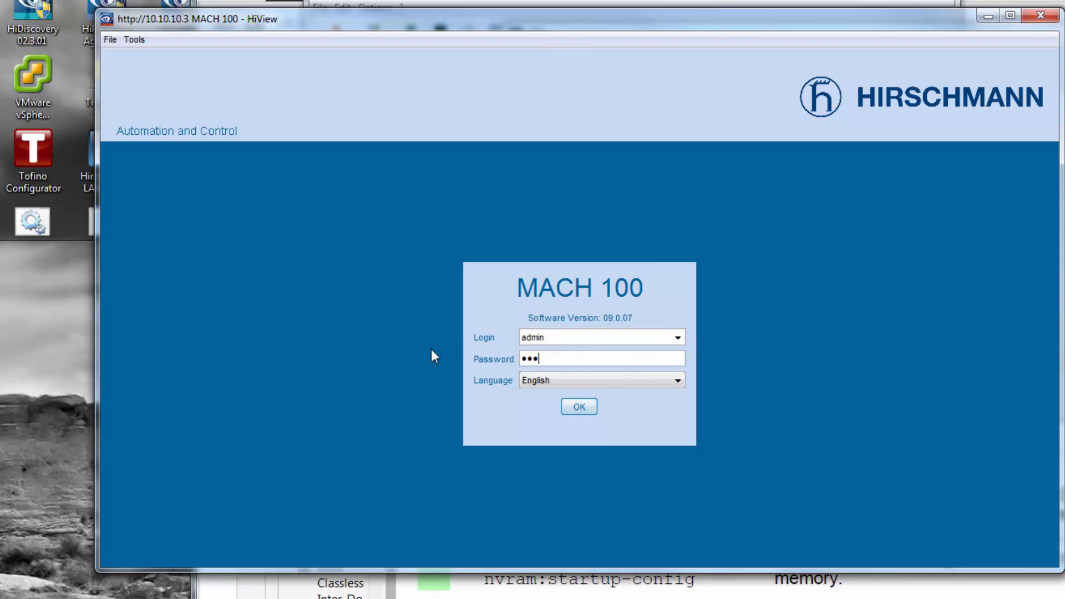
pyautogui.click(578, 406)
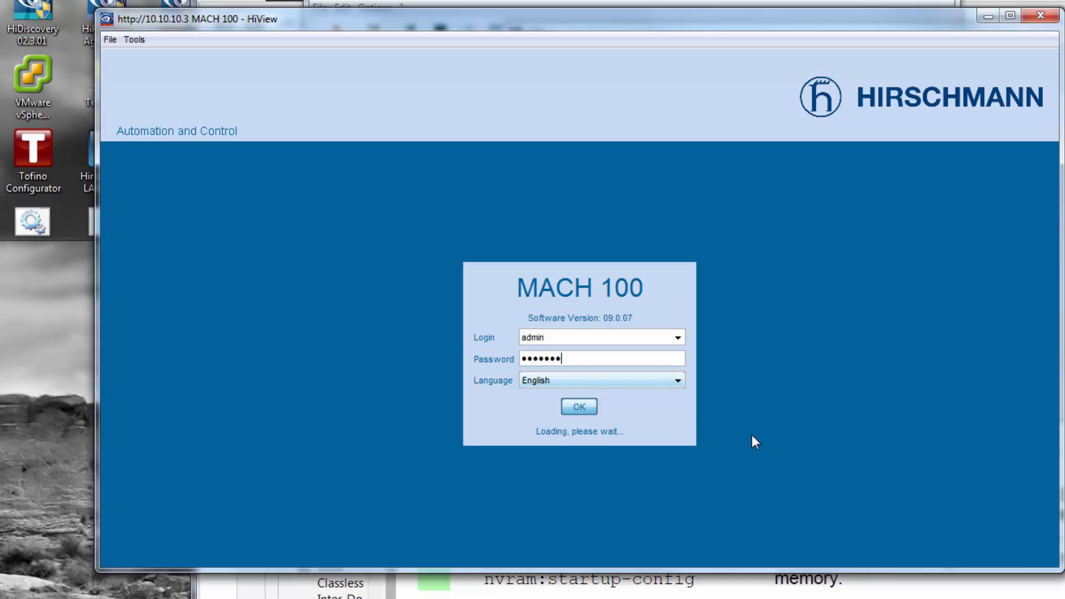
pyautogui.click(578, 406)
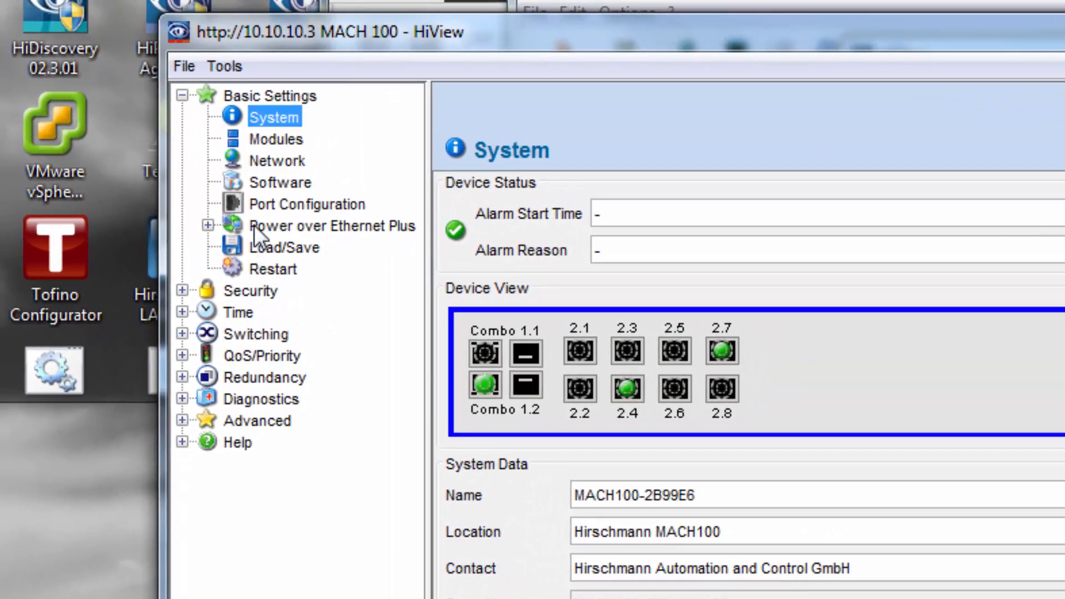
pyautogui.moveTo(245, 241)
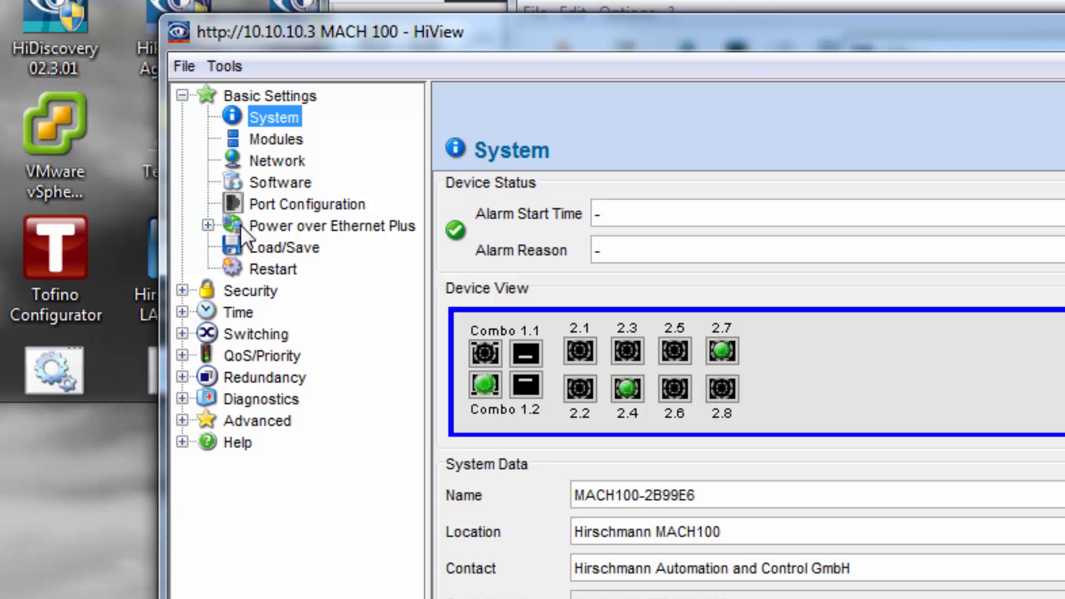
pyautogui.moveTo(248, 257)
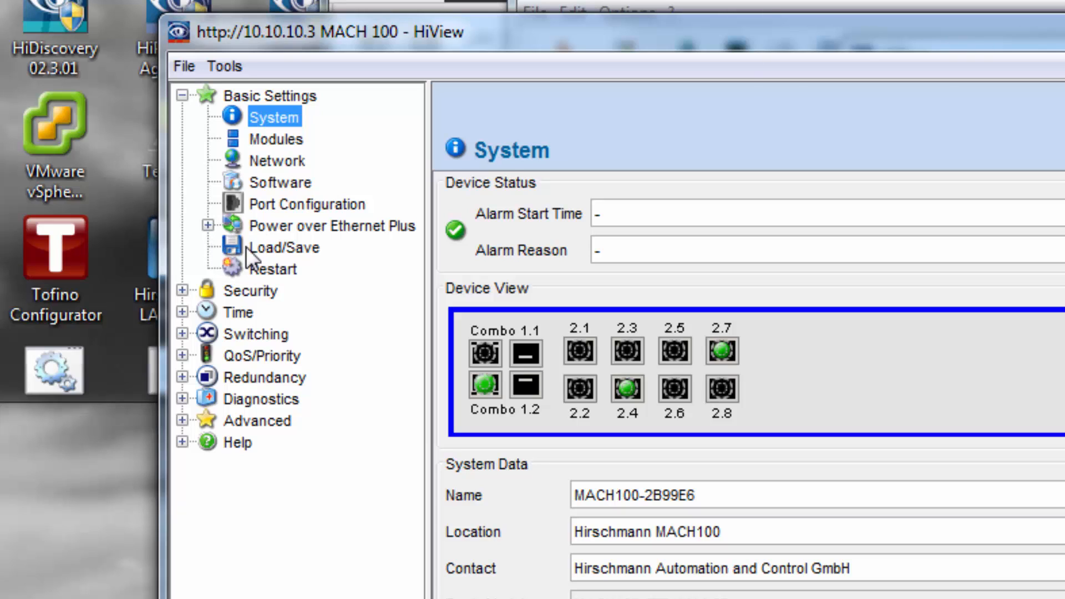
pyautogui.moveTo(230, 265)
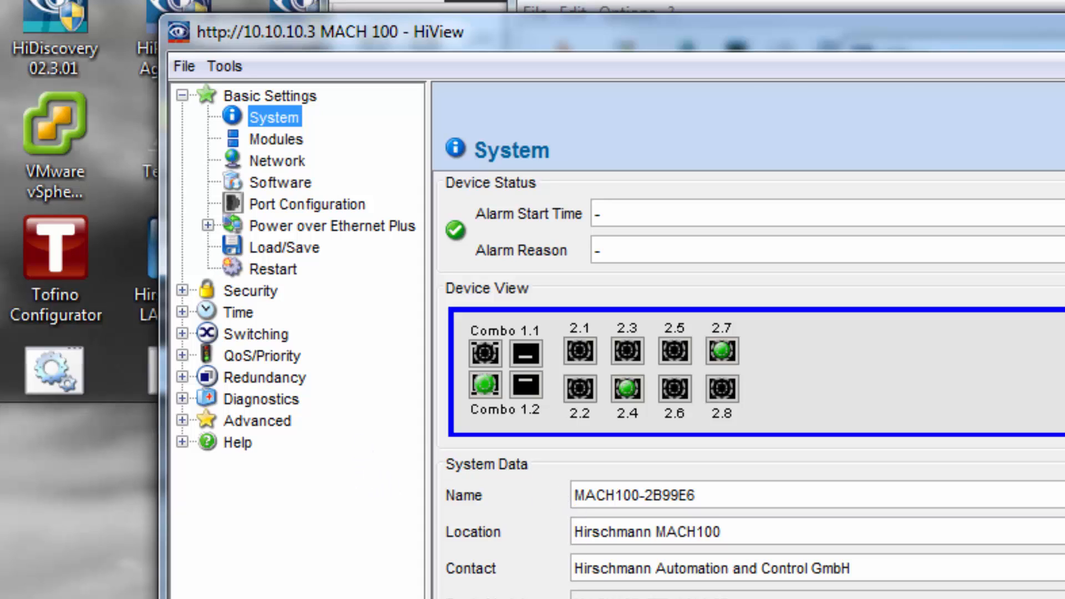
pyautogui.moveTo(256, 258)
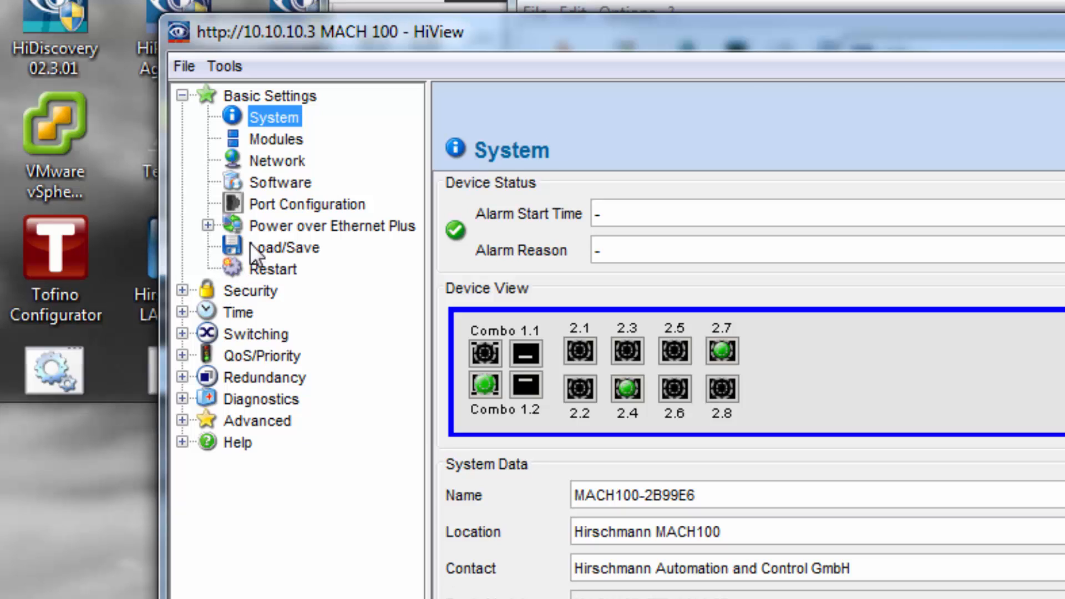
pyautogui.moveTo(283, 184)
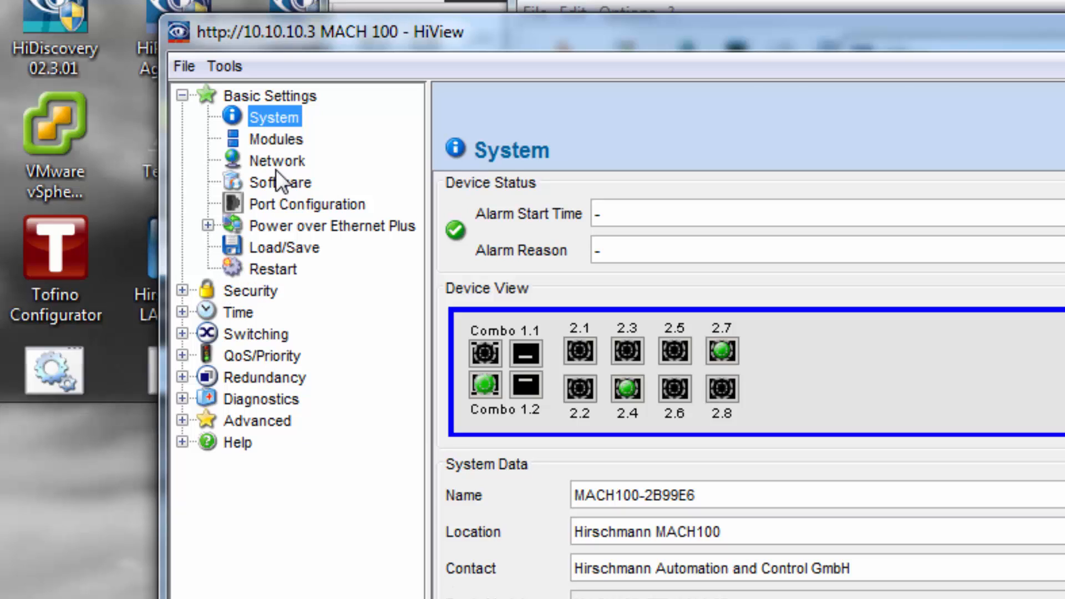
pyautogui.moveTo(239, 243)
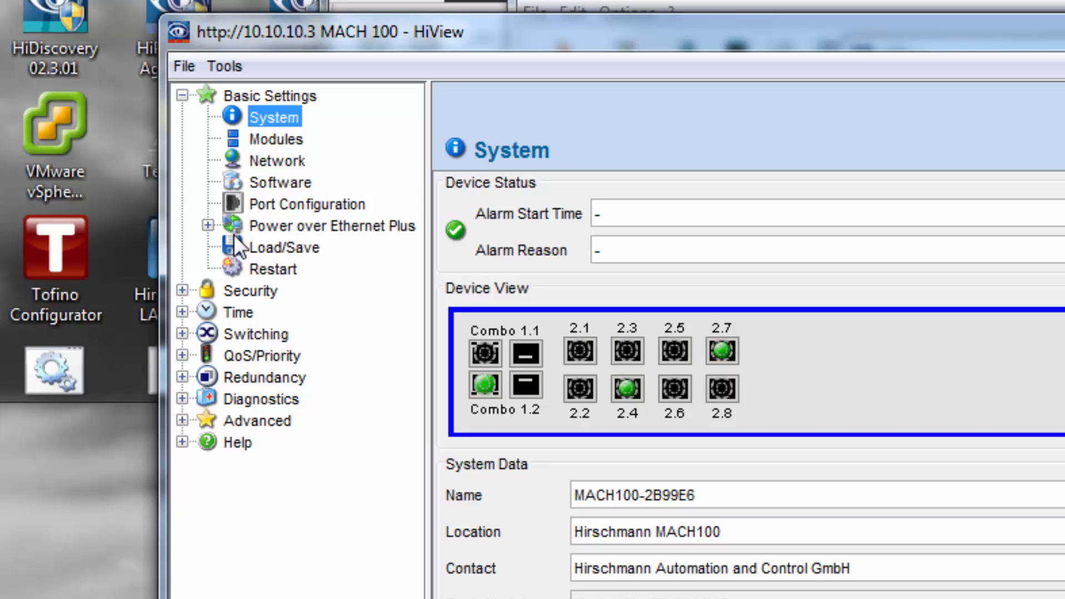
pyautogui.moveTo(238, 292)
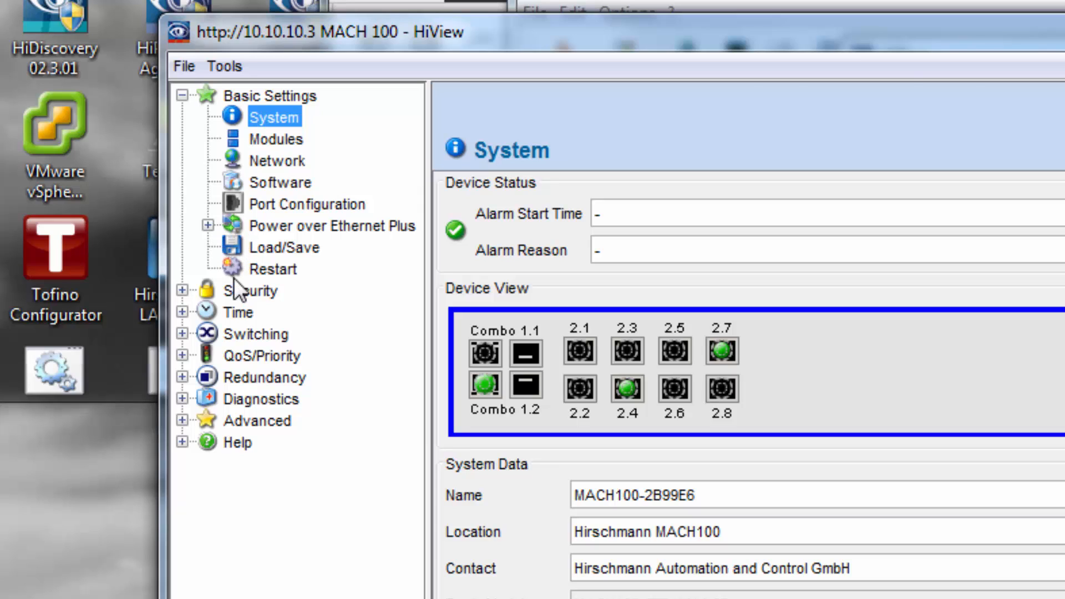
pyautogui.moveTo(258, 290)
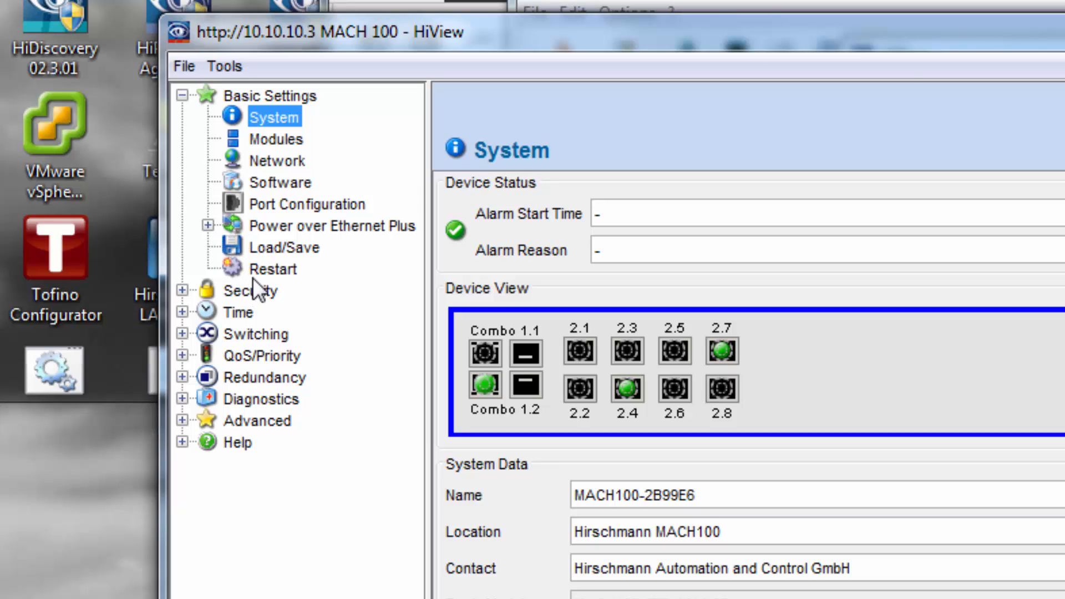
pyautogui.moveTo(293, 190)
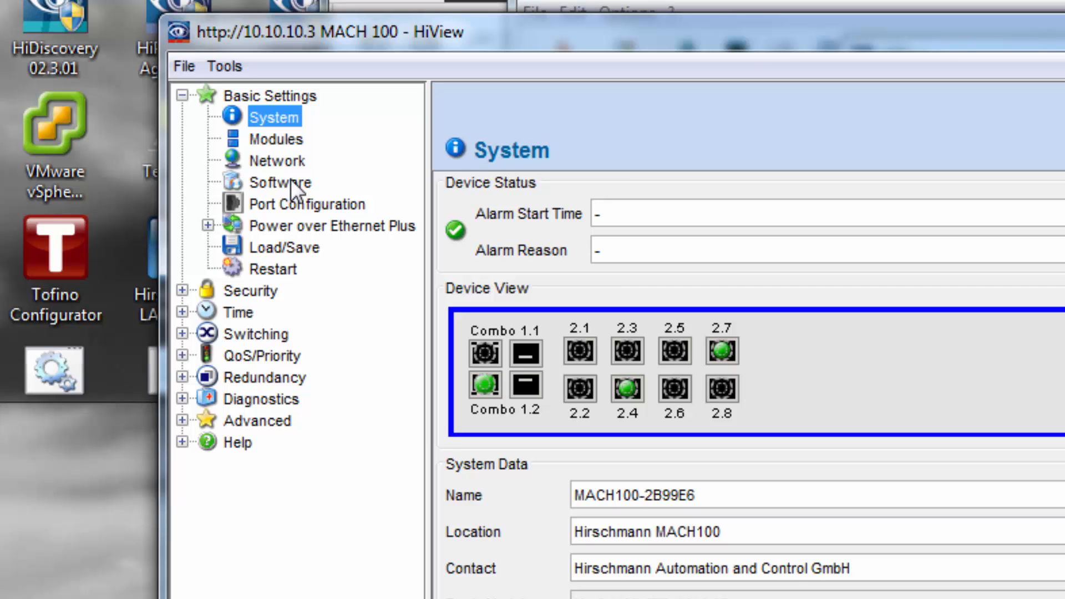
pyautogui.moveTo(294, 192)
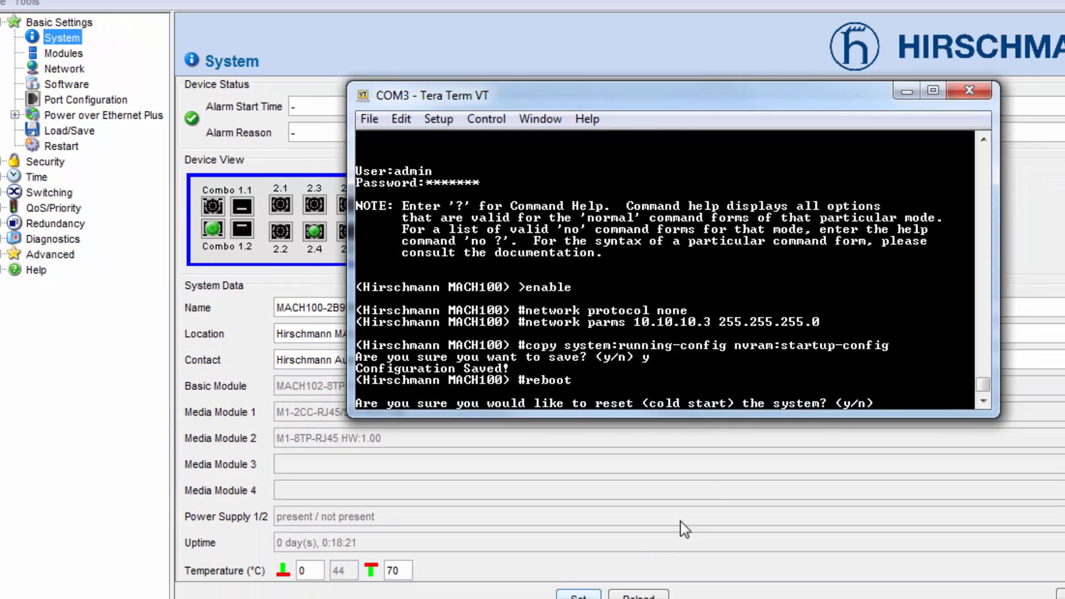
pyautogui.moveTo(763, 420)
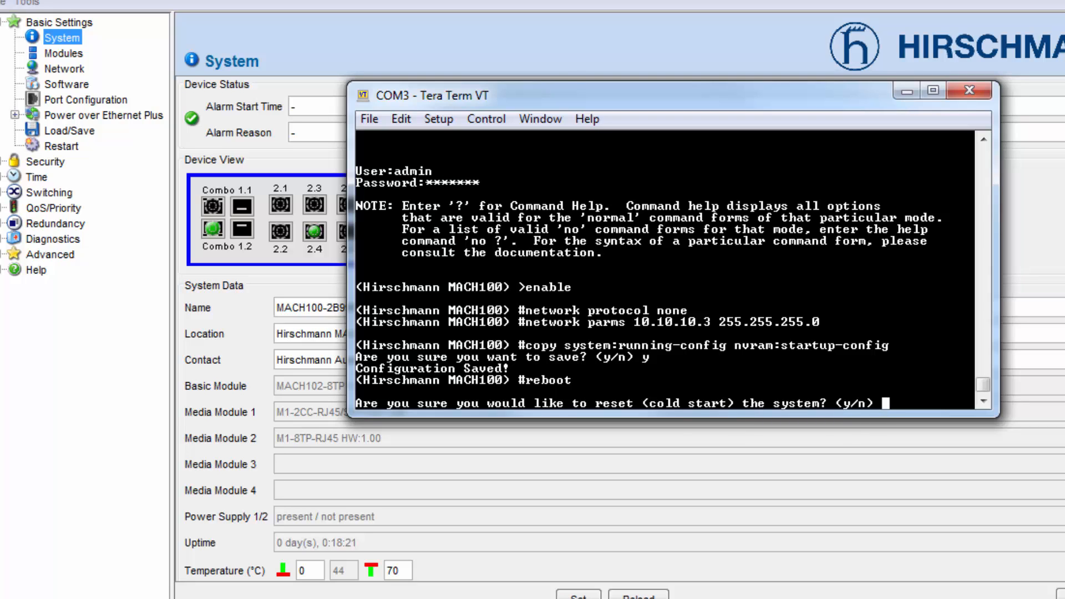
pyautogui.moveTo(972, 89)
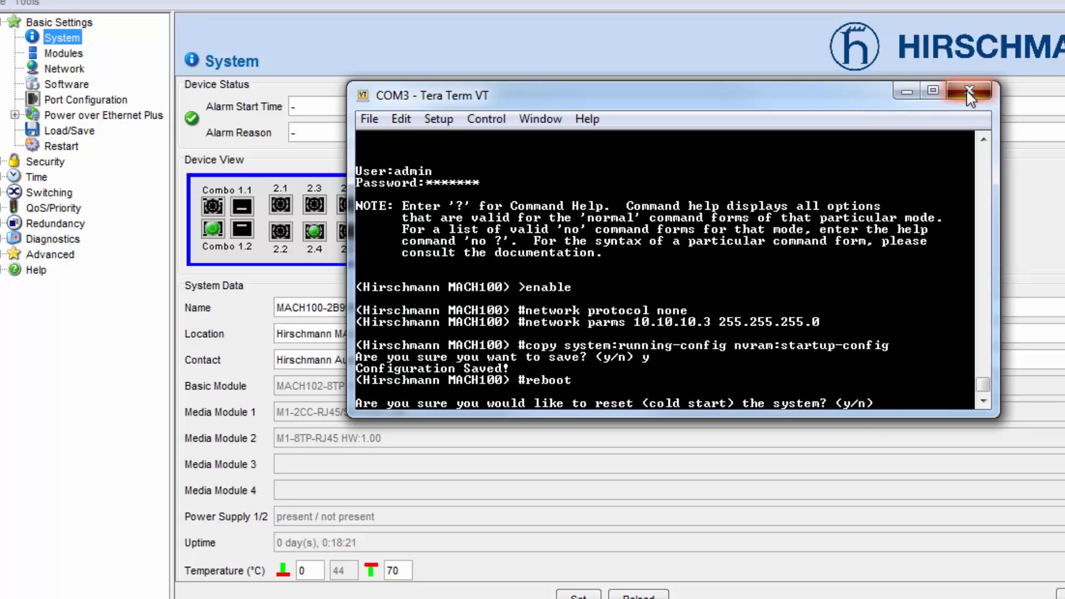
# Close Tera Term and show the Basic Settings > Software page in HiView.
pyautogui.click(969, 94)
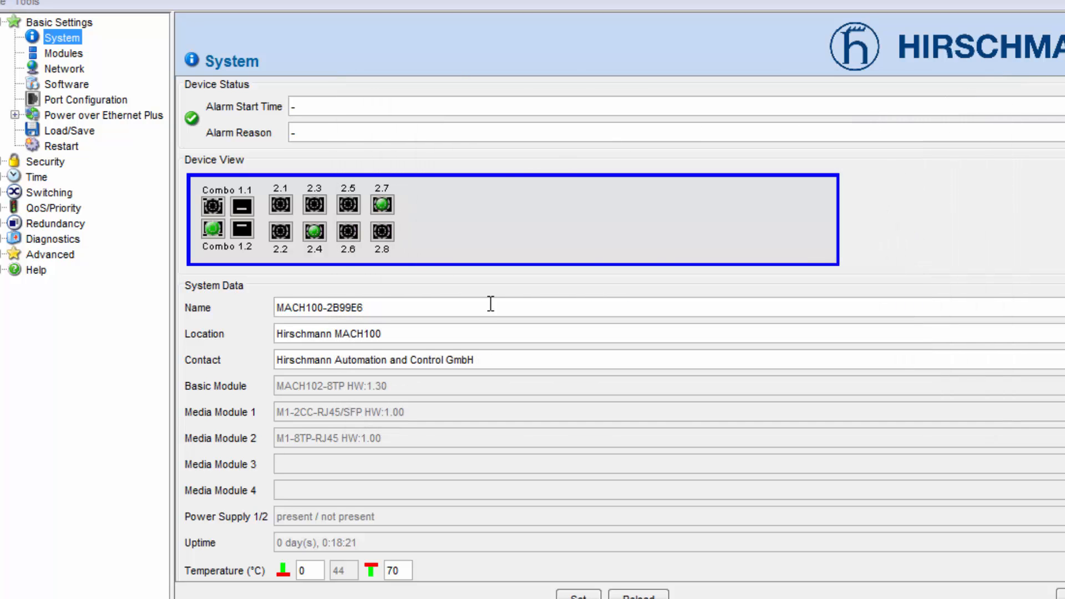
pyautogui.moveTo(94, 109)
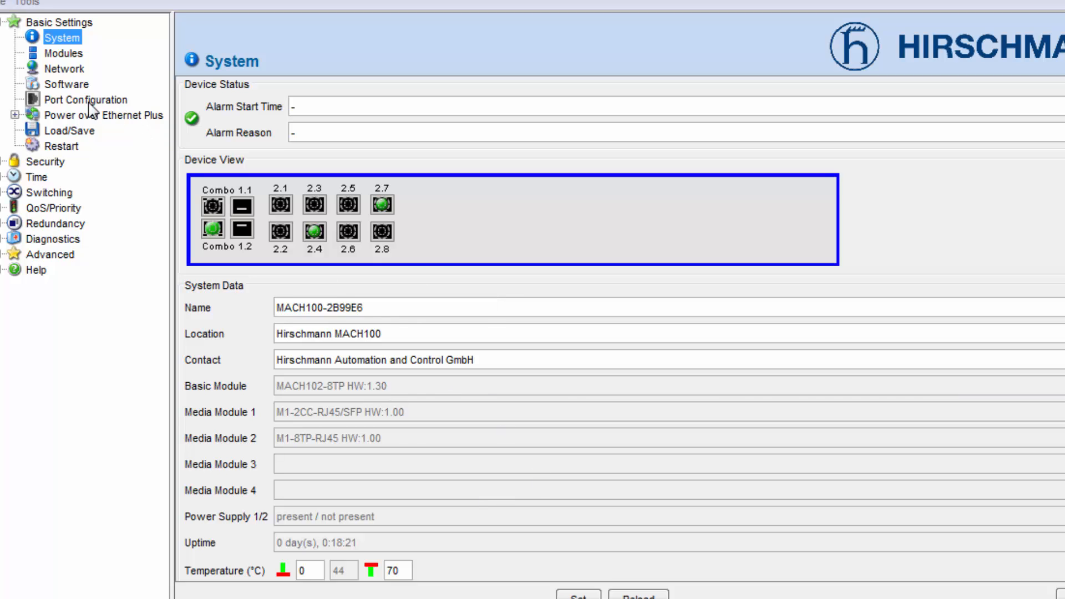
pyautogui.click(67, 83)
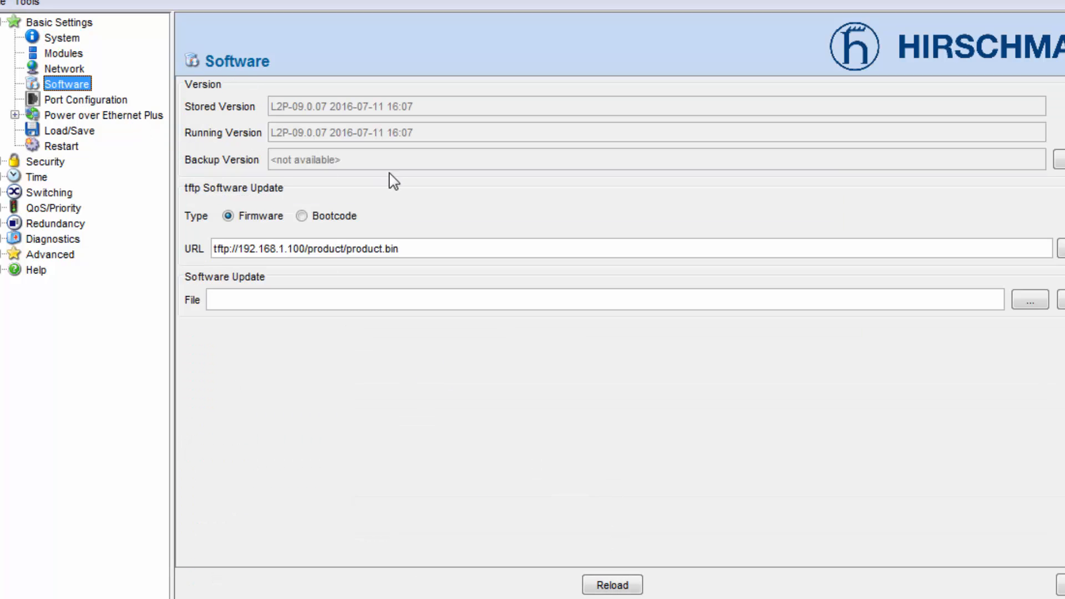
pyautogui.moveTo(231, 109)
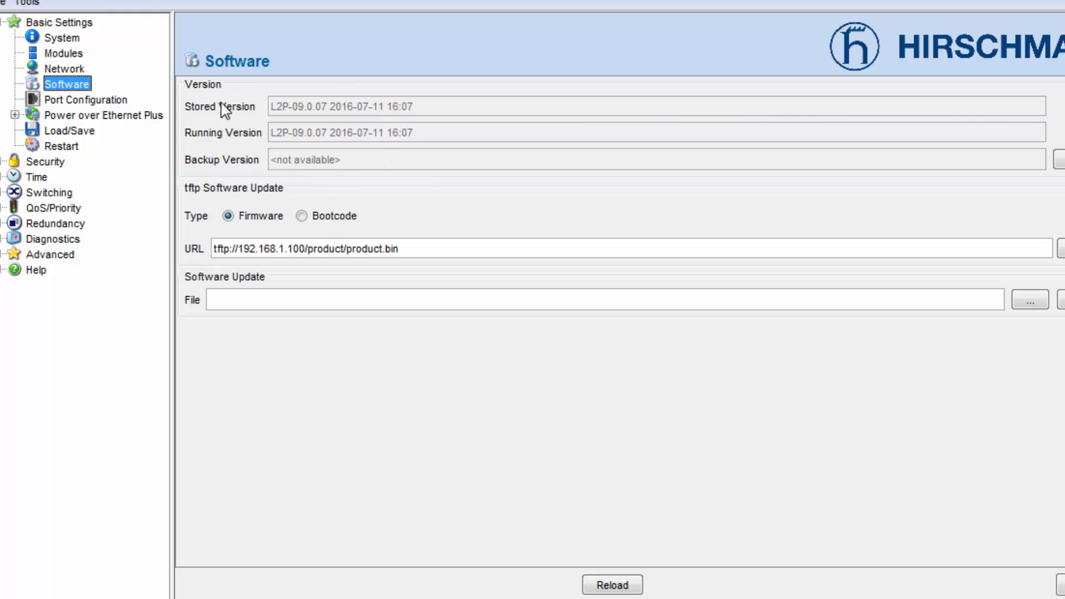
pyautogui.moveTo(319, 178)
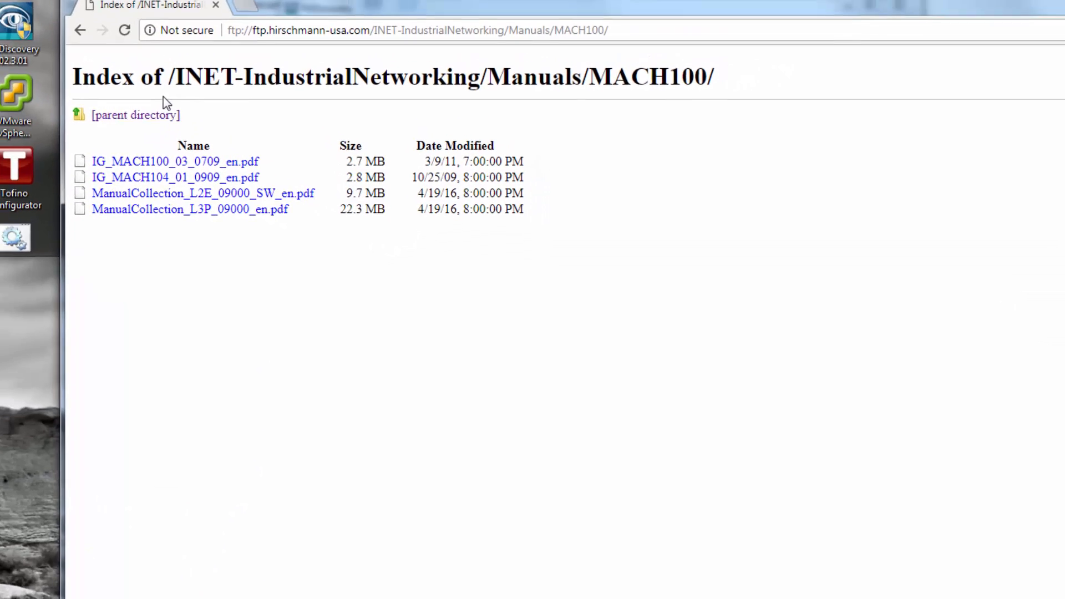
# Go to Firmware > Classic Switch and Router Firmware > MACH102 and download the Web_MACH100_09011 archive.
pyautogui.click(135, 114)
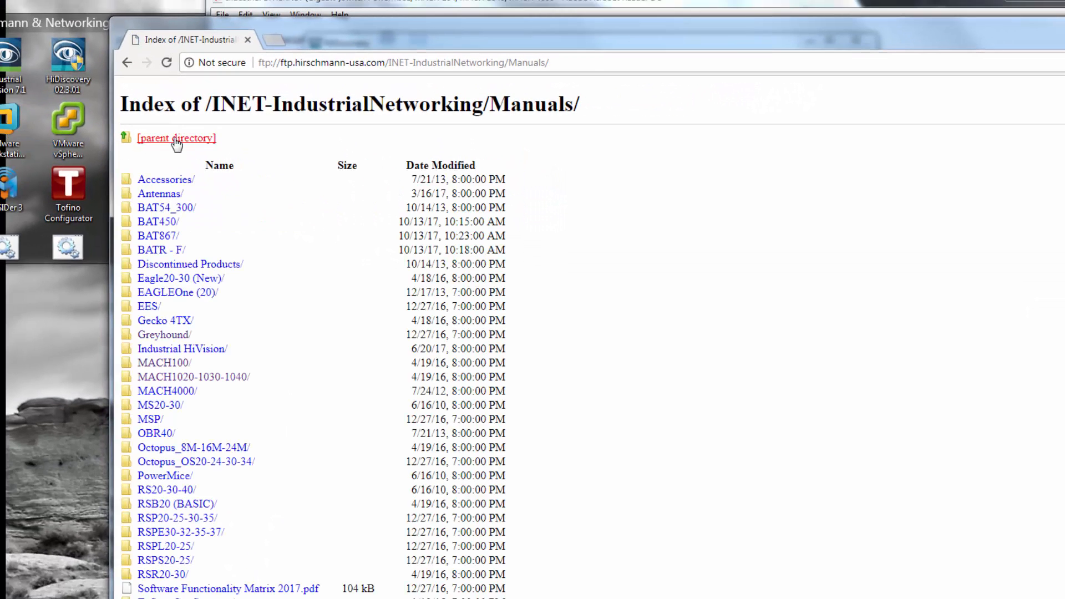
pyautogui.click(176, 138)
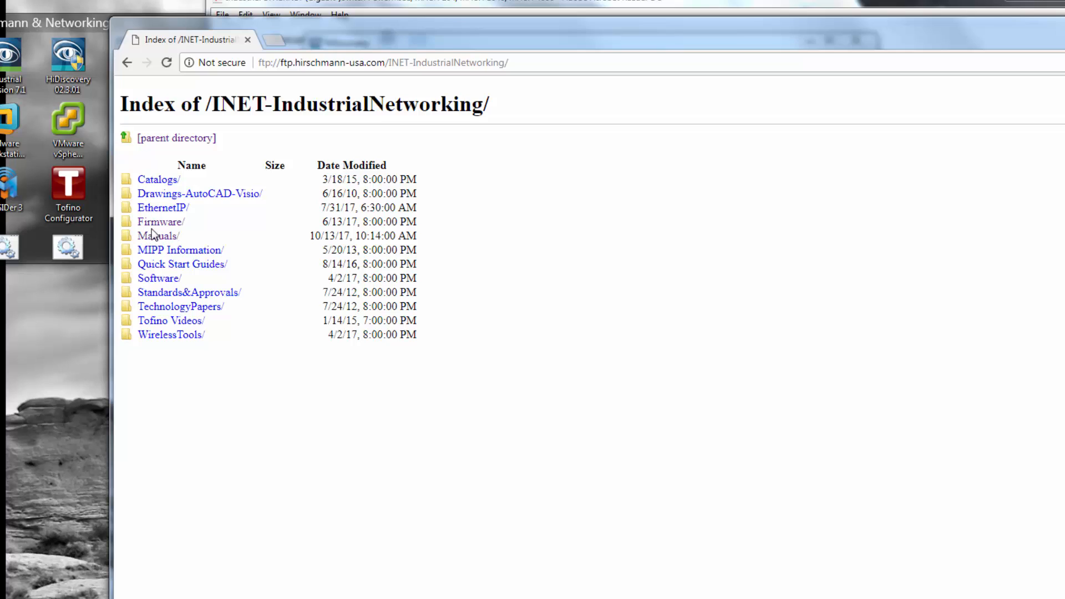
pyautogui.click(161, 221)
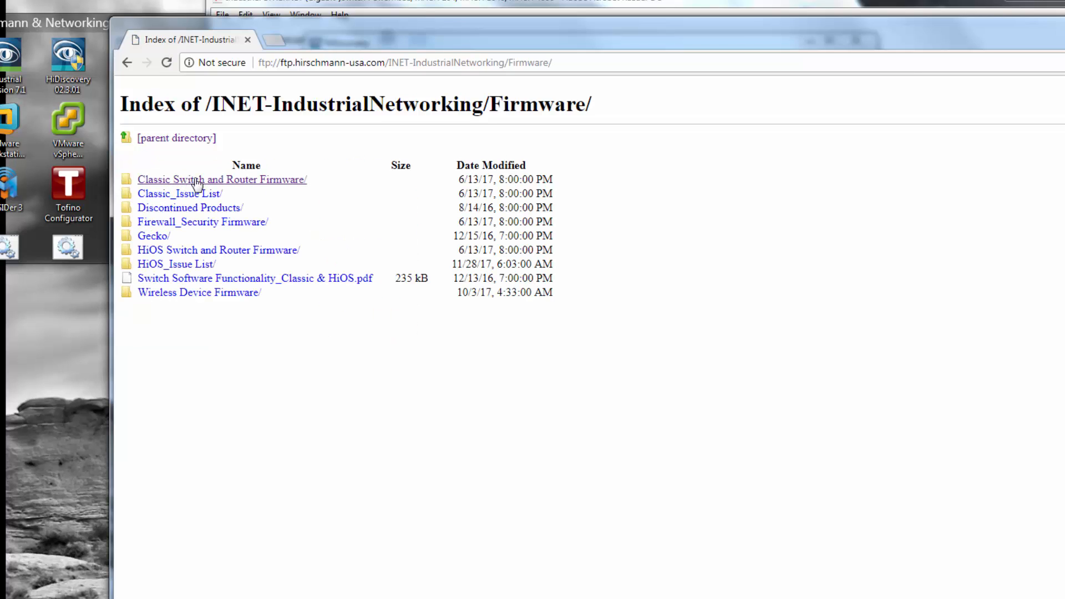
pyautogui.click(221, 179)
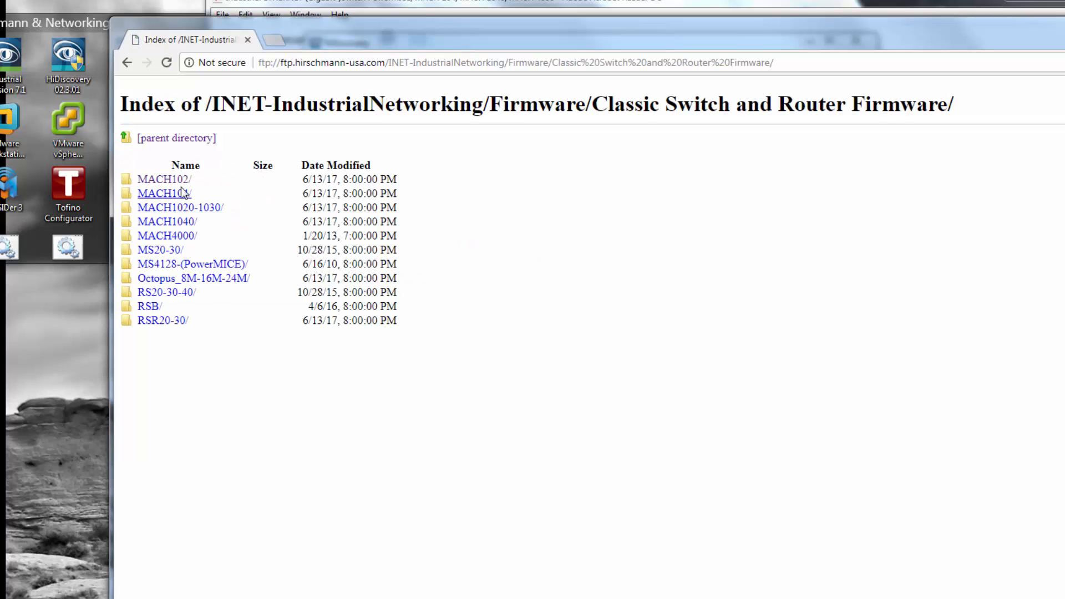
pyautogui.click(163, 179)
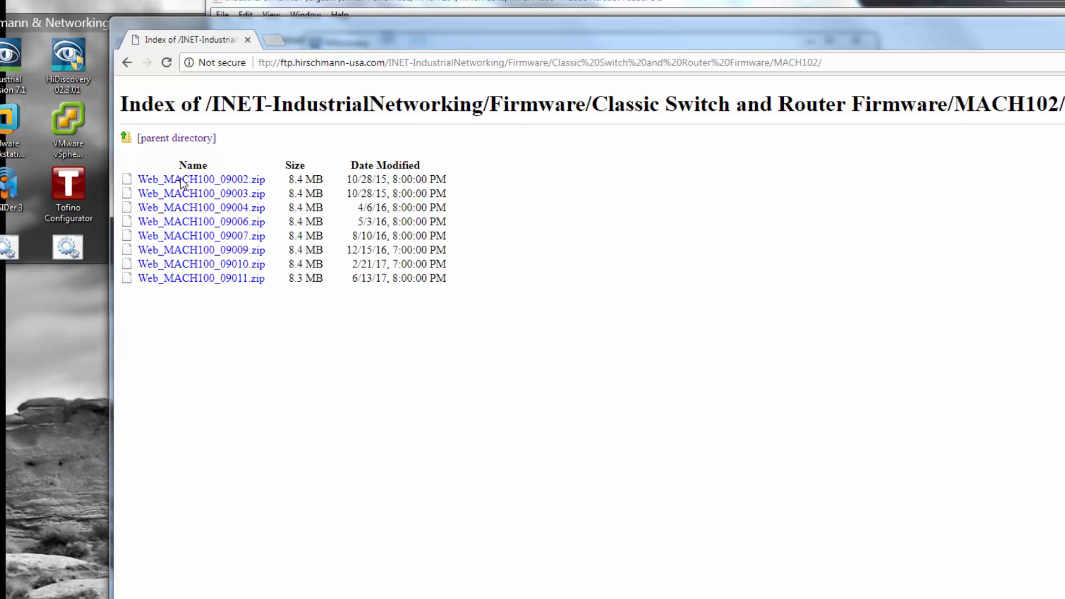
pyautogui.click(200, 278)
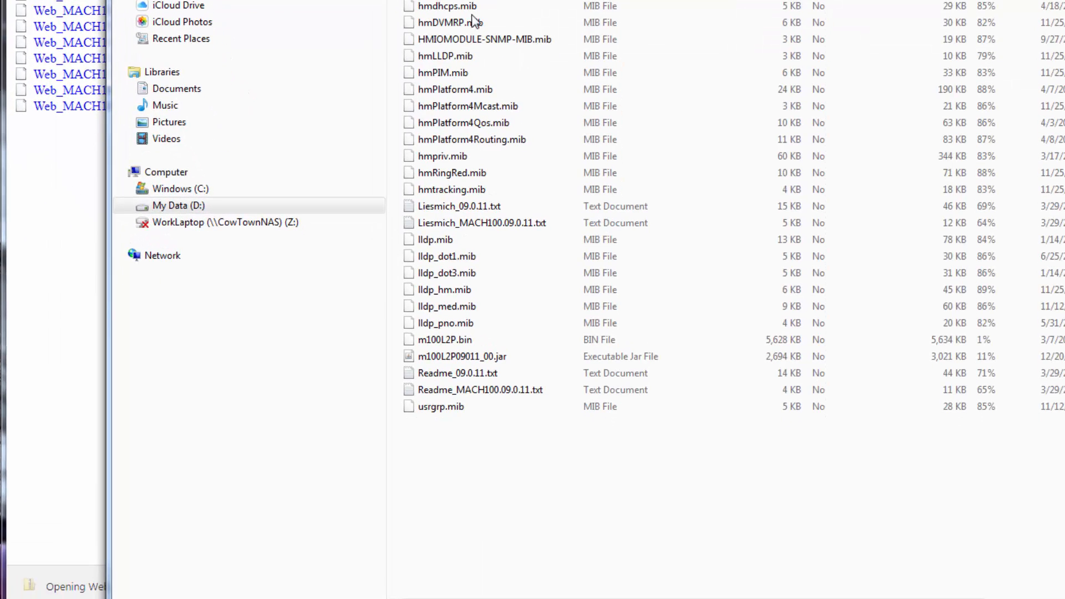
# Select m100L2P.bin in the opened firmware archive.
pyautogui.click(444, 339)
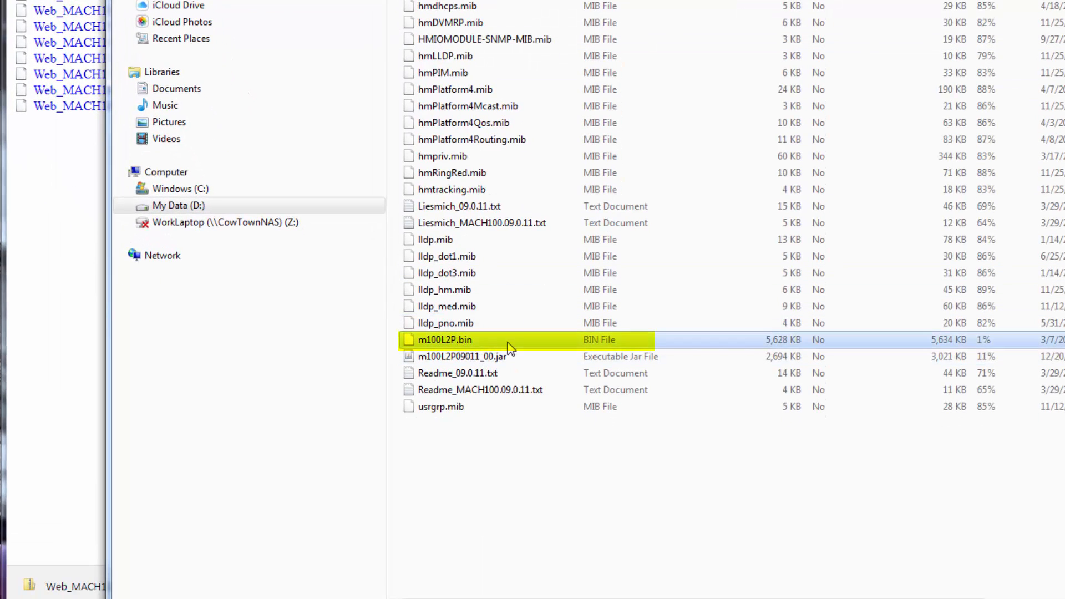
pyautogui.moveTo(496, 346)
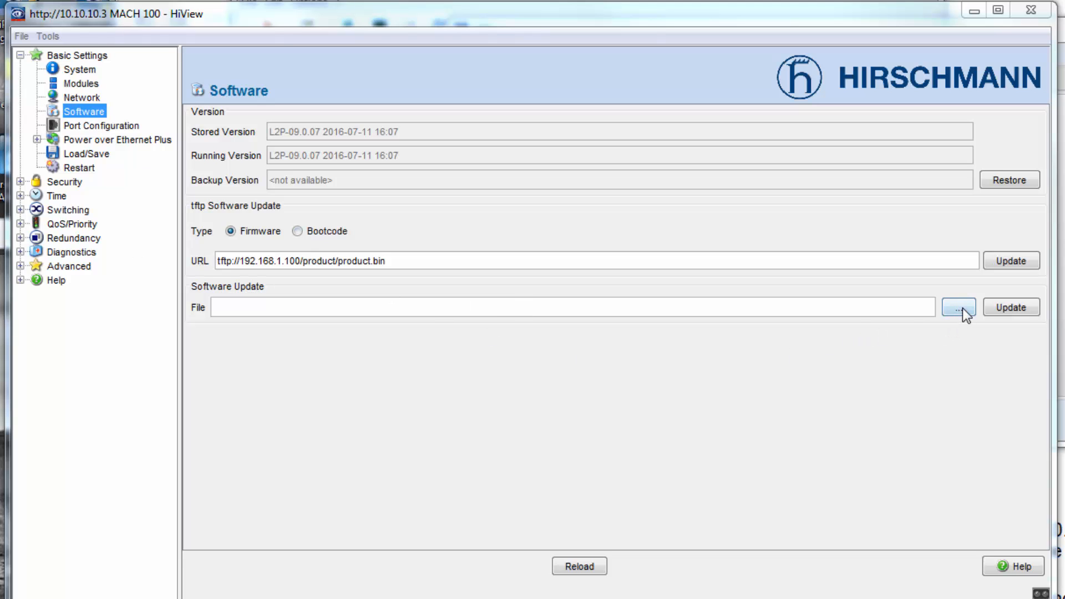
# Pick m100L2P.bin from the Desktop, filtered to *.bin, as the firmware update file.
pyautogui.click(959, 307)
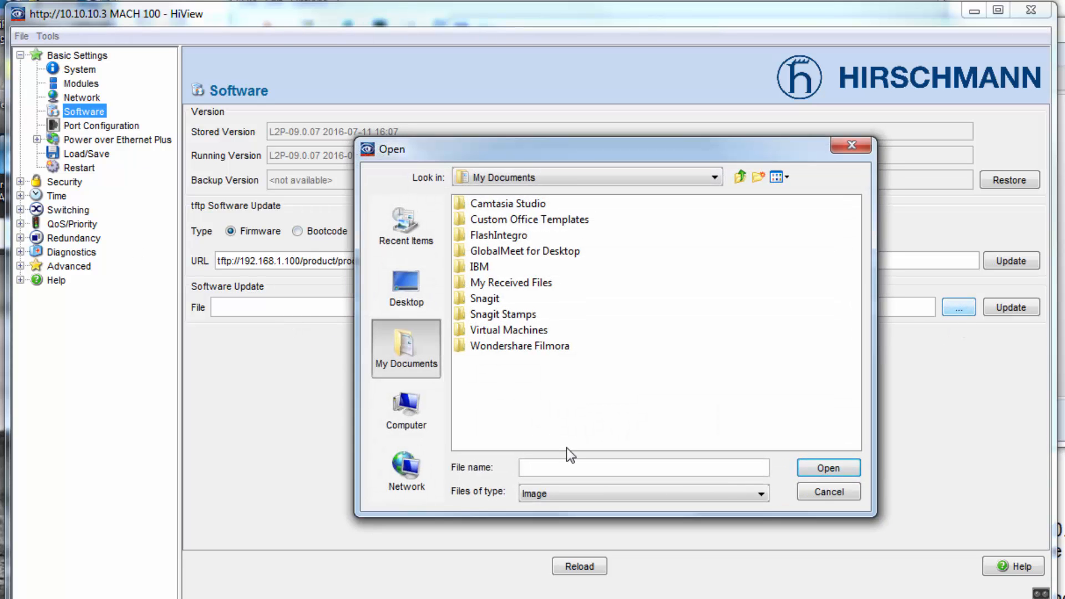
pyautogui.write('*')
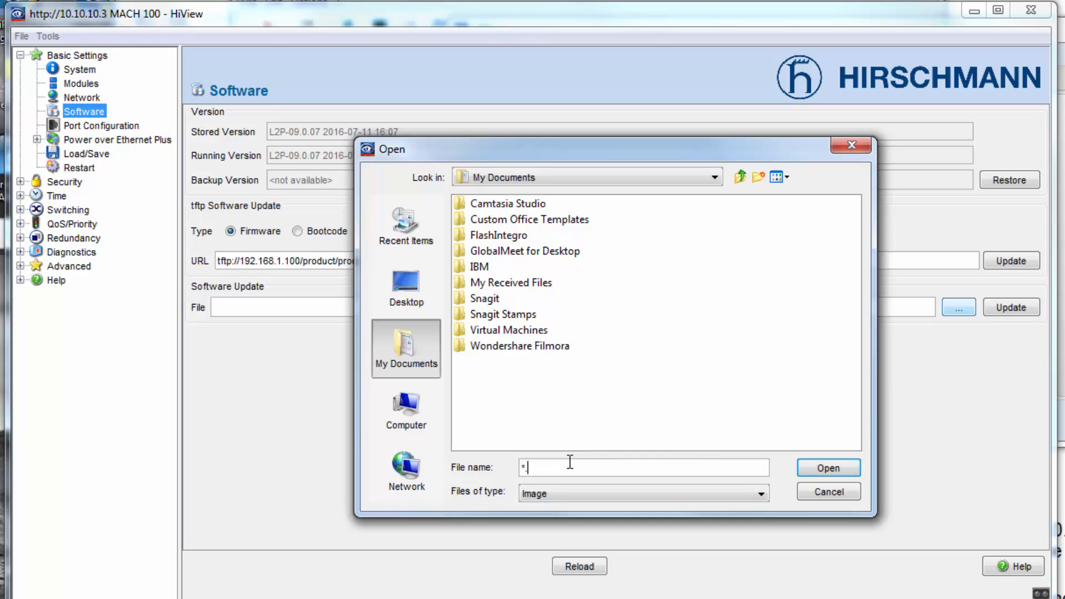
pyautogui.write('.bin')
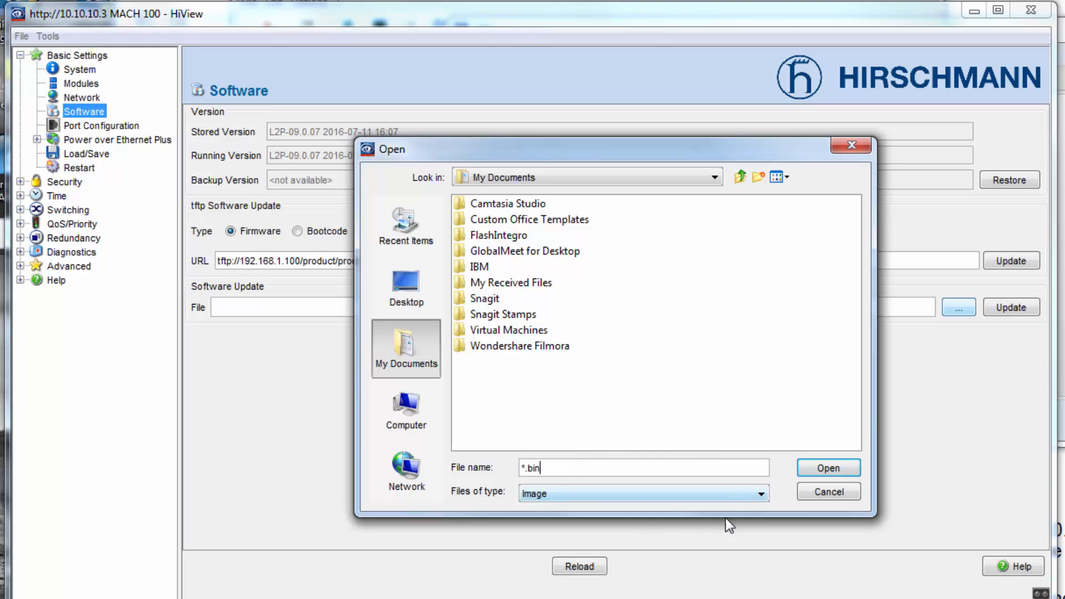
pyautogui.click(641, 493)
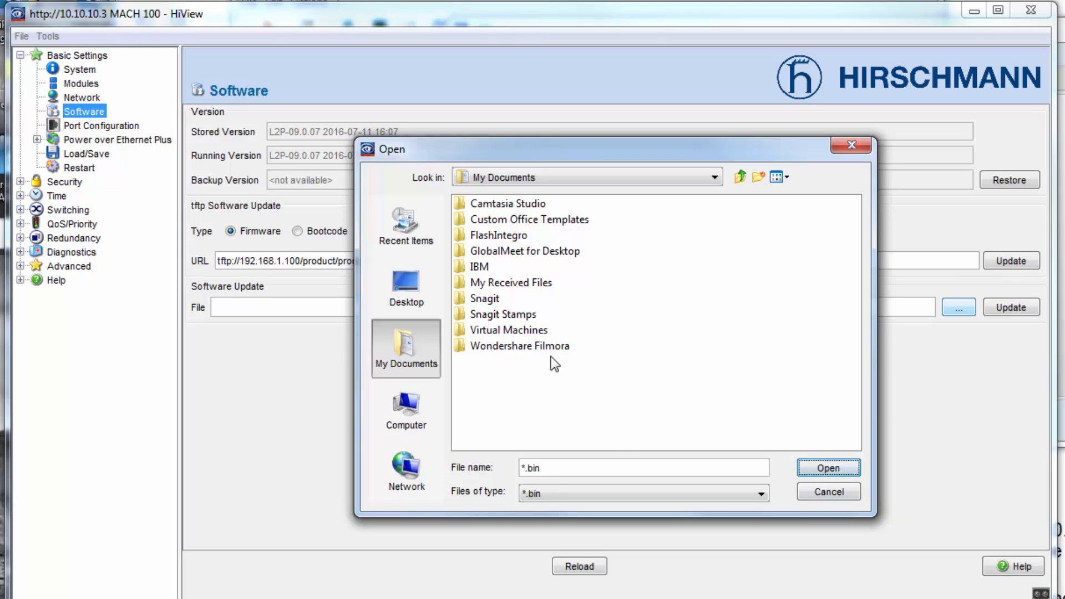
pyautogui.click(406, 287)
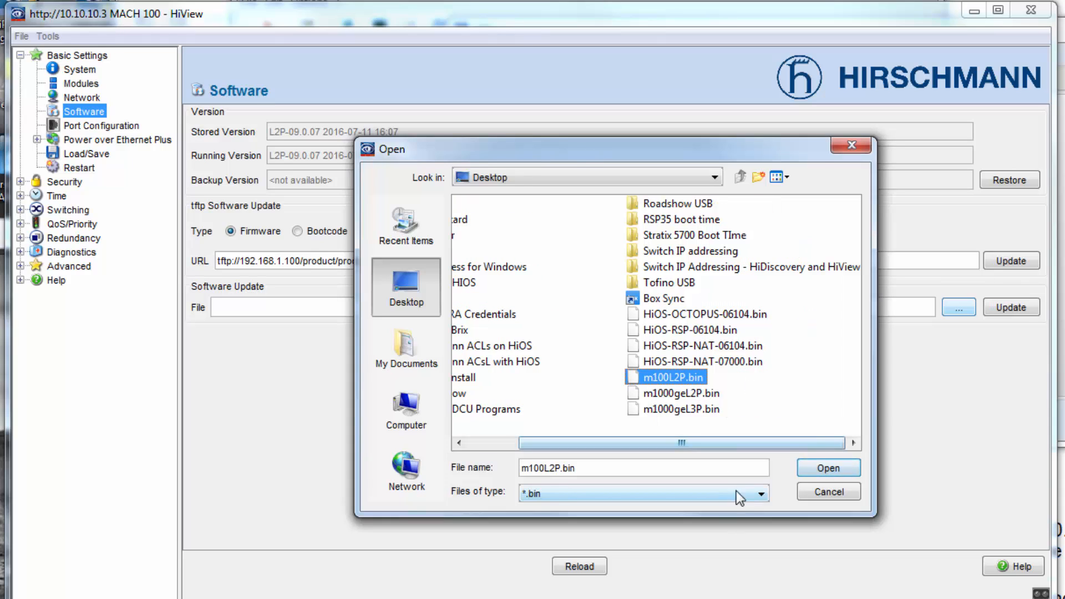
pyautogui.moveTo(827, 468)
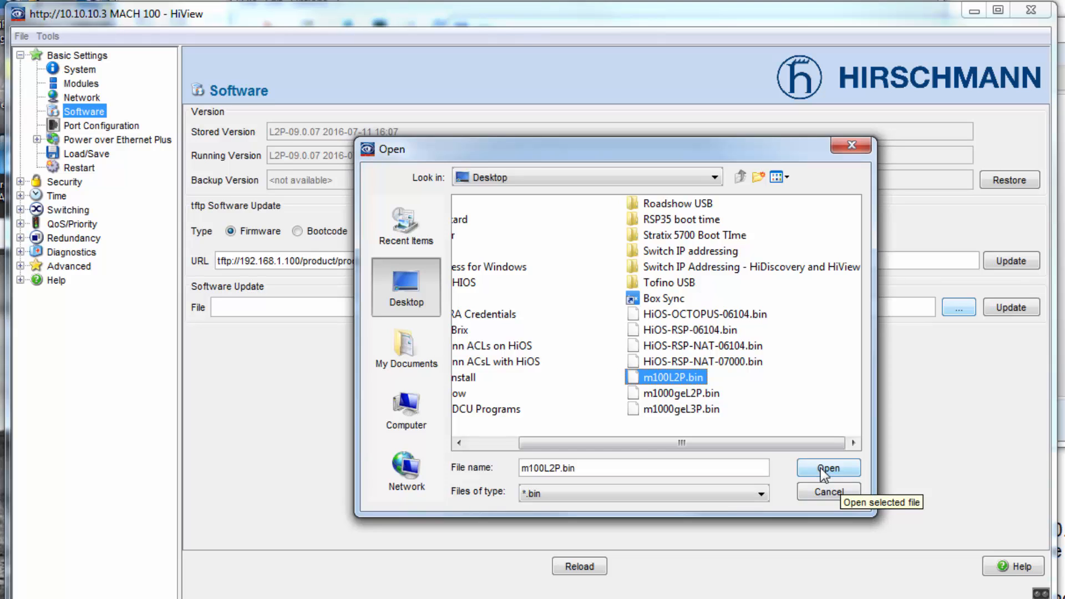
pyautogui.click(828, 468)
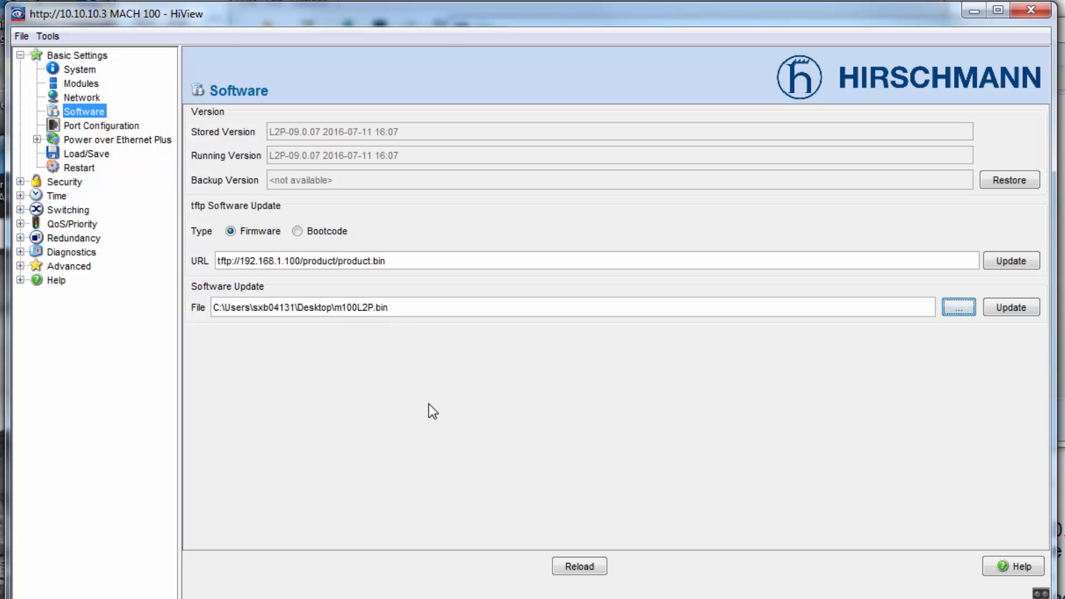
pyautogui.moveTo(534, 260)
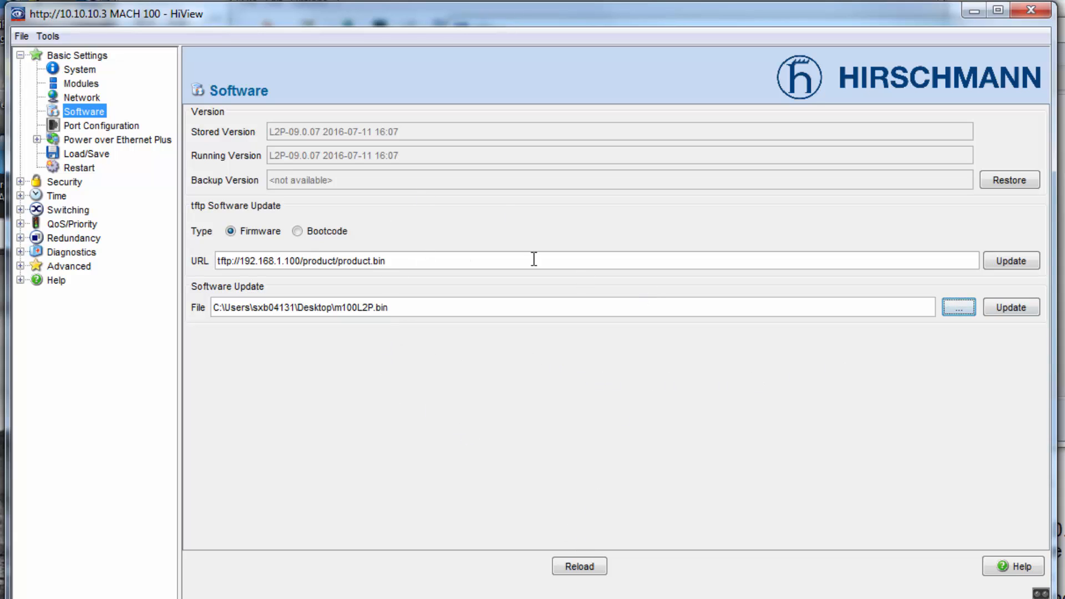
pyautogui.moveTo(625, 541)
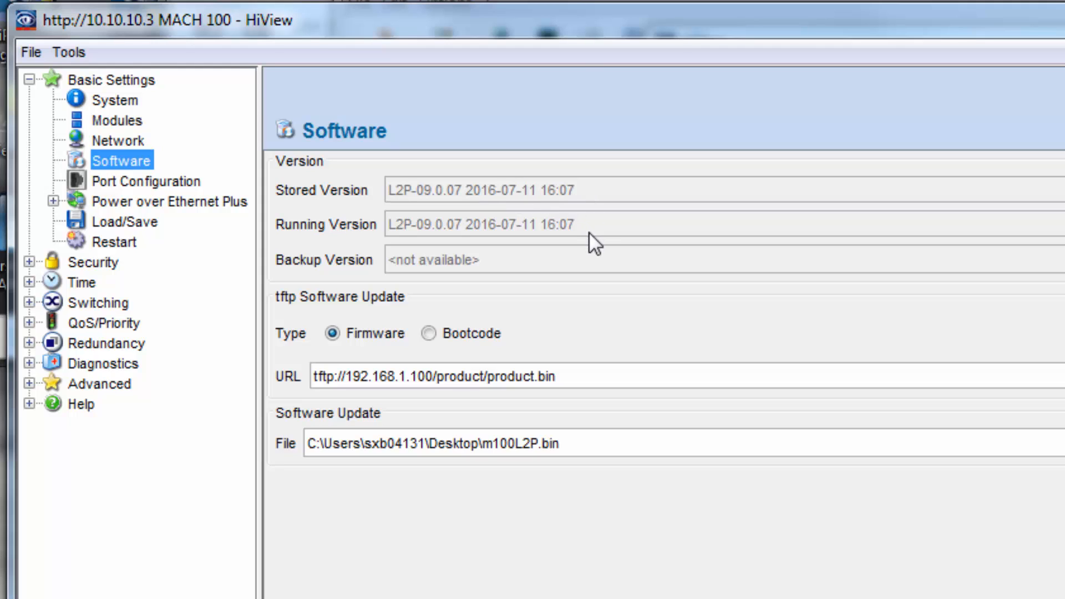
pyautogui.moveTo(476, 235)
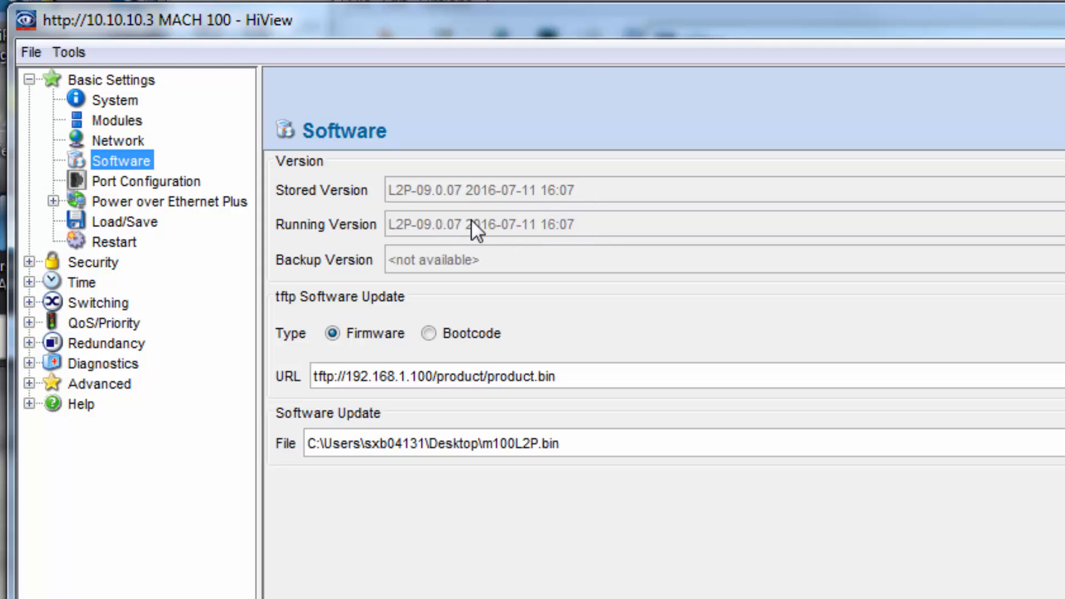
pyautogui.moveTo(400, 243)
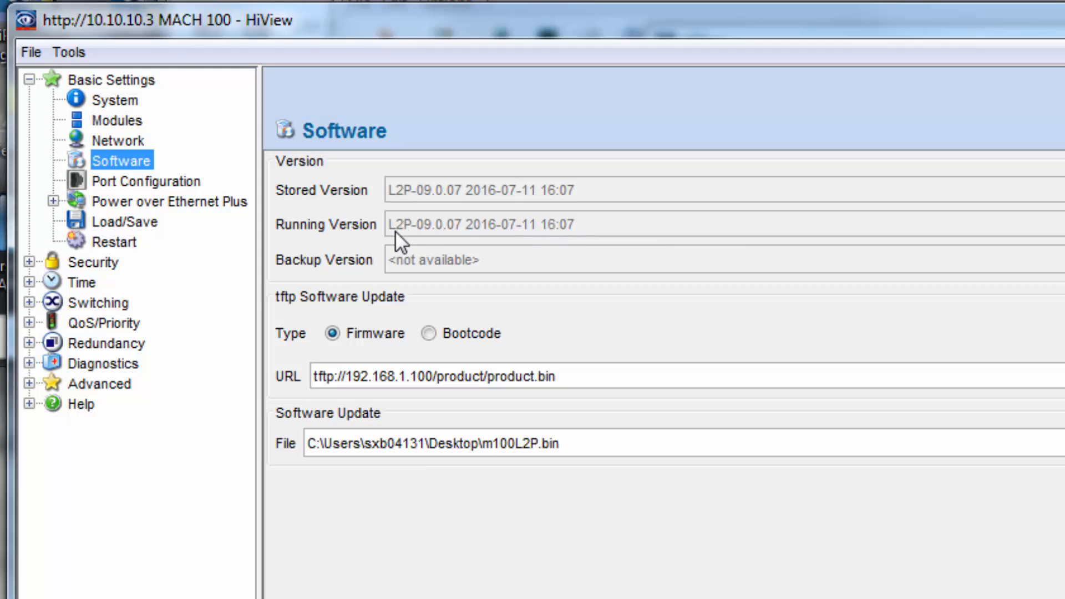
pyautogui.moveTo(430, 202)
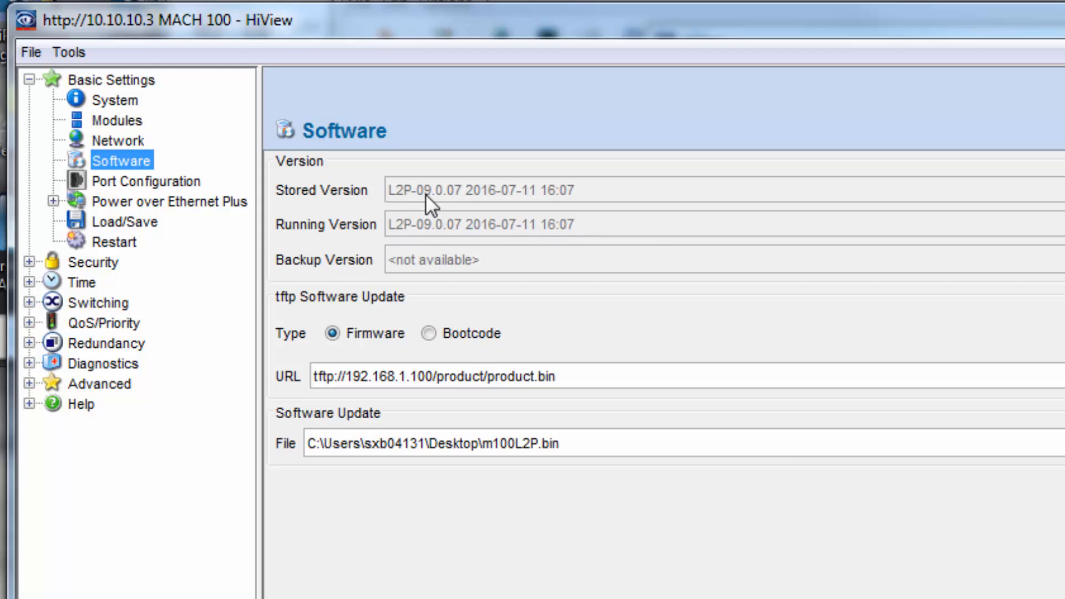
pyautogui.moveTo(418, 229)
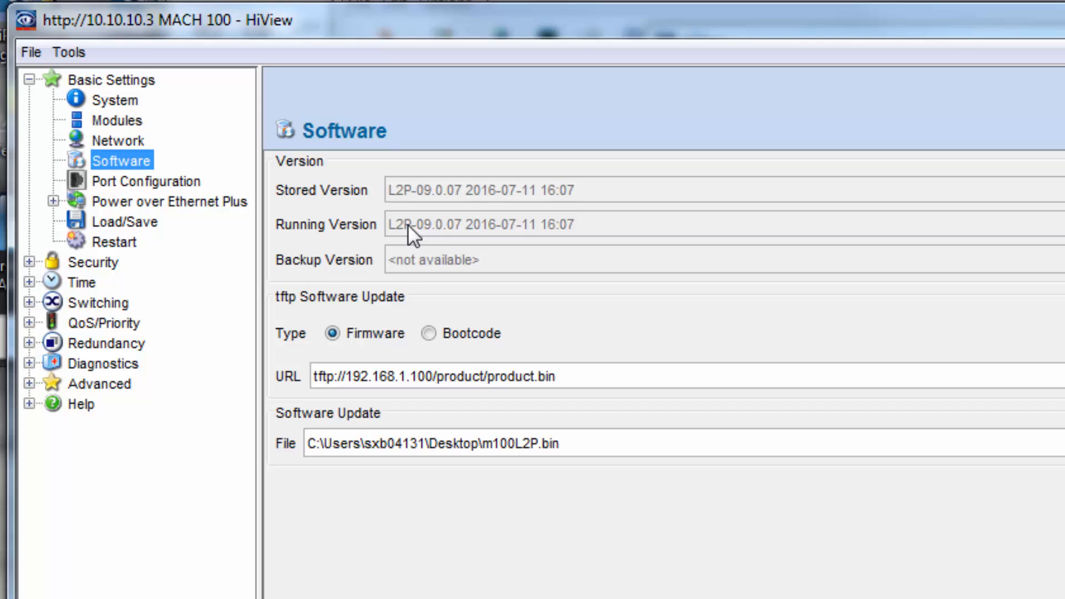
pyautogui.click(115, 241)
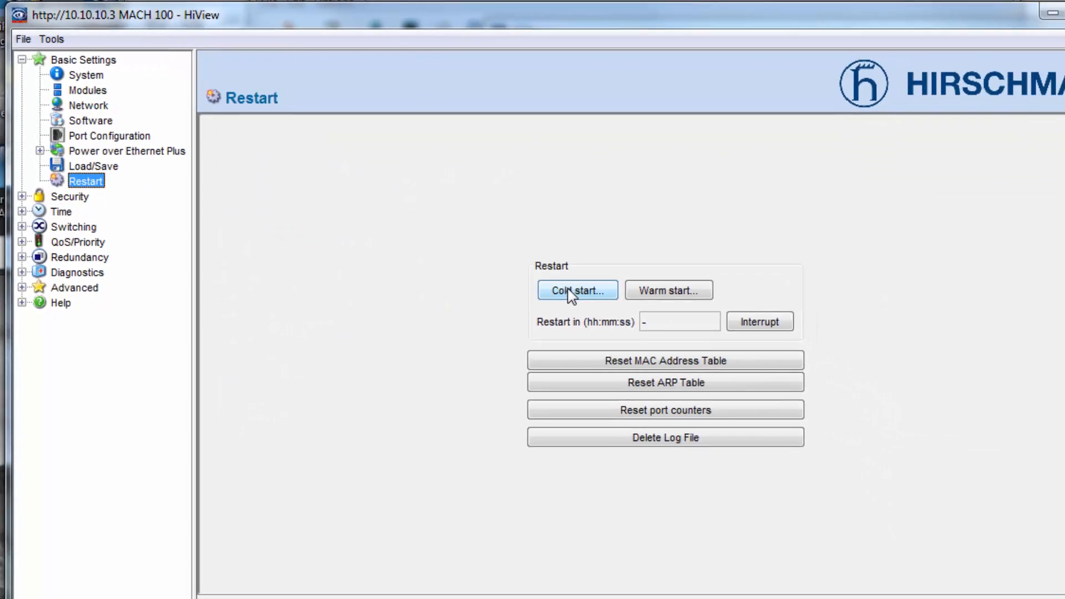
pyautogui.click(576, 290)
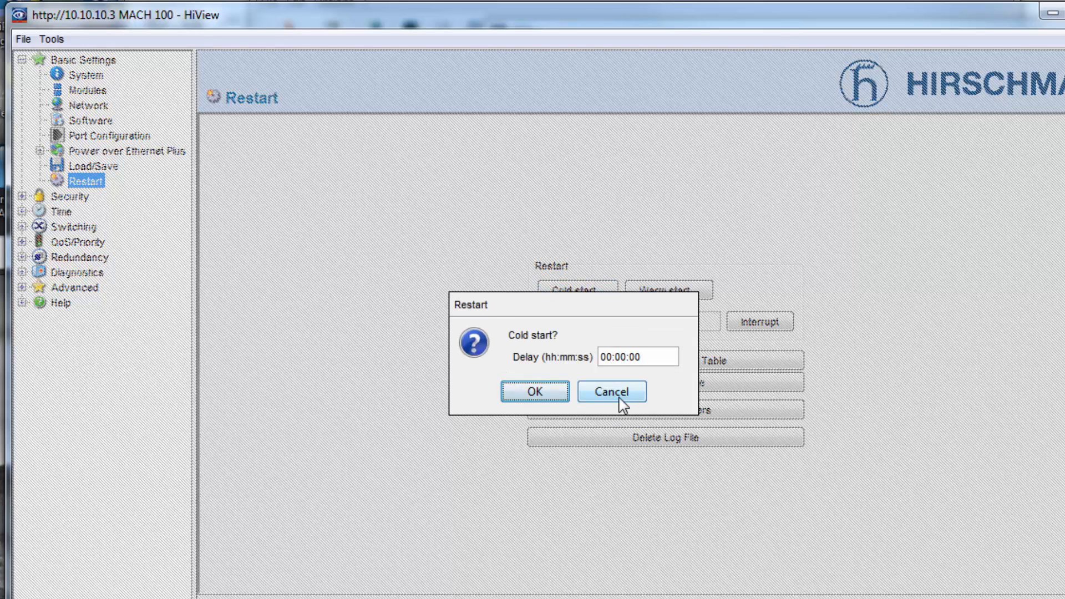
pyautogui.click(609, 391)
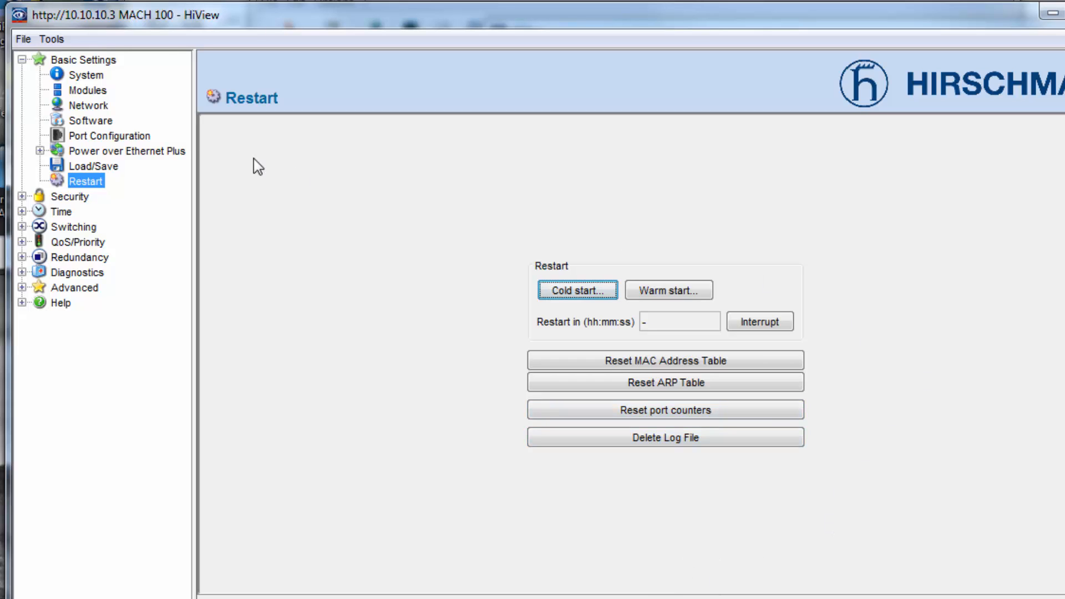
pyautogui.click(90, 120)
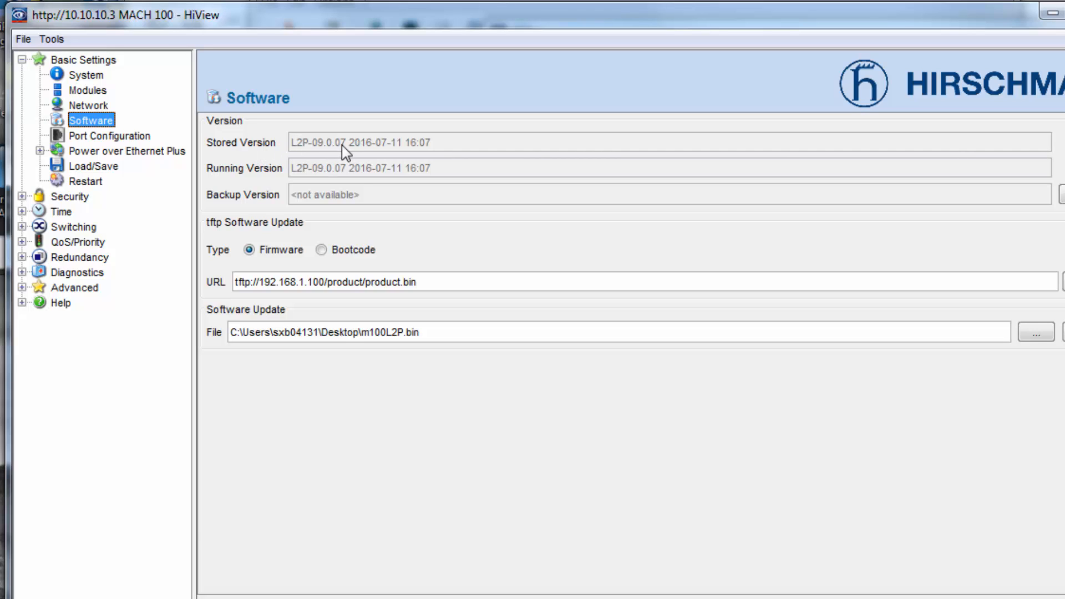
pyautogui.moveTo(278, 163)
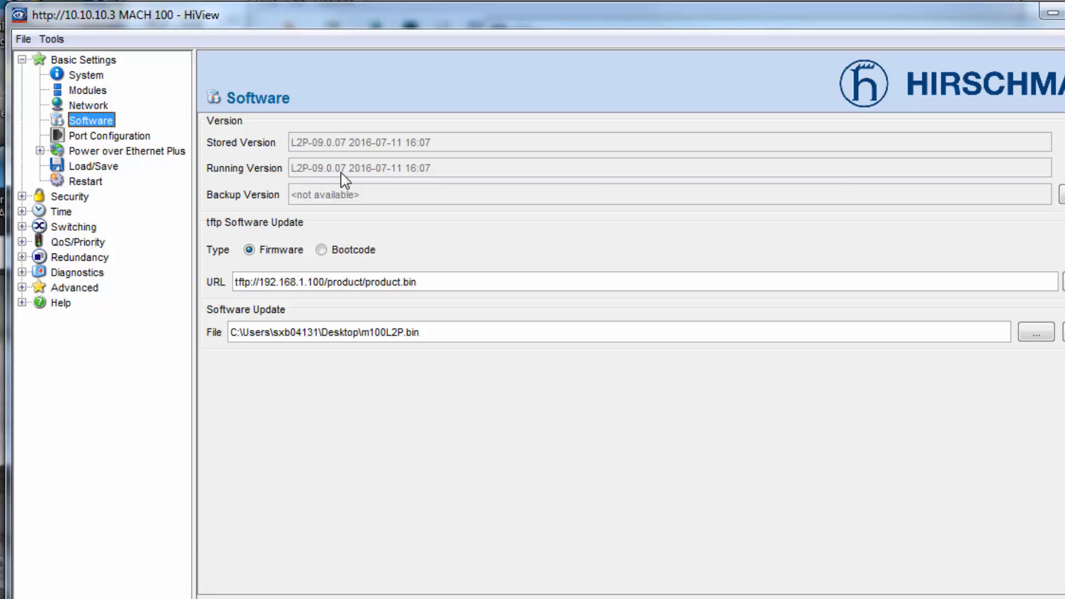
pyautogui.moveTo(264, 158)
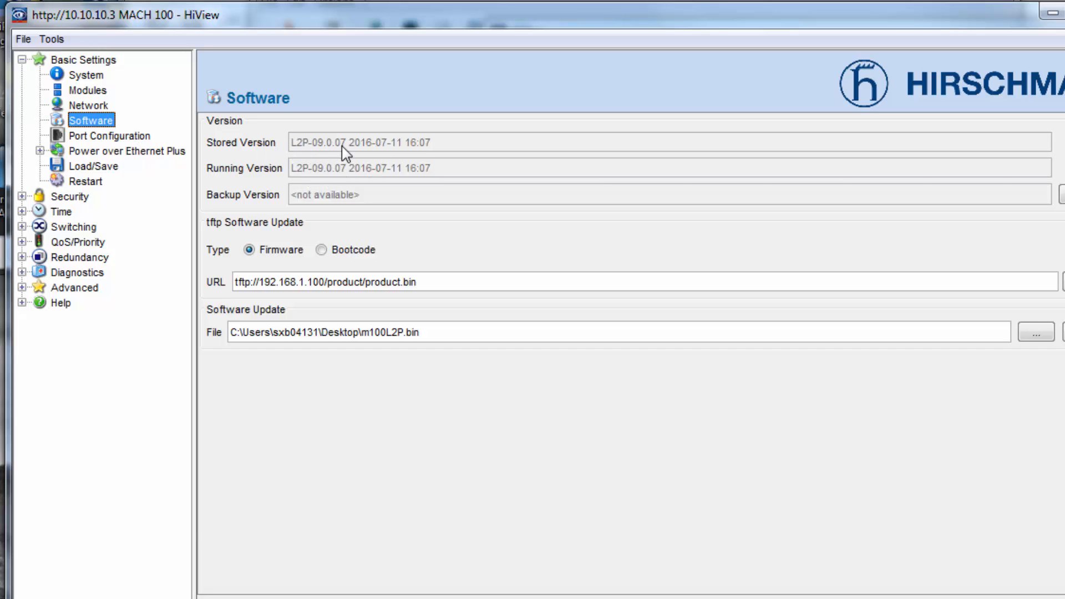
pyautogui.moveTo(494, 279)
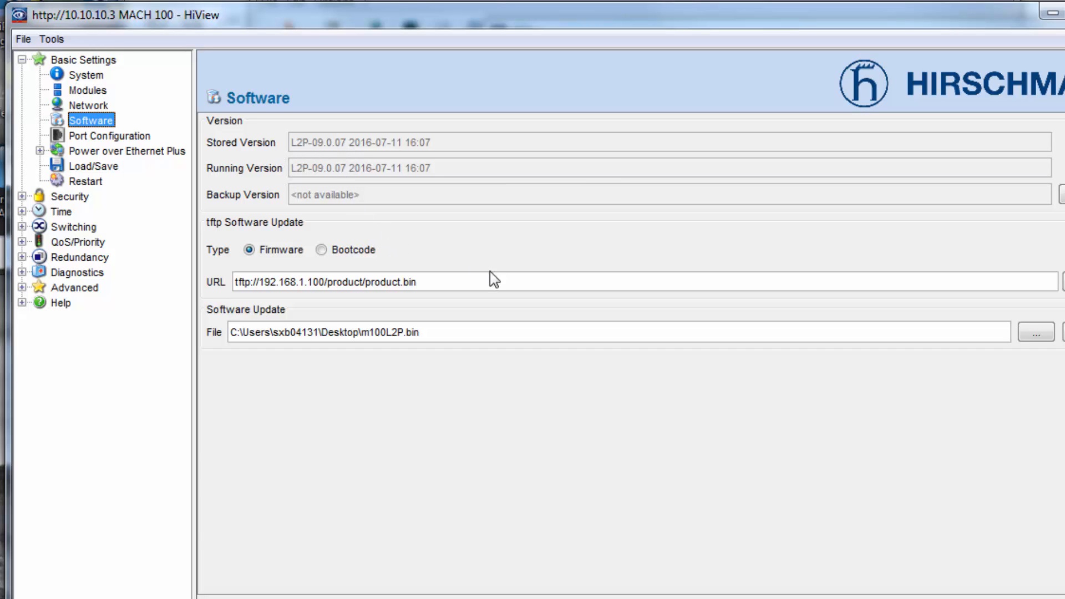
pyautogui.moveTo(760, 481)
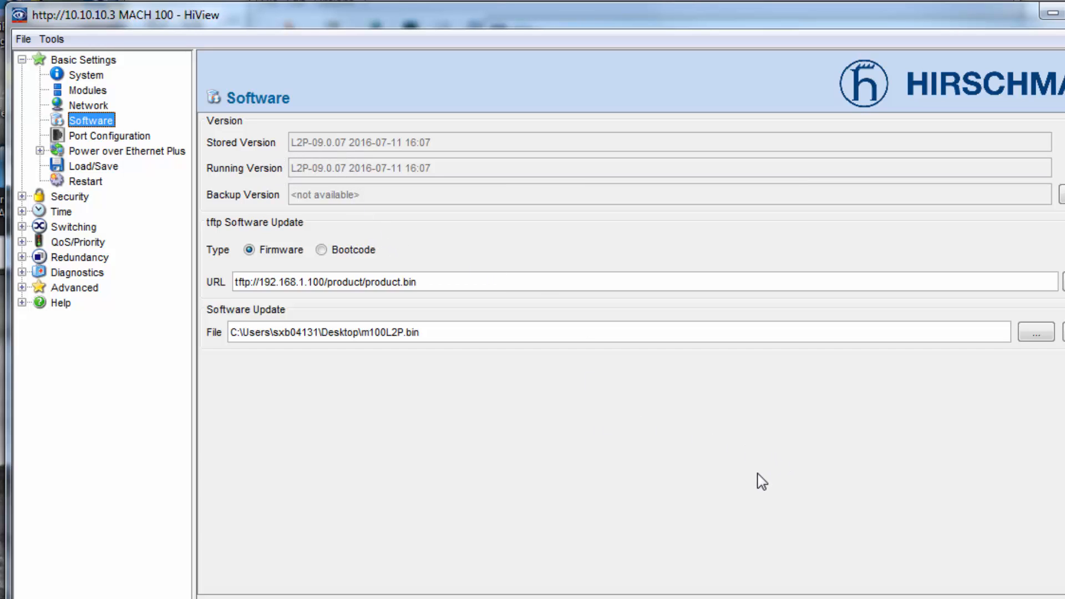
pyautogui.moveTo(752, 487)
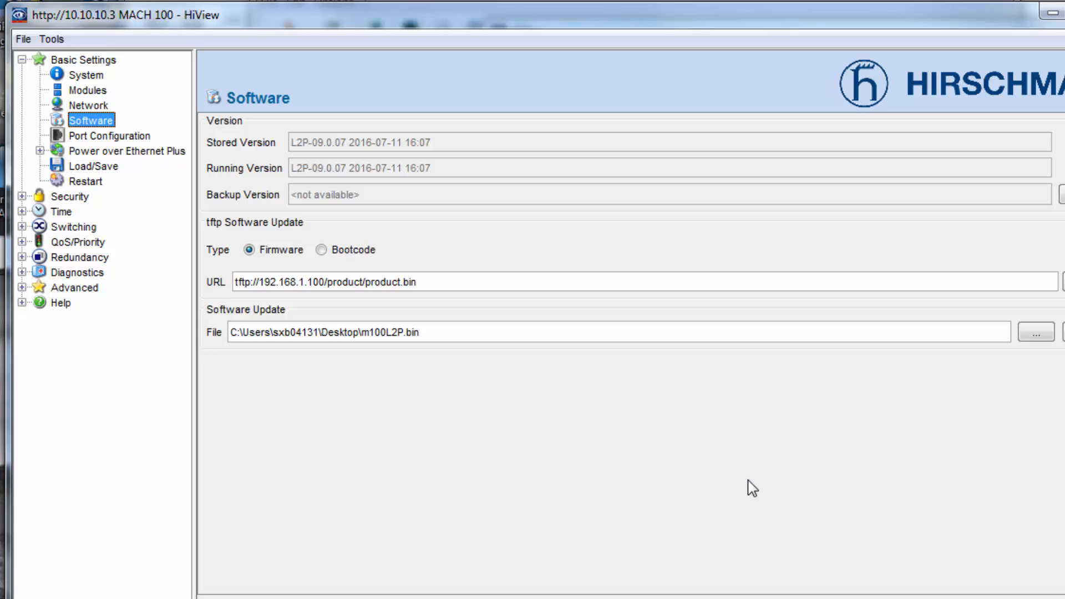